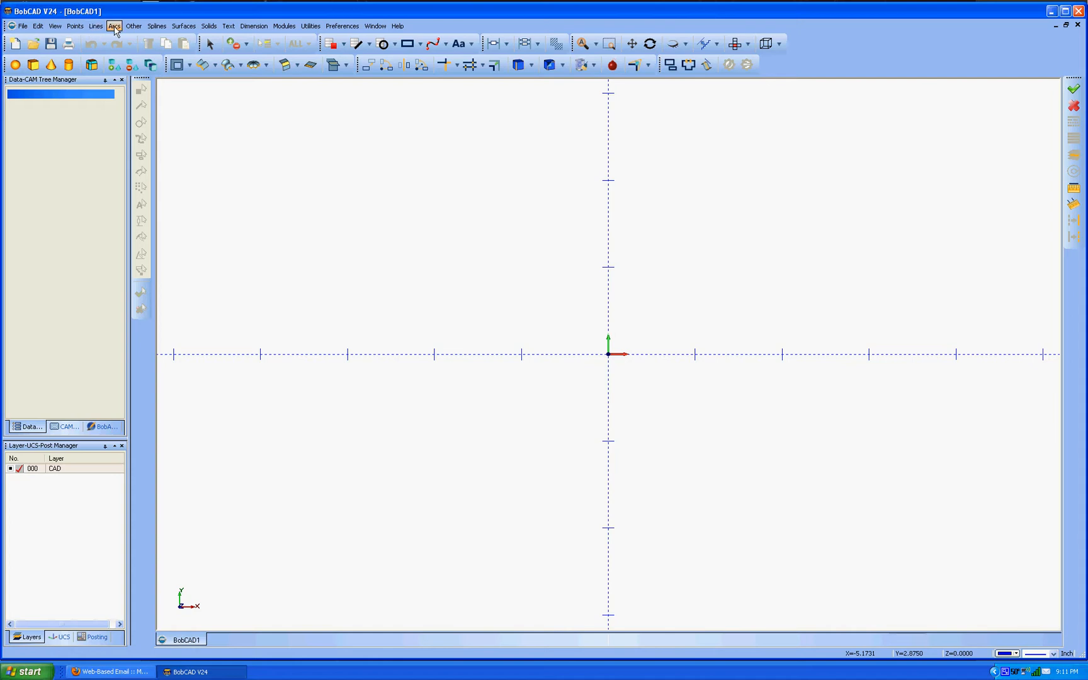
- Start an arc sketch and place the circle centre at the origin
click(113, 25)
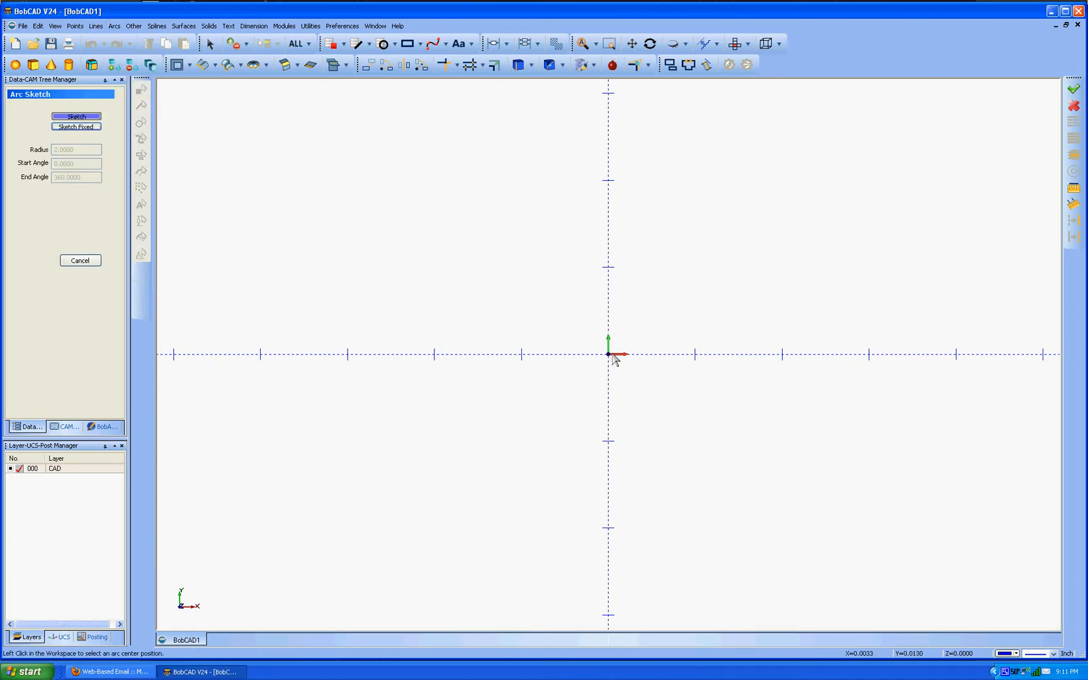
click(608, 355)
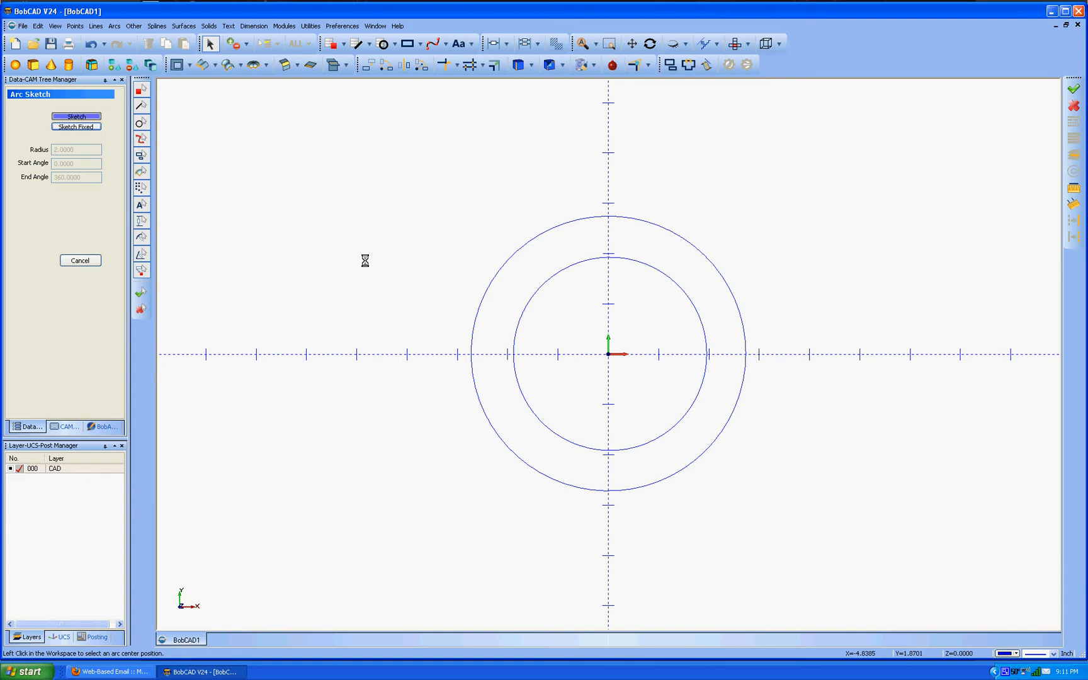
mouse_move(369, 266)
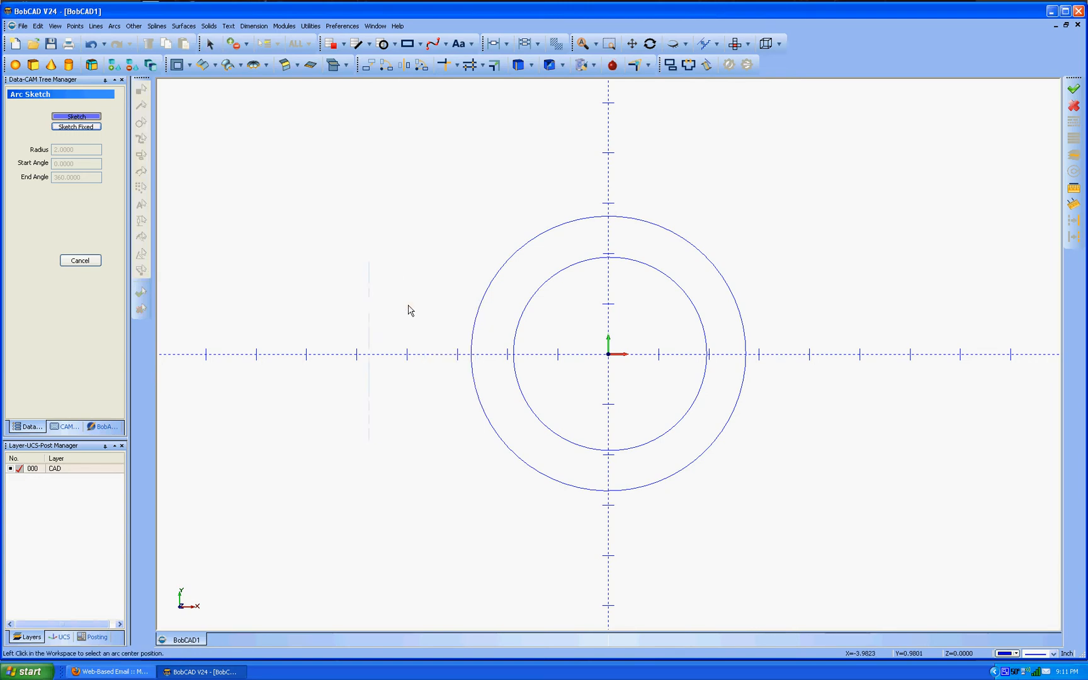
- Edit the outer circle to Center Y 0 and Radius 4
click(79, 261)
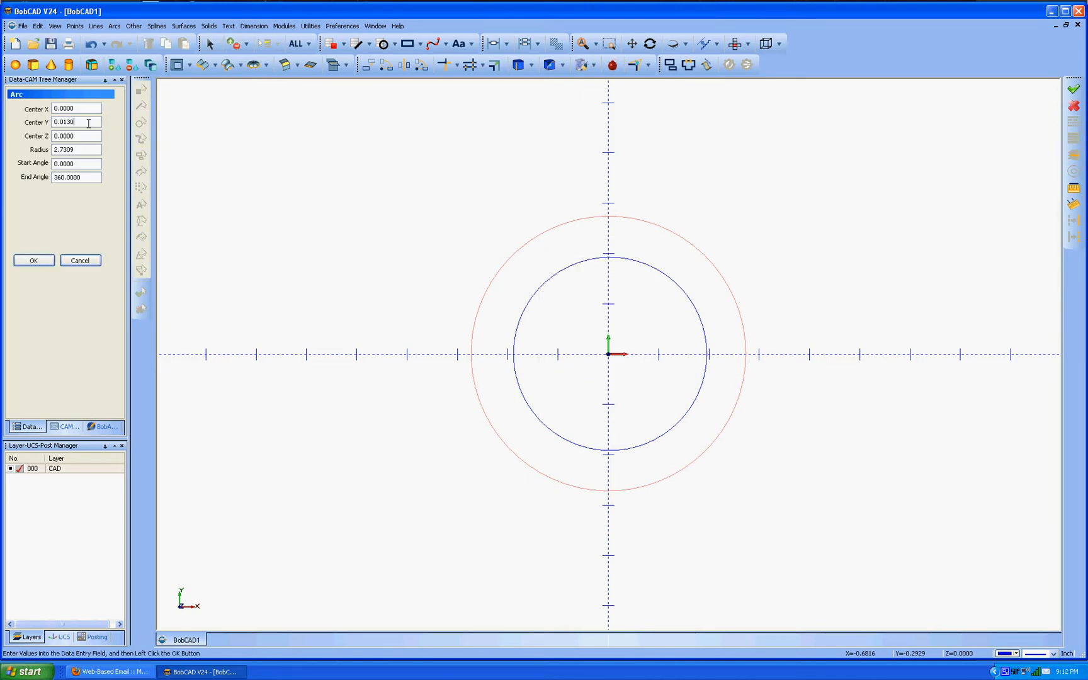
text(0)
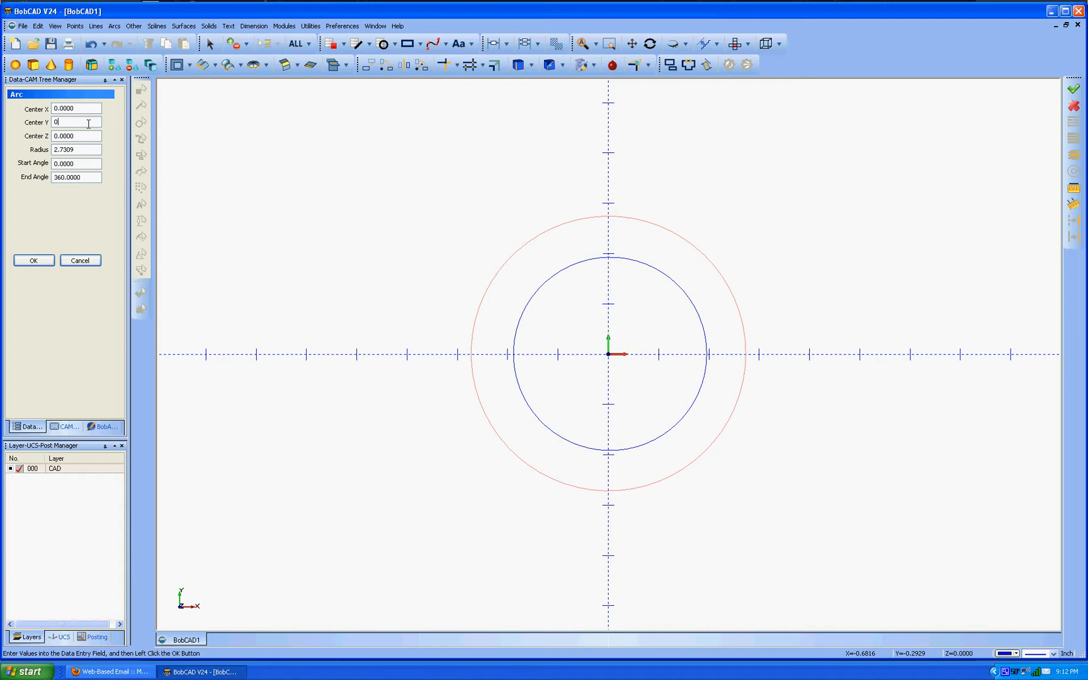
click(75, 149)
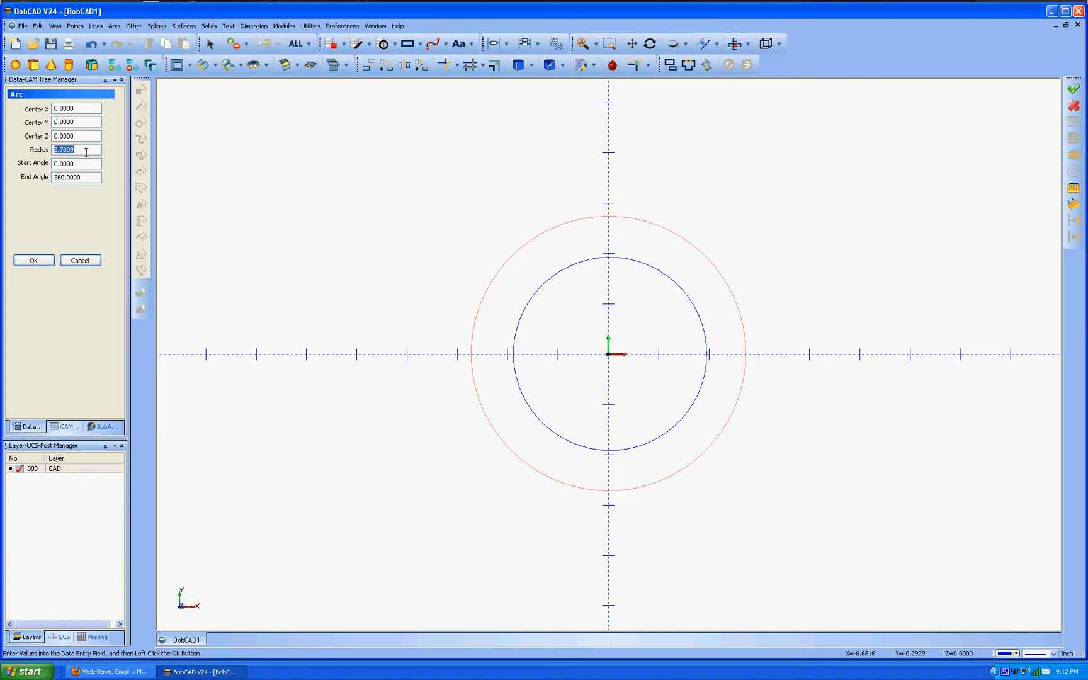
text(4)
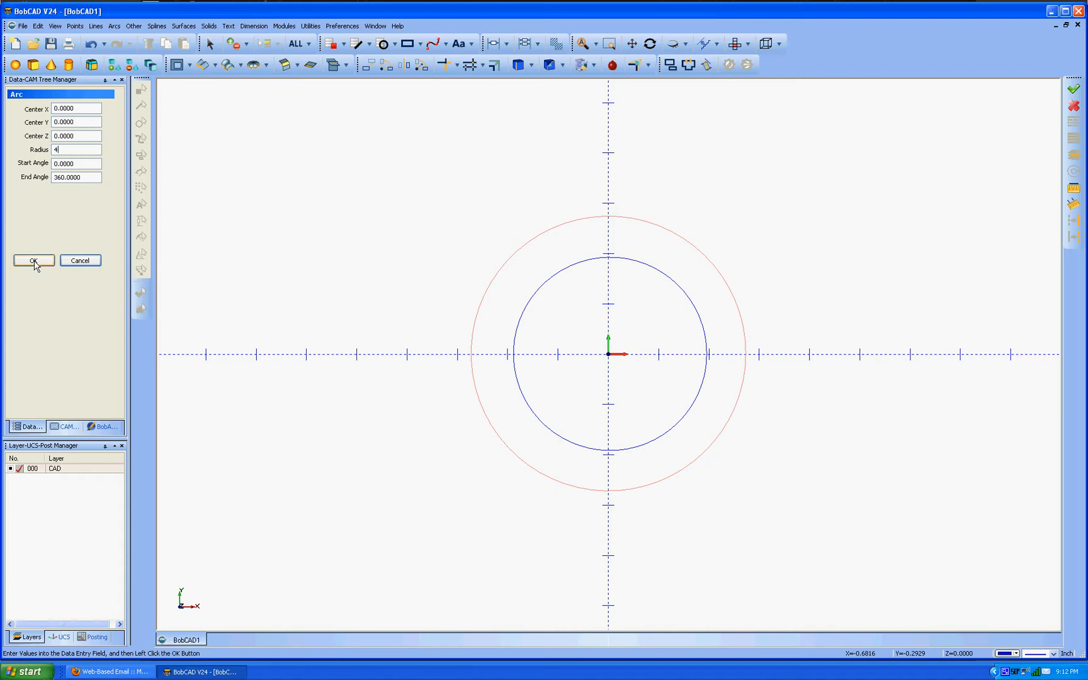
click(33, 260)
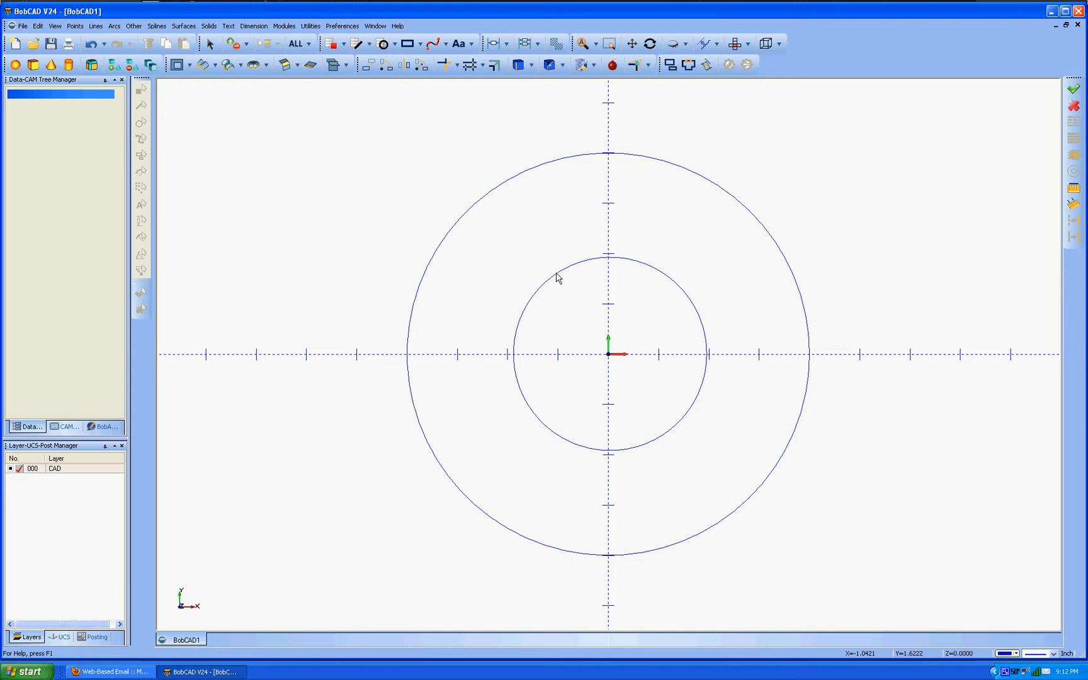
- Edit the inner circle to Radius 3, centred on the origin
right_click(555, 276)
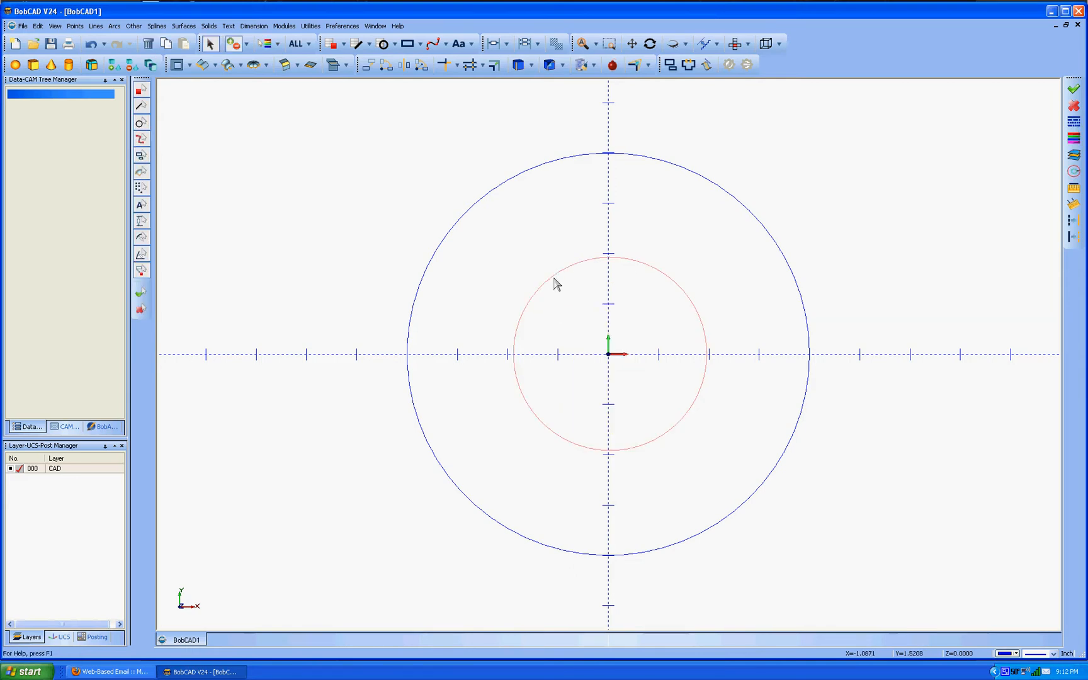
right_click(561, 284)
text(0)
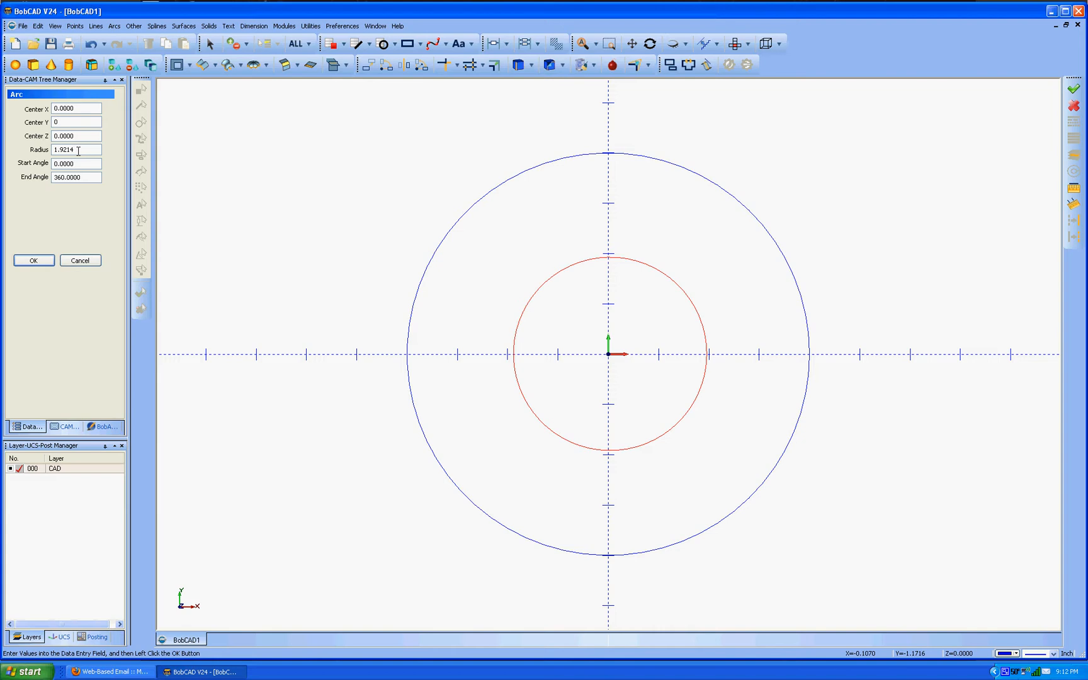
click(75, 148)
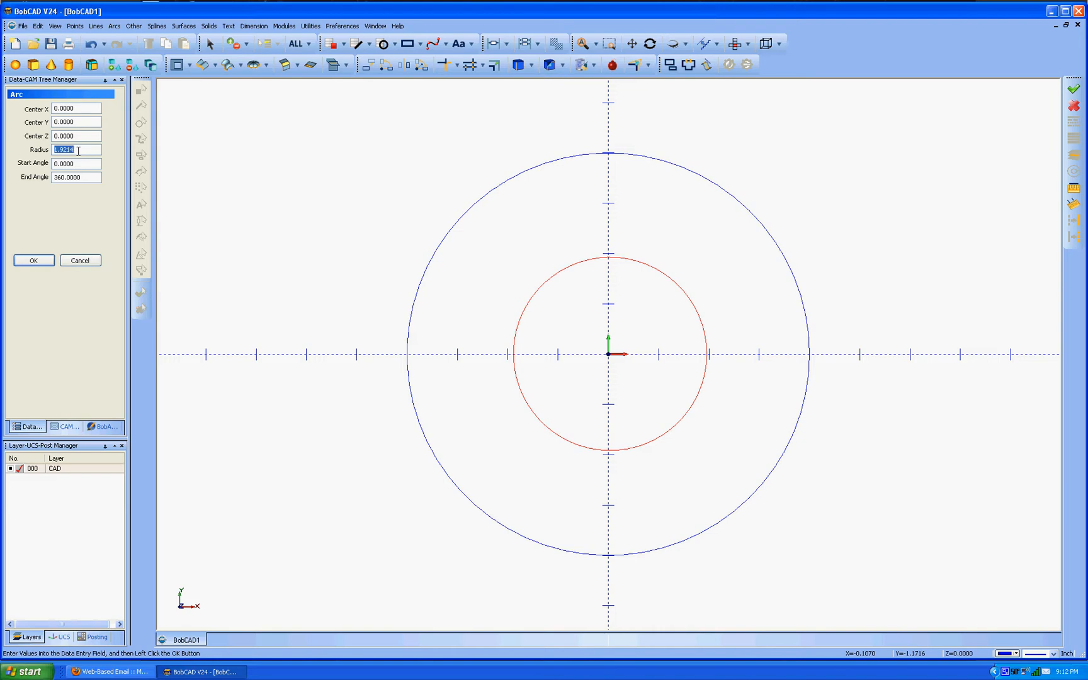
text(3)
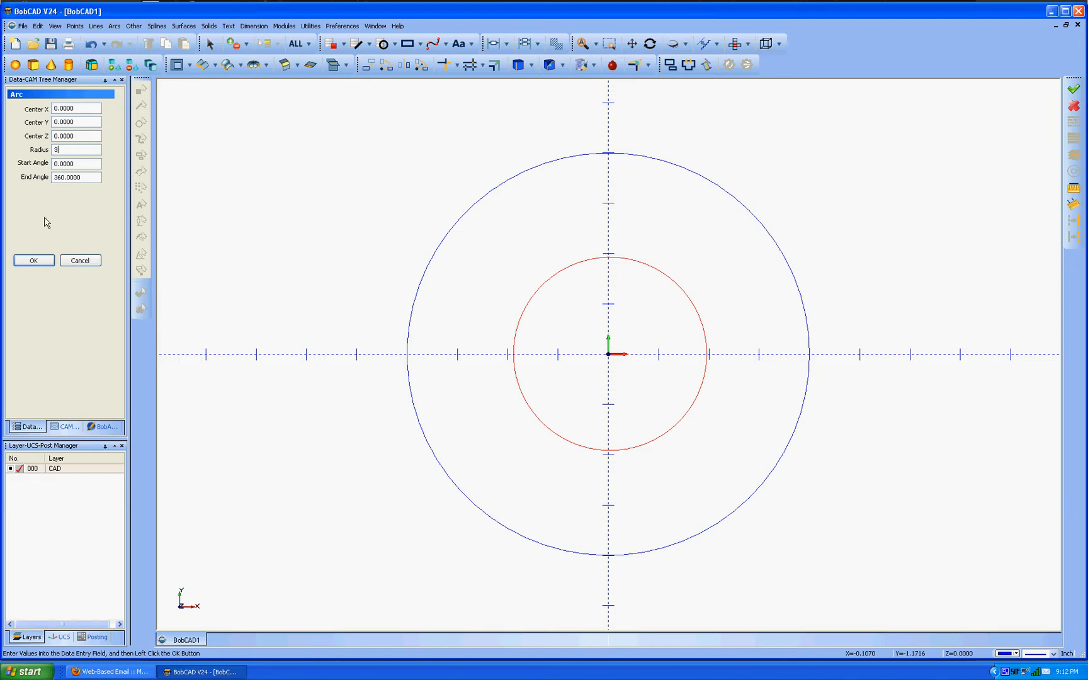
click(33, 260)
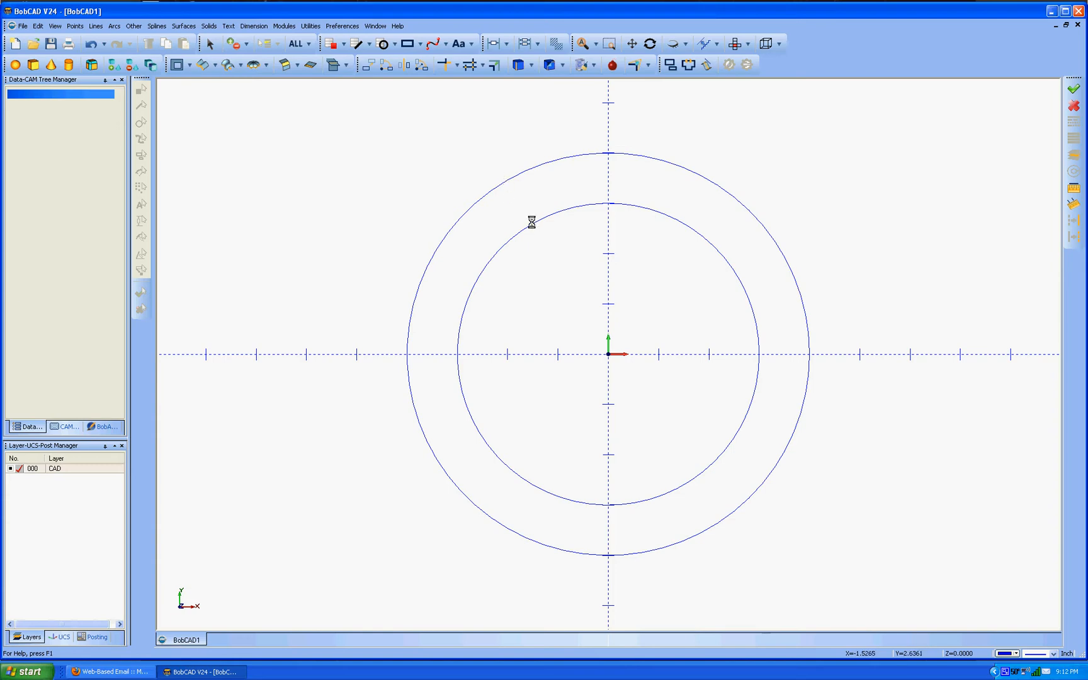
mouse_move(445, 312)
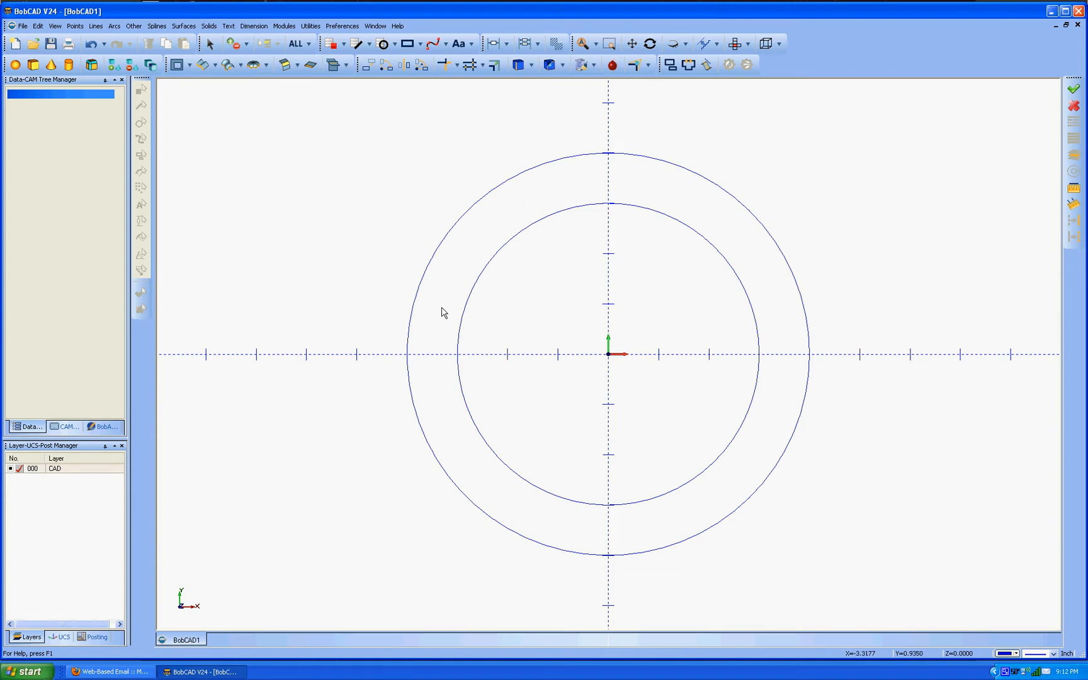
mouse_move(106, 426)
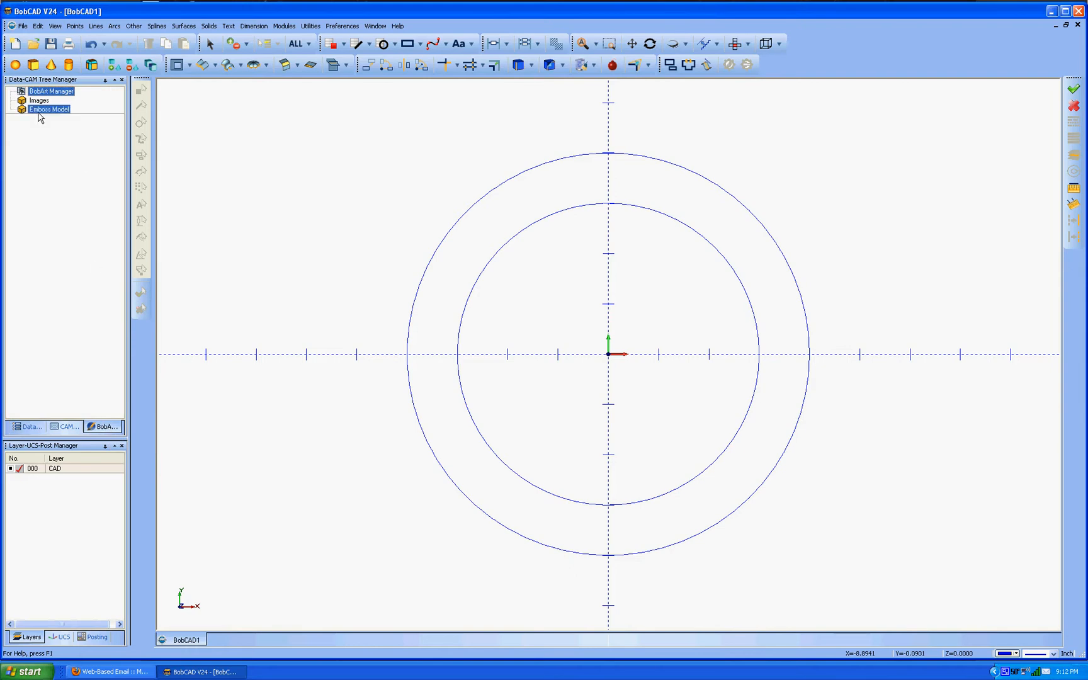
- Create emboss stock sized 8.25 × 8.25 with origin at −4.125, −4.125
right_click(50, 110)
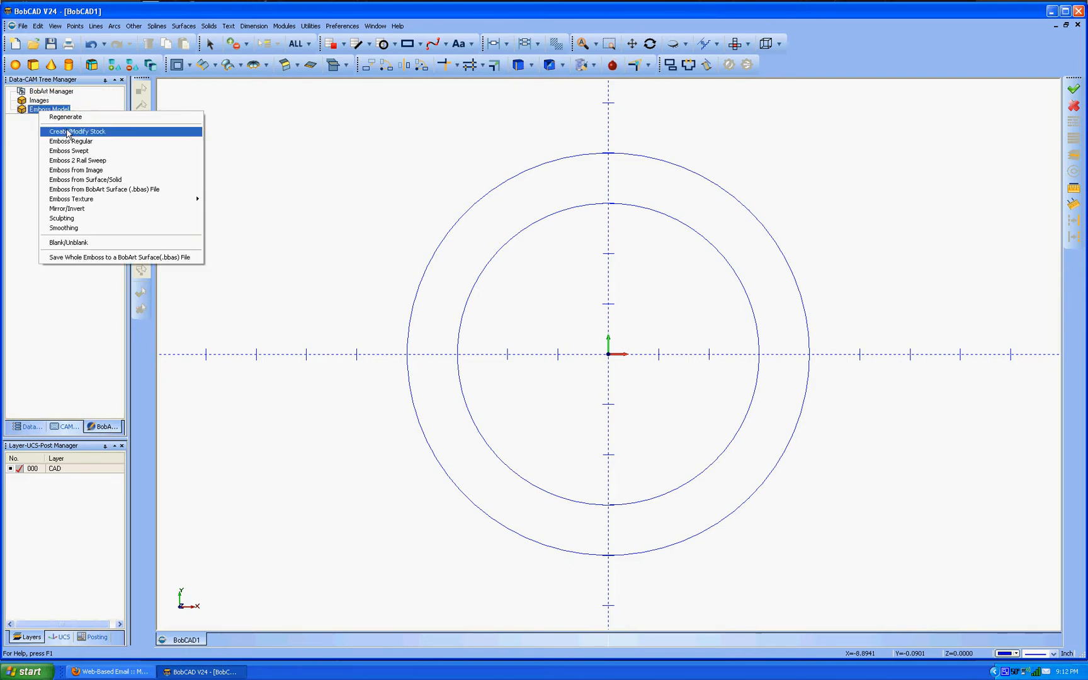
click(76, 131)
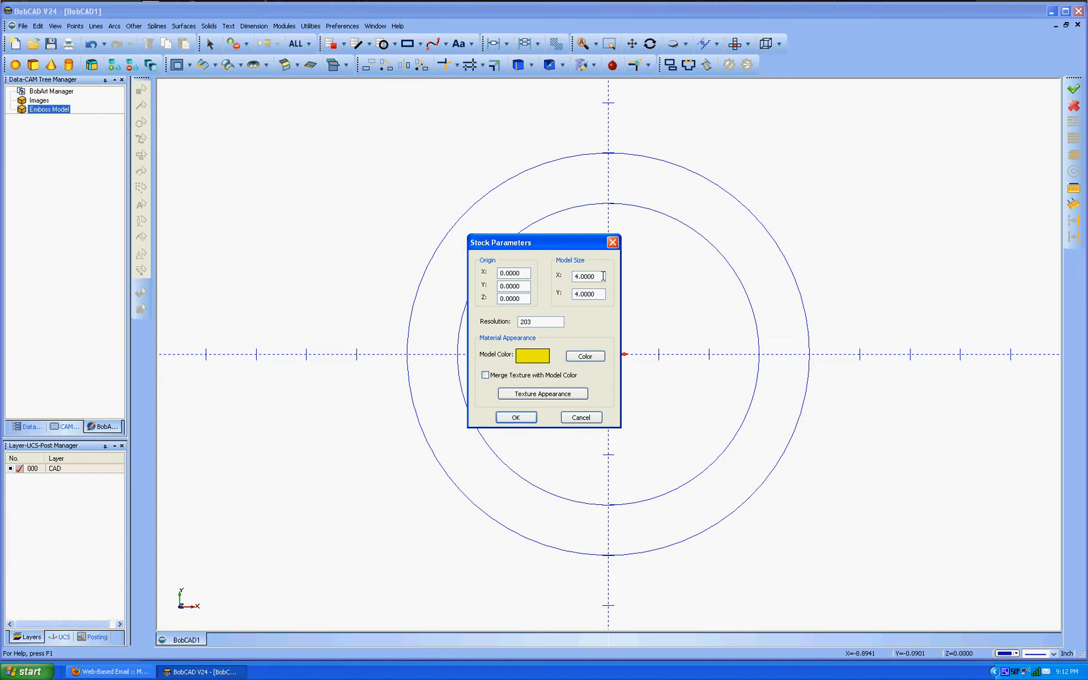
triple_click(585, 275)
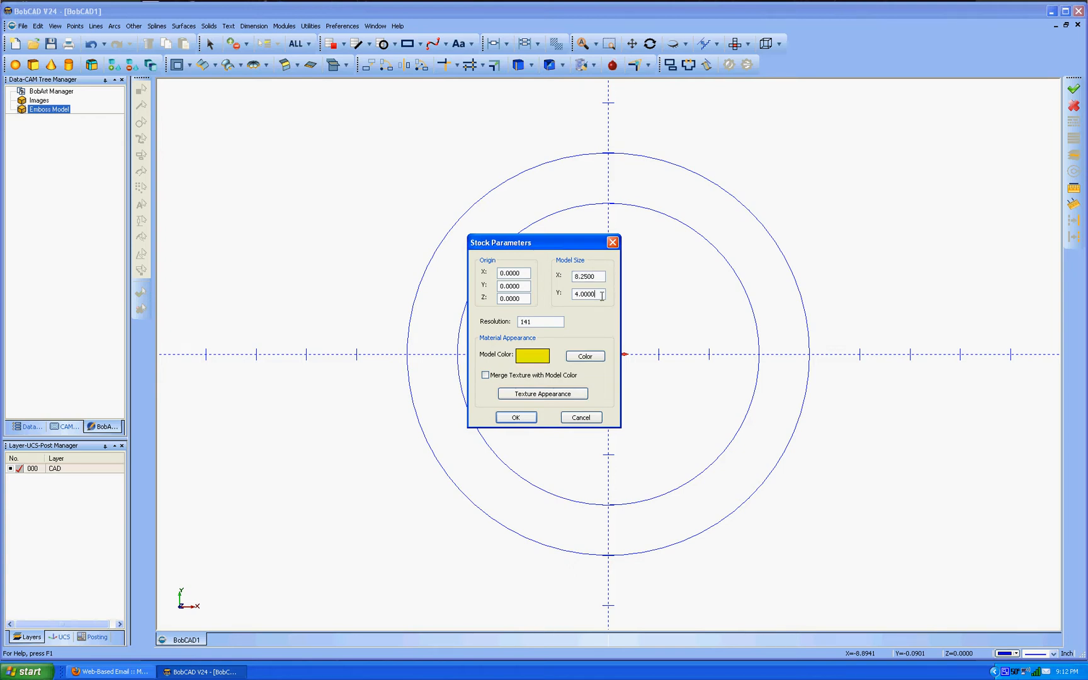
text(8.)
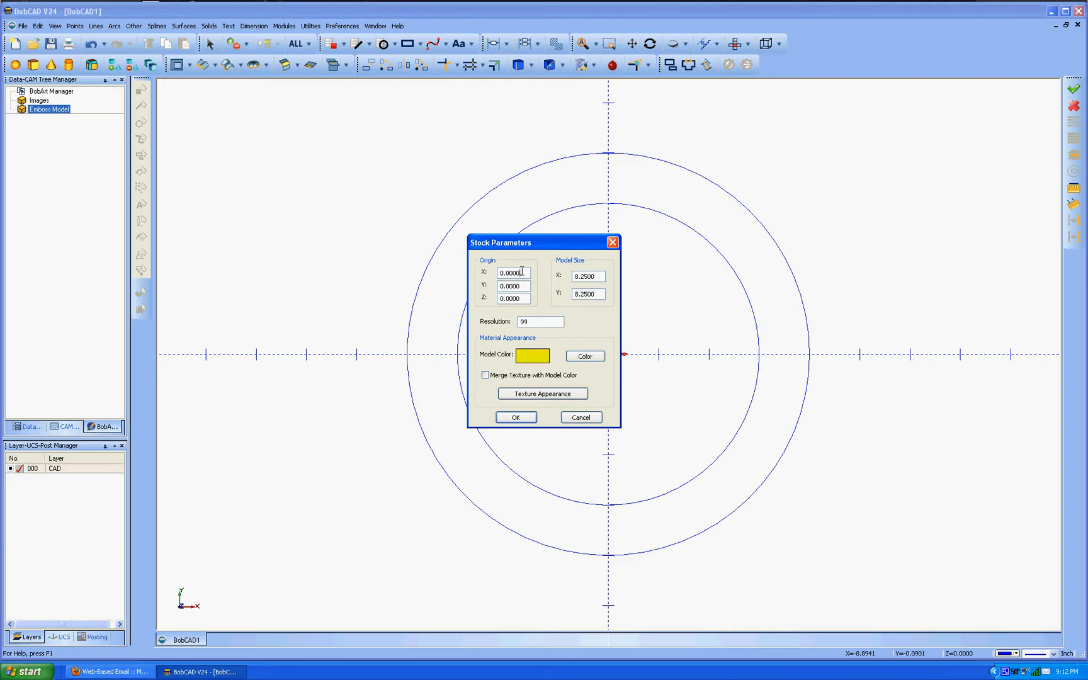
triple_click(513, 272)
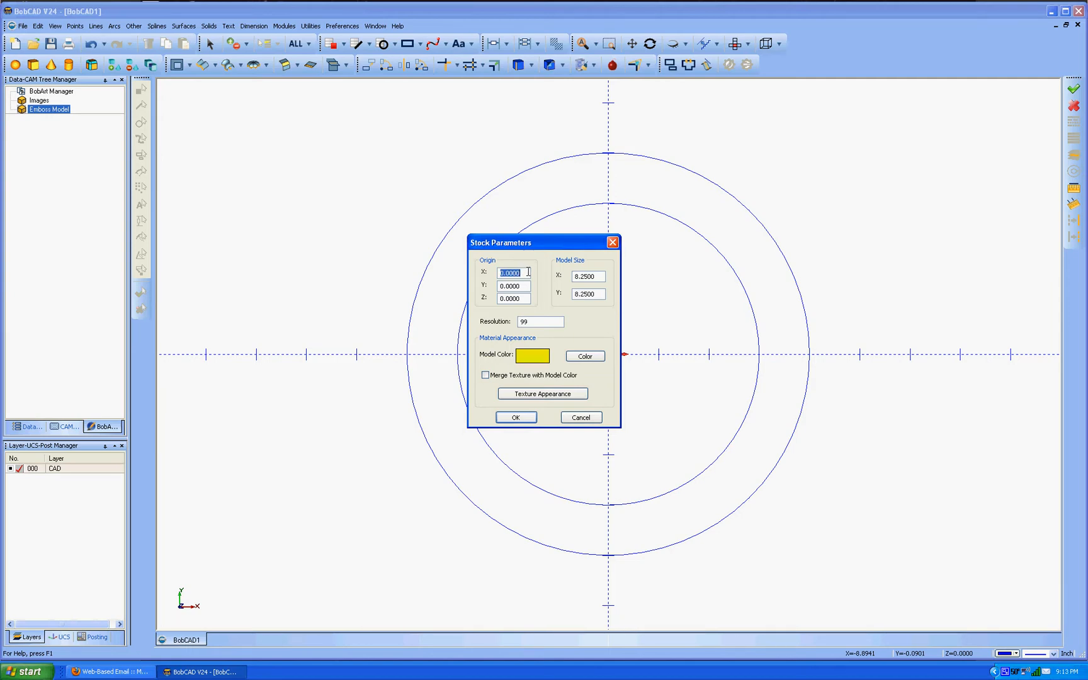
text(-4.1250)
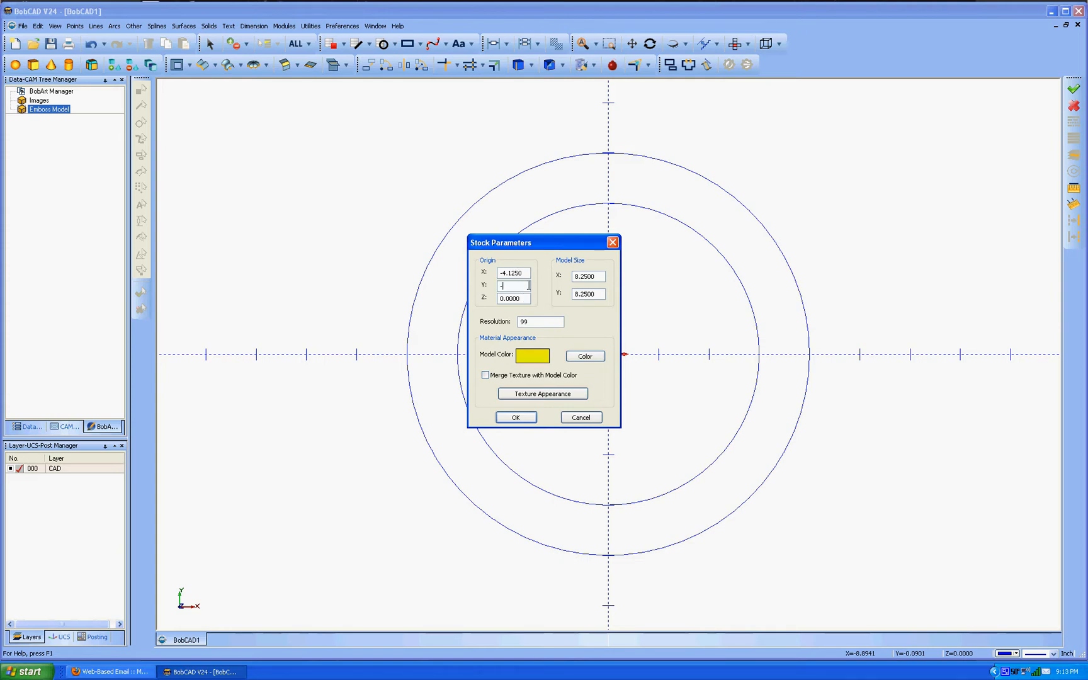
text(4.1250)
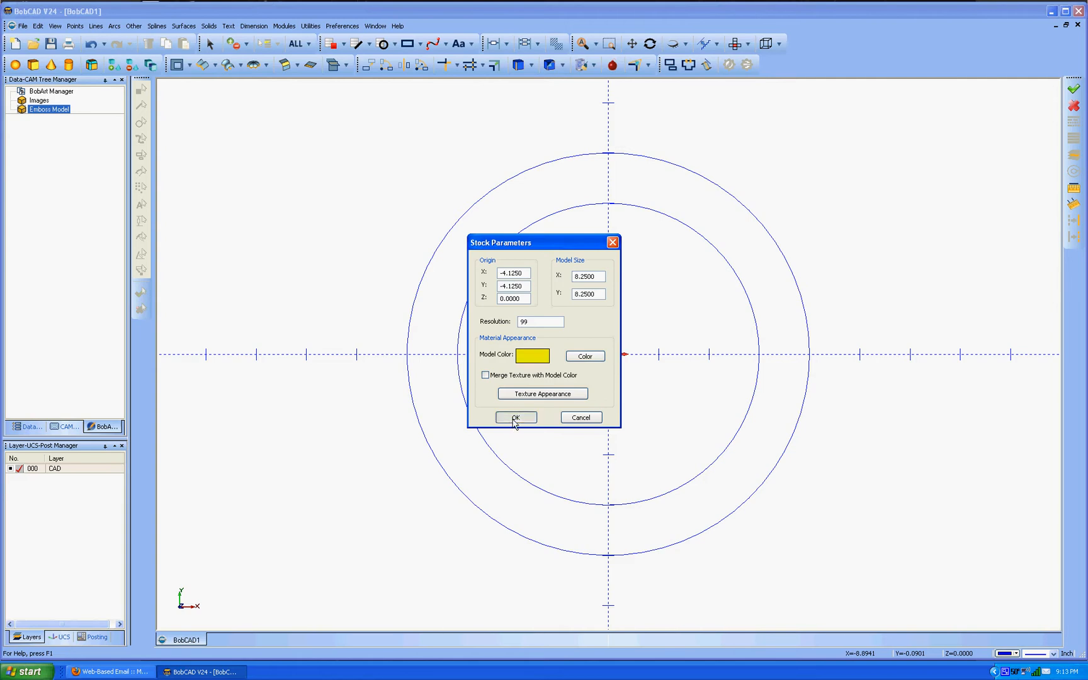
click(515, 417)
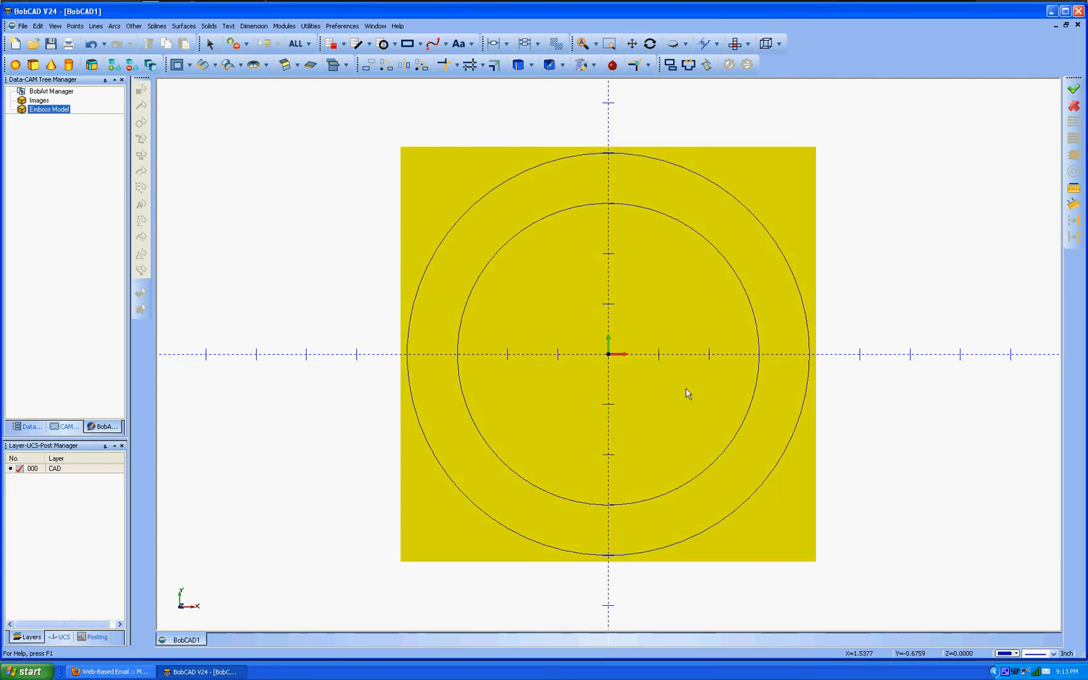
- Tilt the view to 3D and start a regular emboss on the emboss model
drag(687, 393, 705, 392)
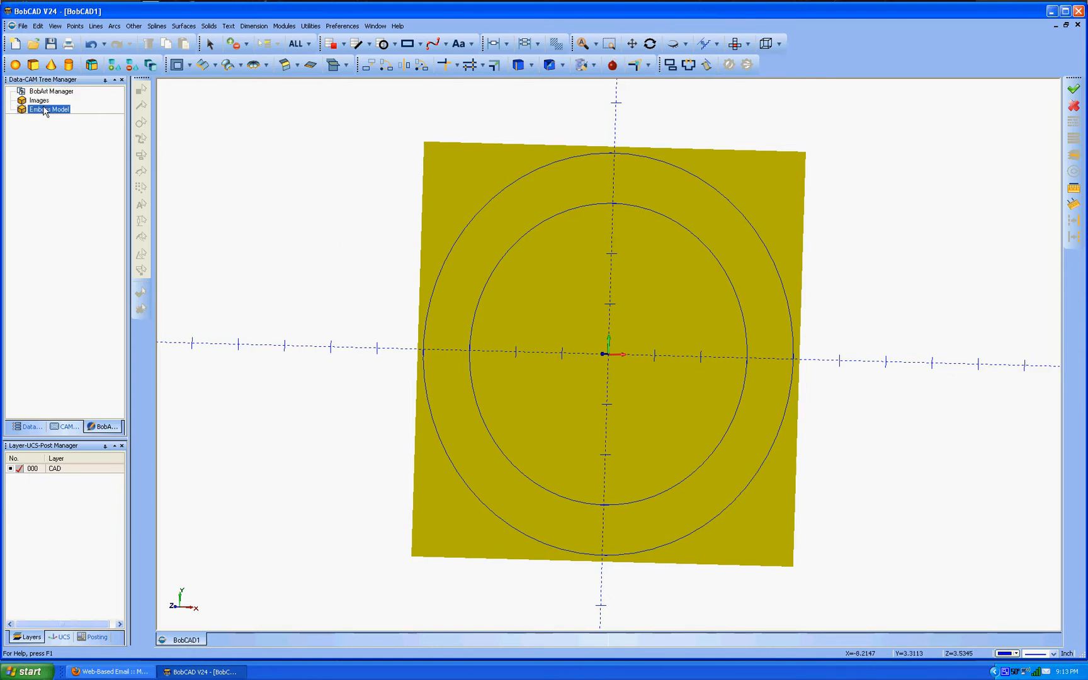
right_click(49, 109)
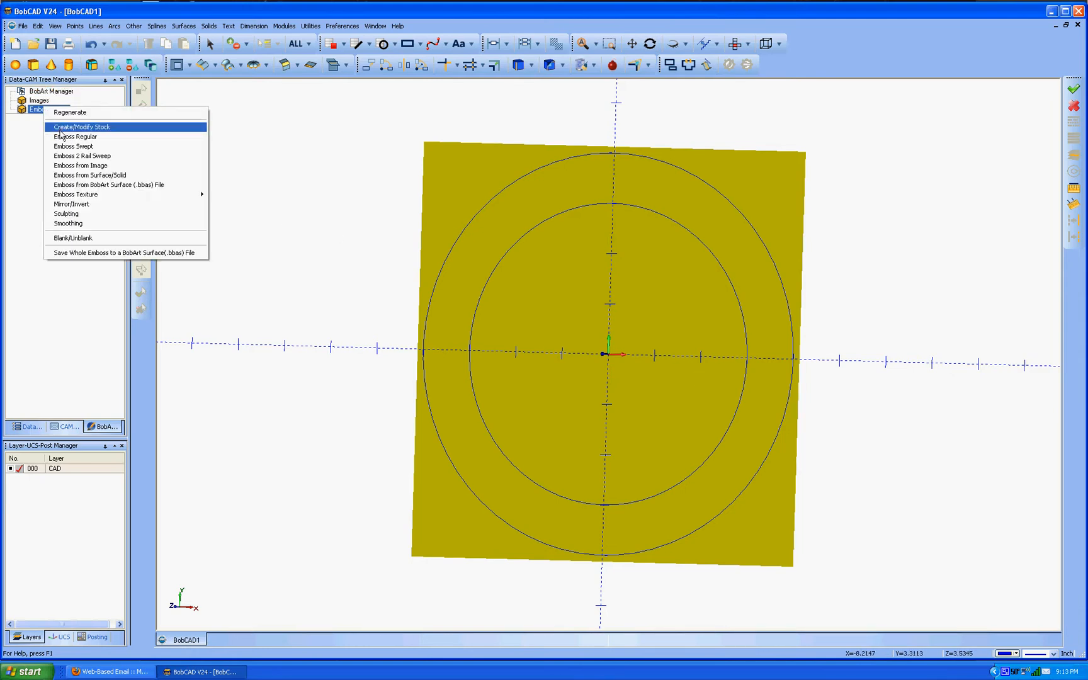
mouse_move(76, 137)
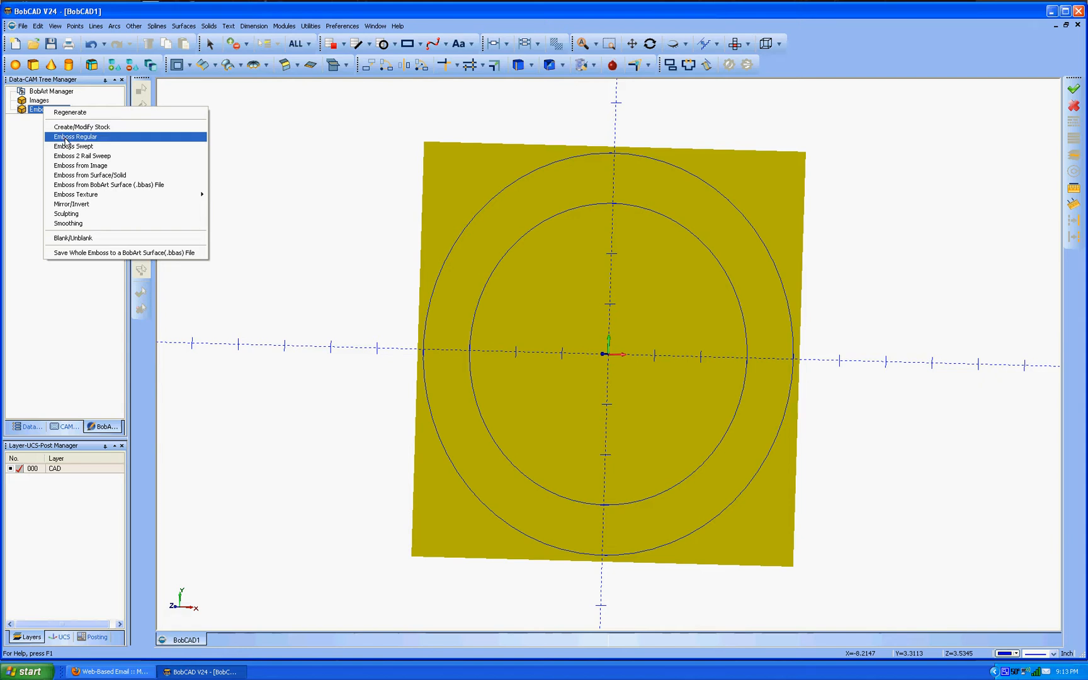
click(74, 136)
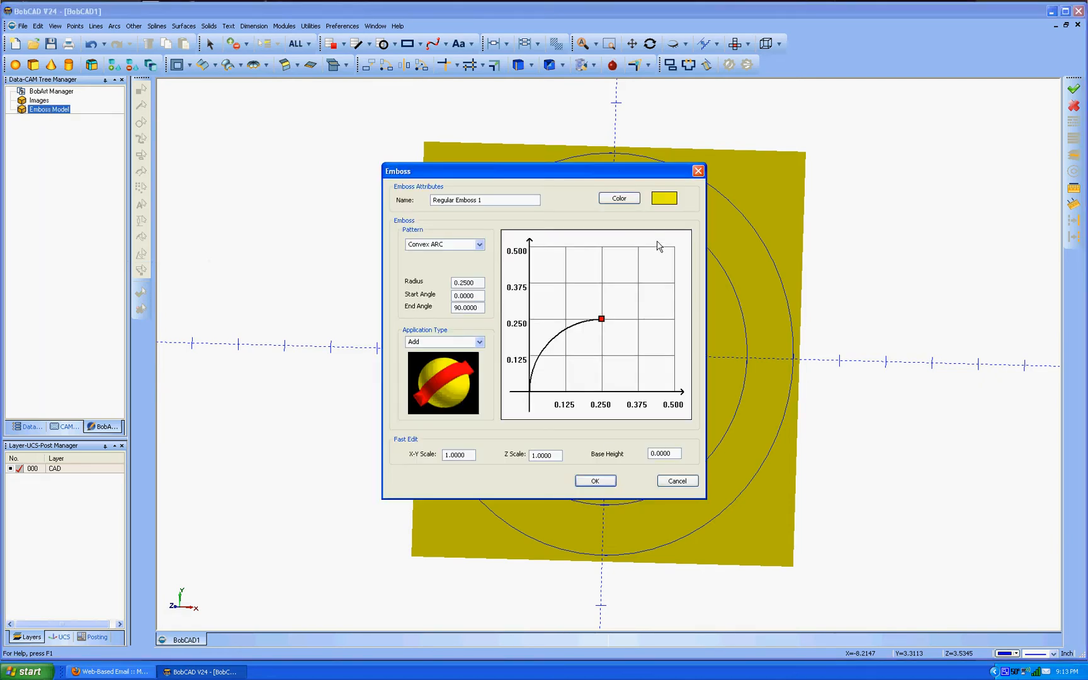
- Set the emboss Application Type to Subtract and its Pattern to Spline
drag(543, 171, 291, 140)
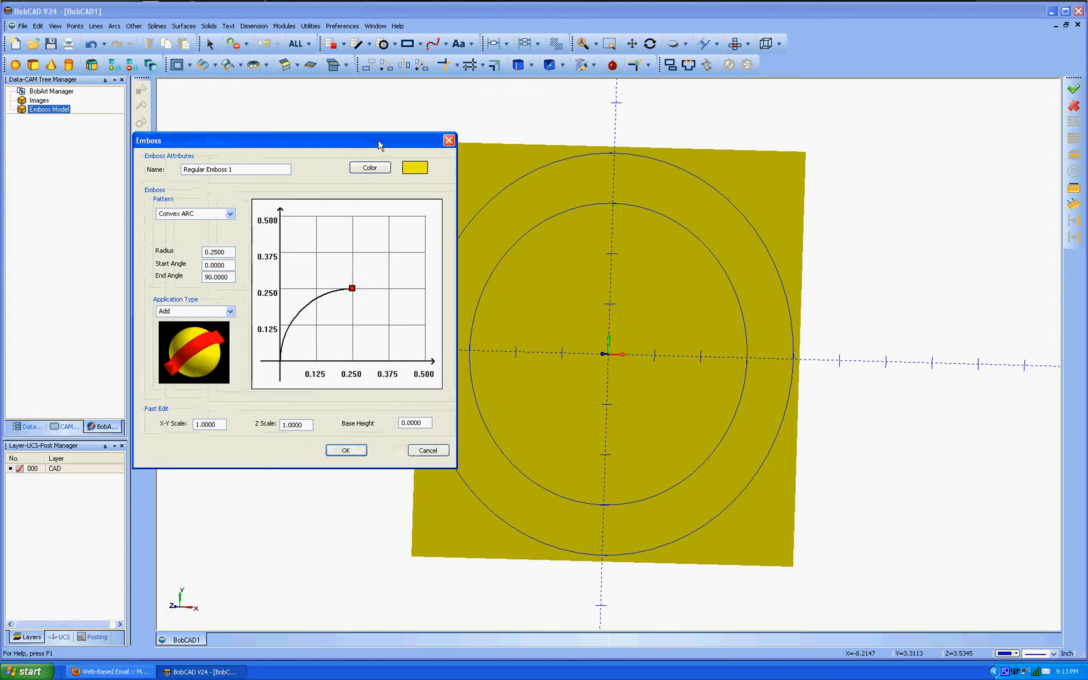
click(218, 264)
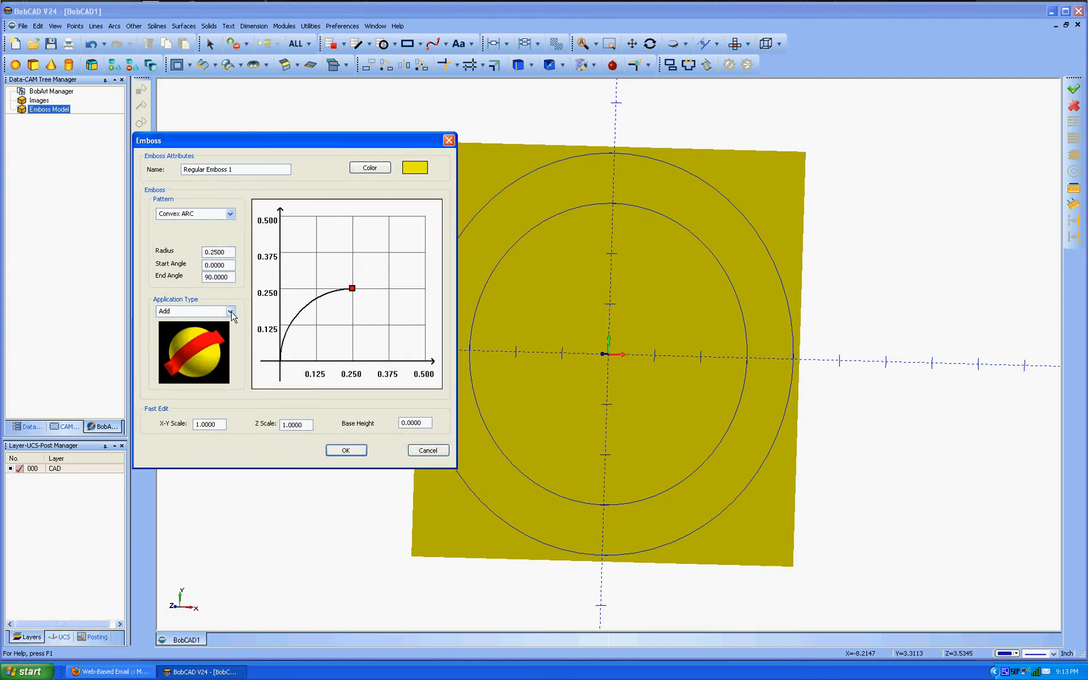
click(194, 309)
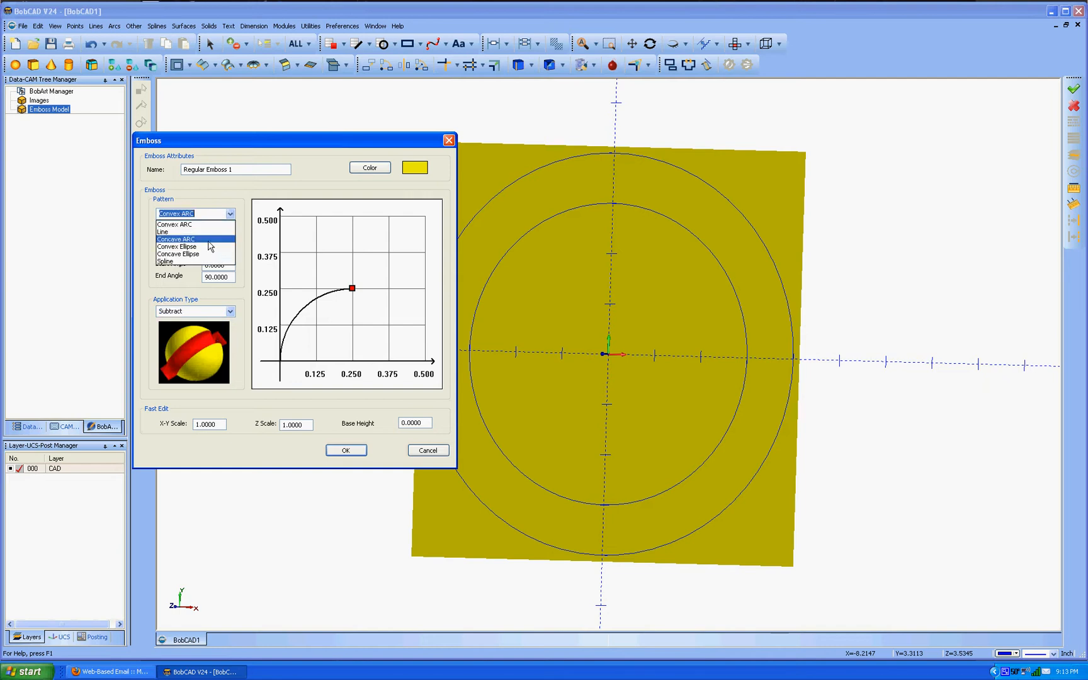
click(165, 262)
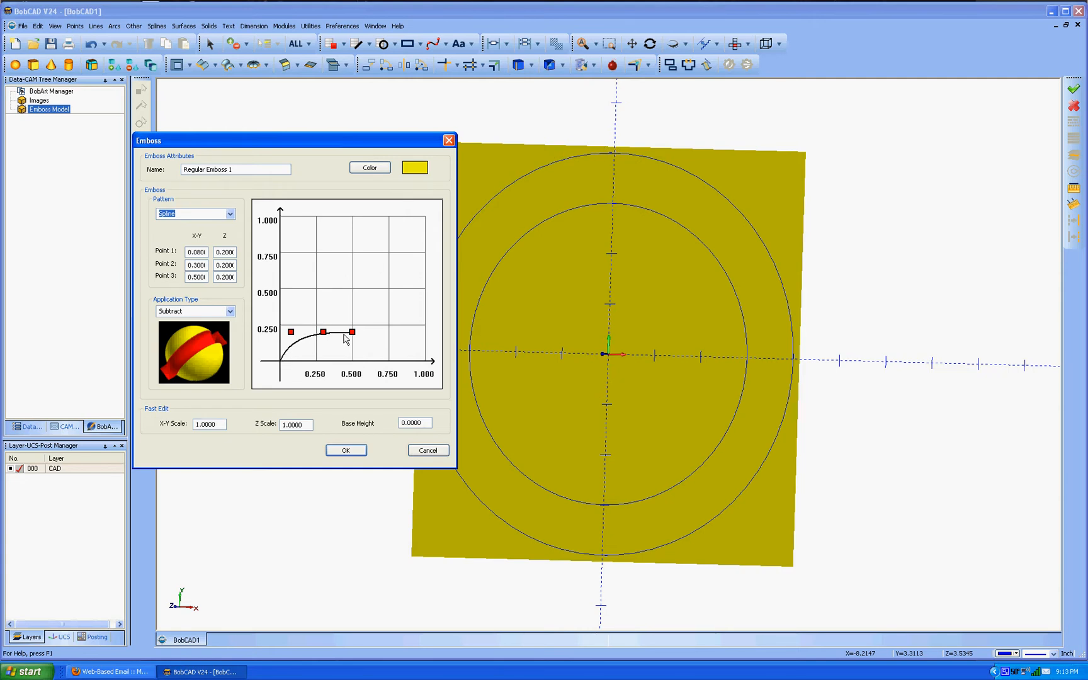
mouse_move(400, 333)
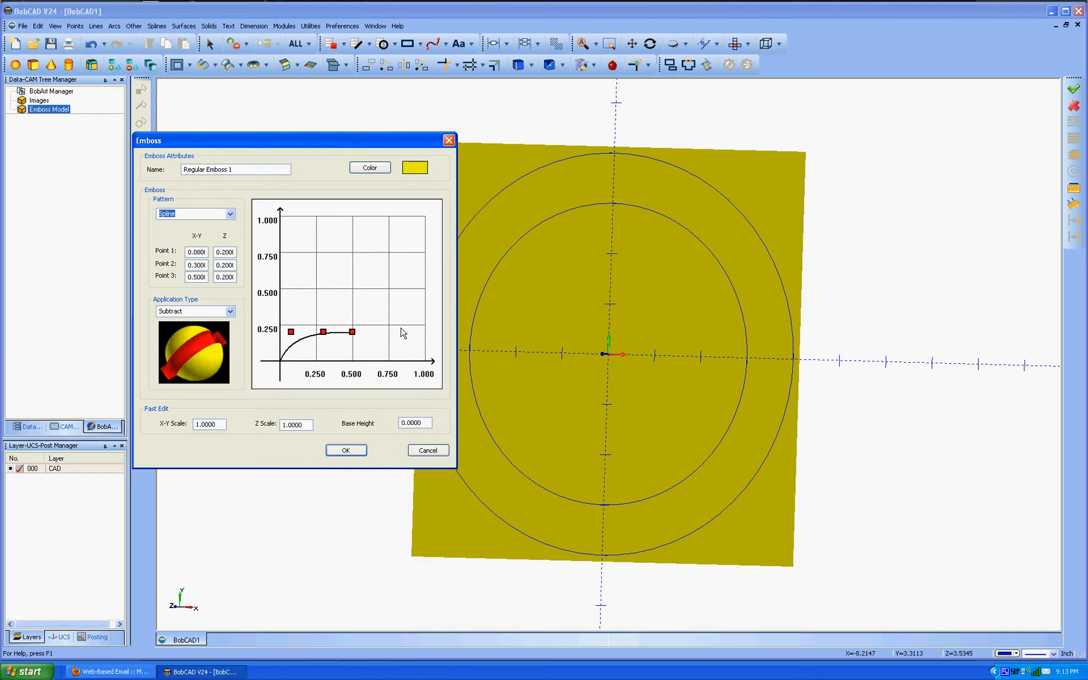
mouse_move(561, 173)
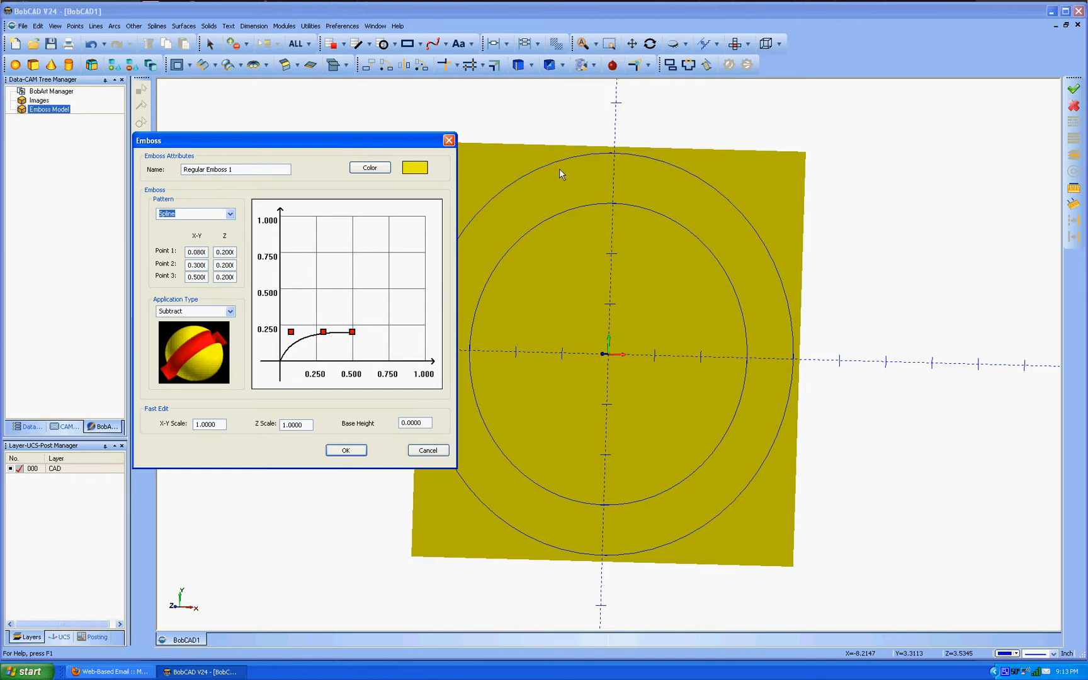
mouse_move(581, 161)
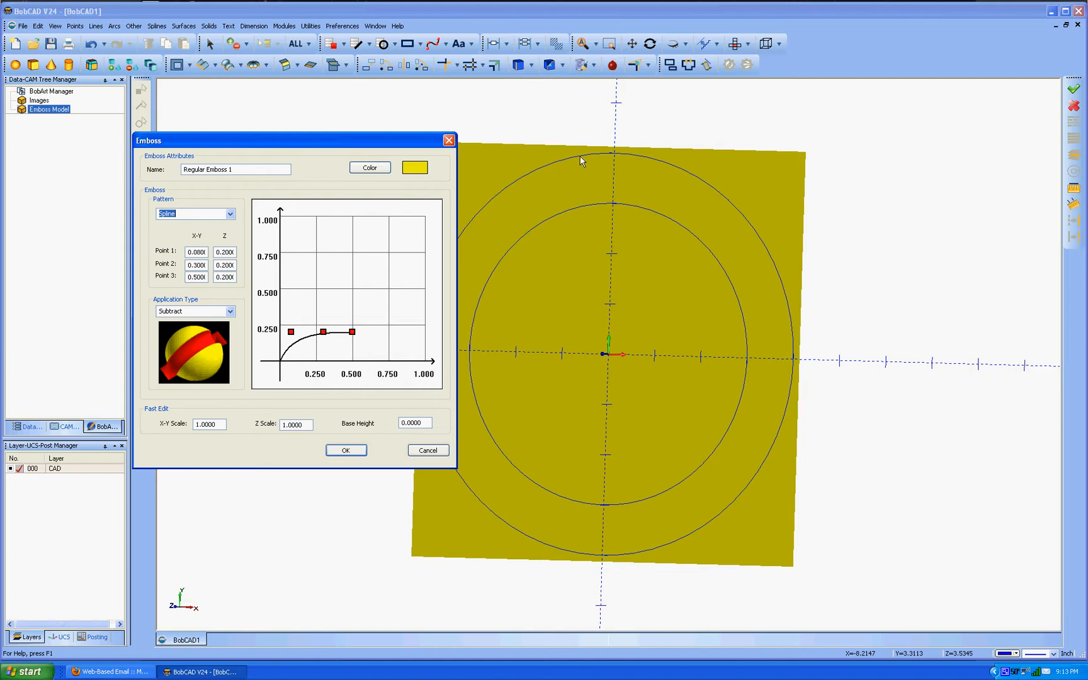
mouse_move(590, 210)
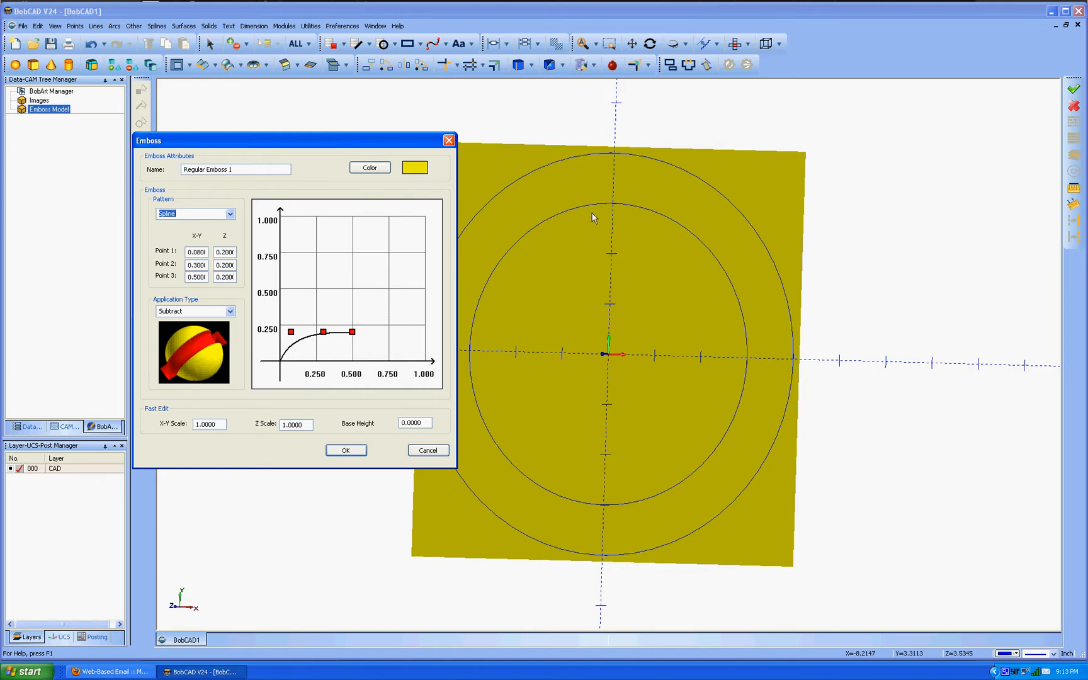
mouse_move(587, 309)
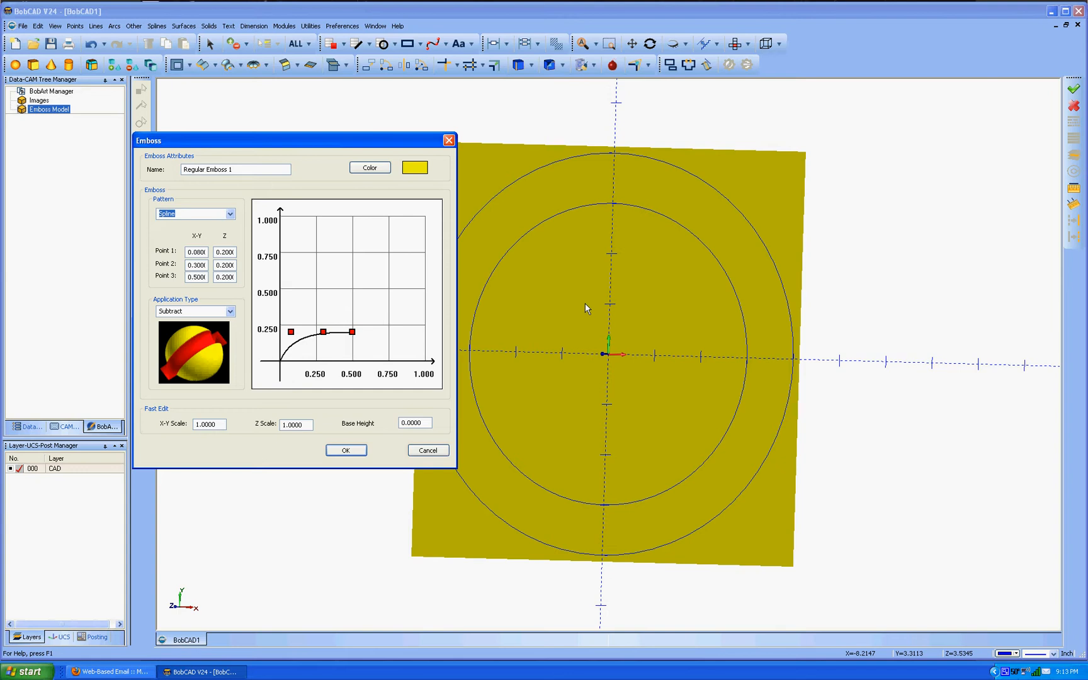
mouse_move(365, 316)
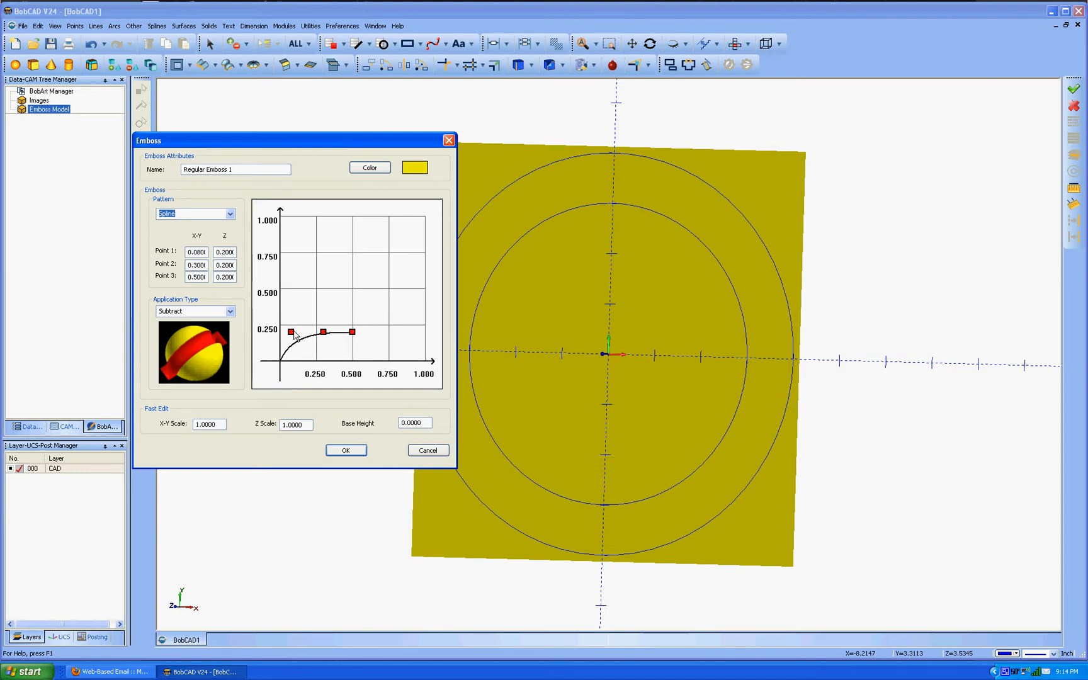
mouse_move(425, 330)
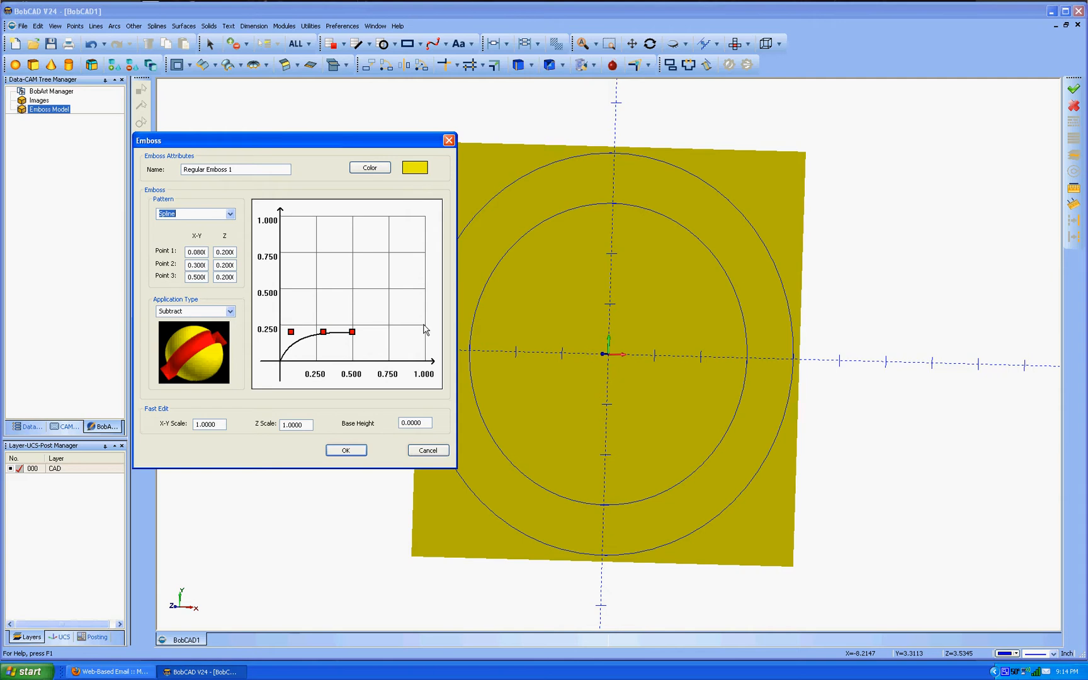
mouse_move(407, 290)
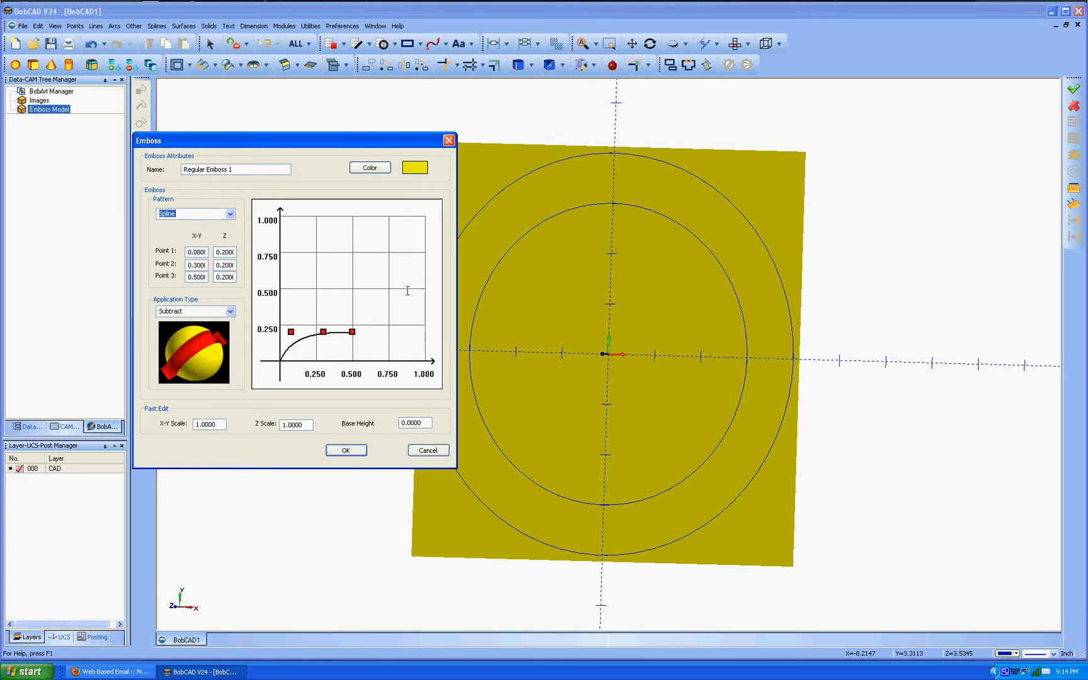
- Set spline Point 3 to 1 in X-Y and .375 in Z
click(196, 276)
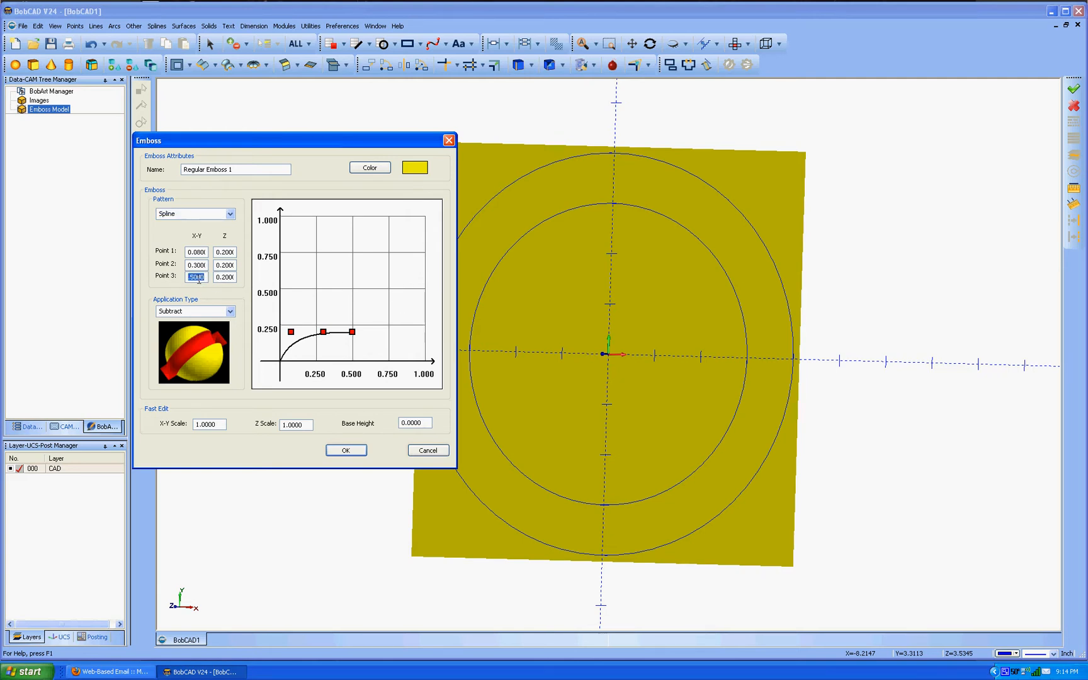
text(1)
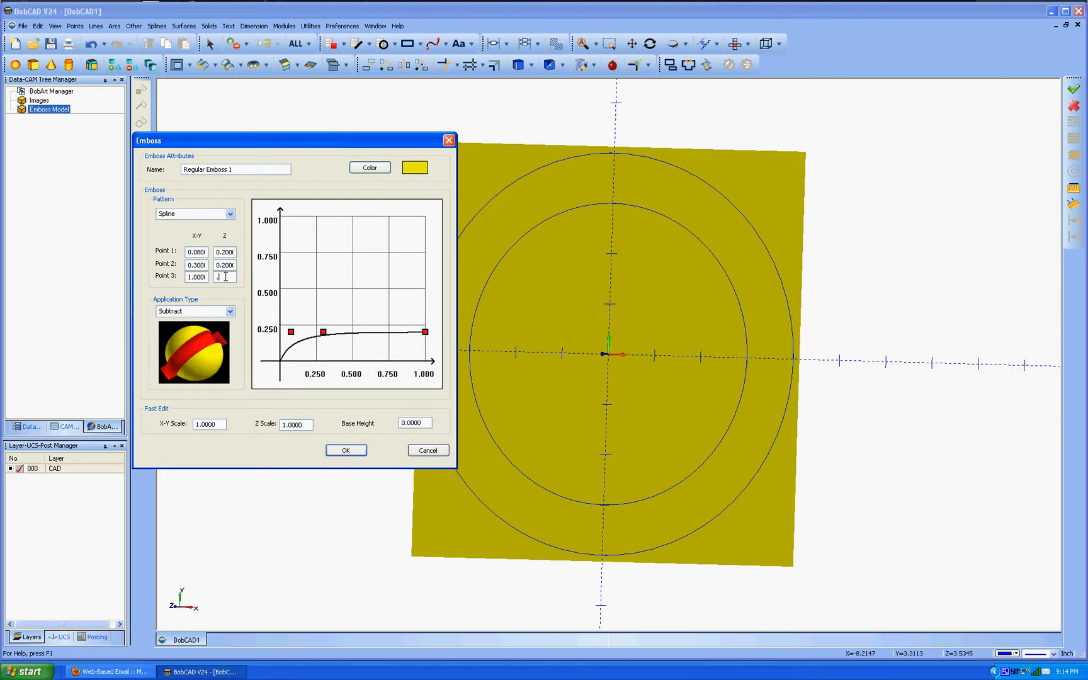
text(.375)
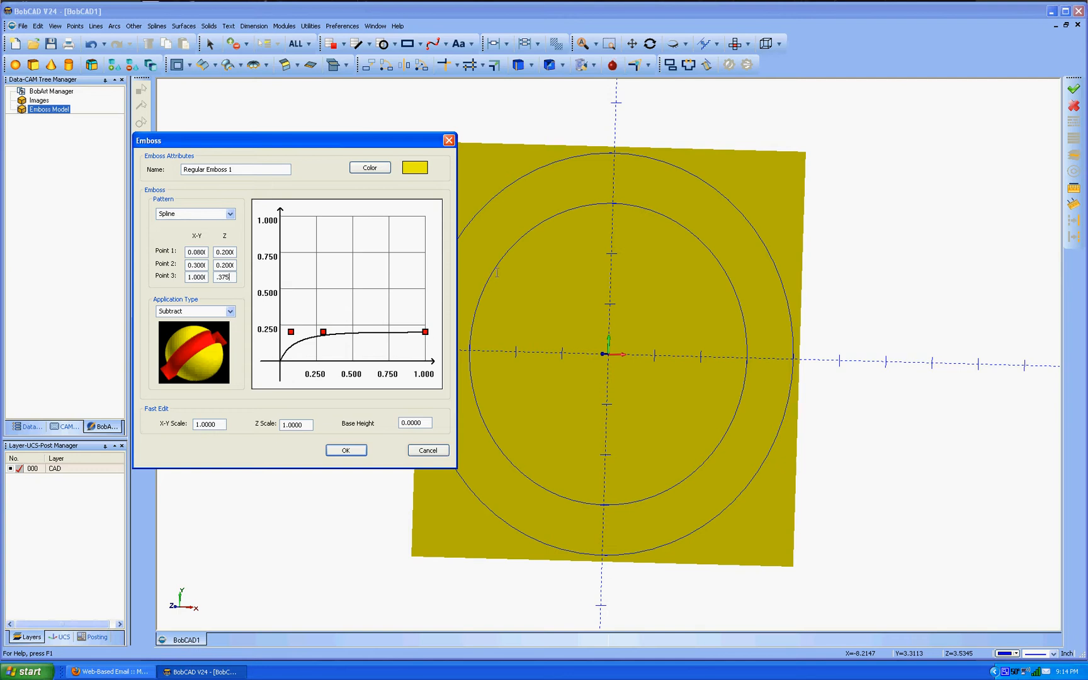
mouse_move(323, 330)
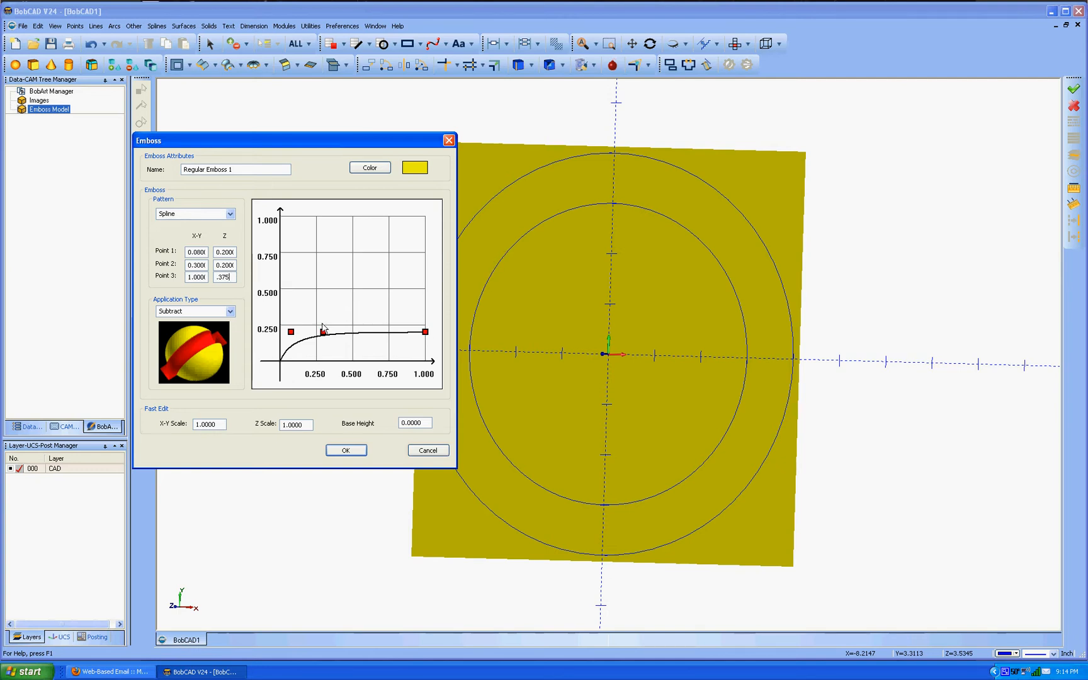
- Drag spline points 1 and 2 to shape a gentle S-curve that dips before rising
drag(290, 331, 322, 330)
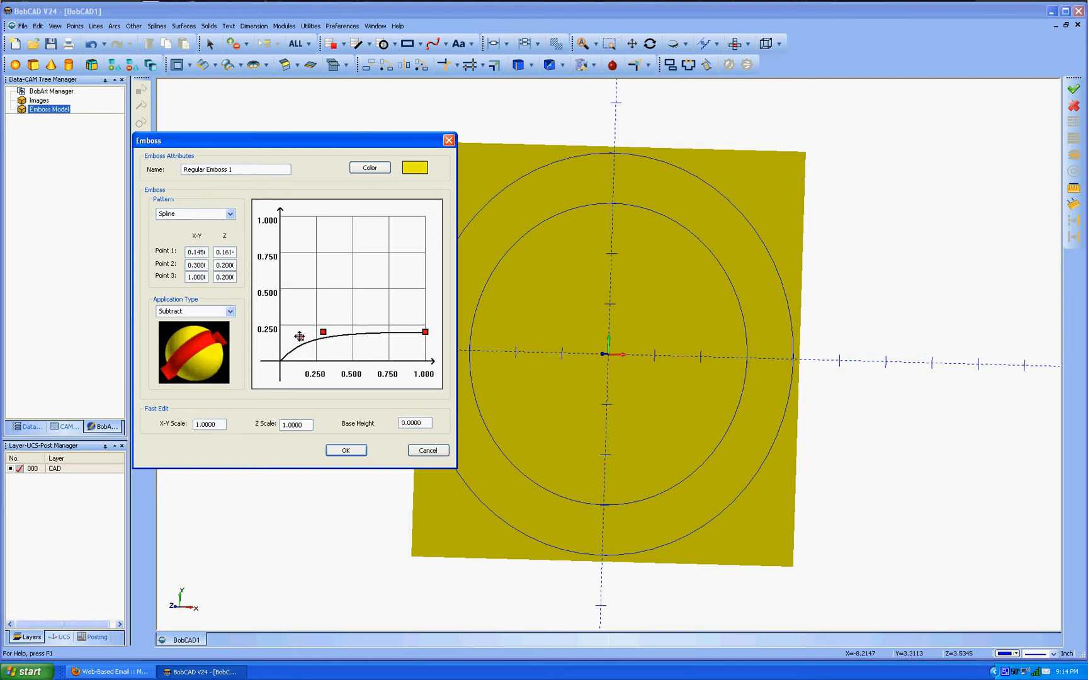
drag(298, 336, 323, 354)
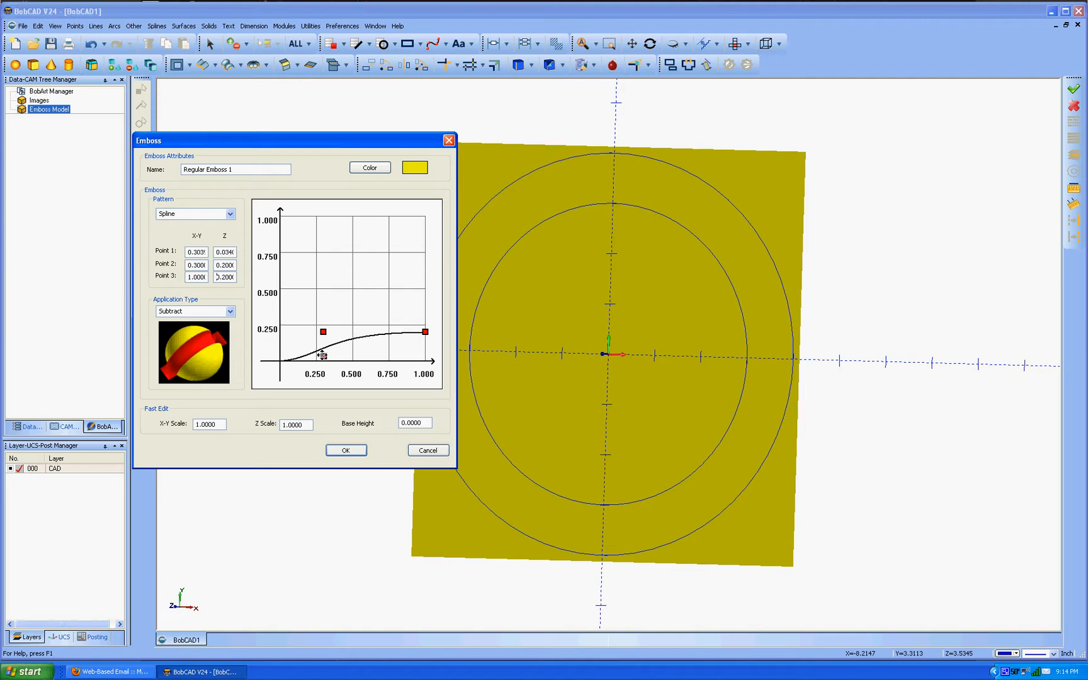
drag(322, 331, 326, 333)
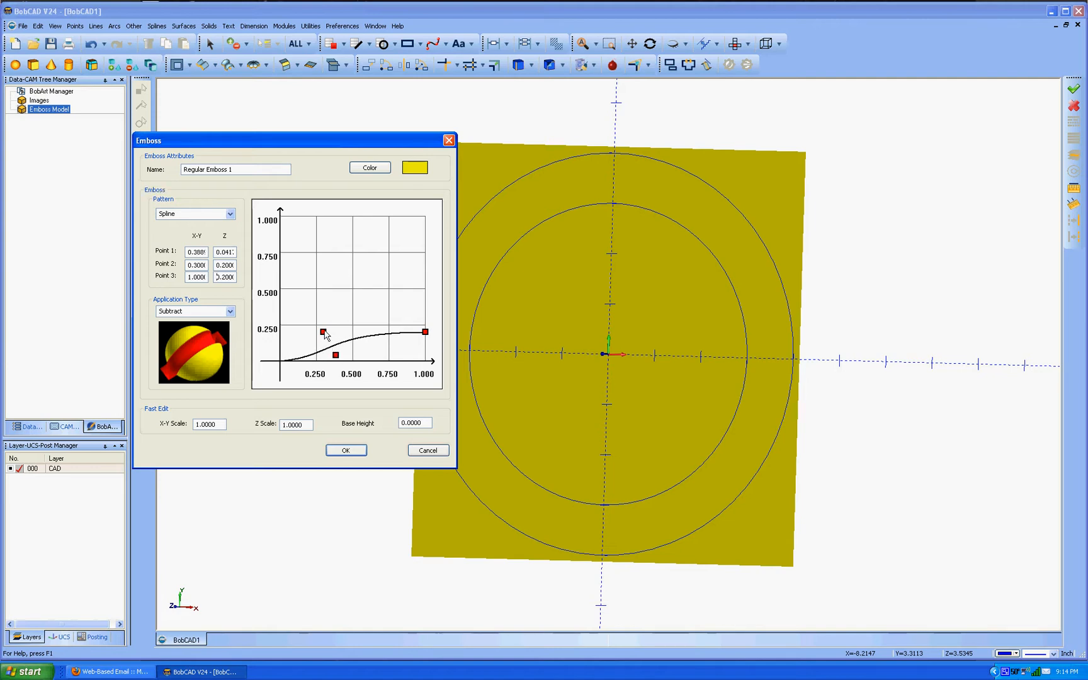
drag(325, 332, 317, 323)
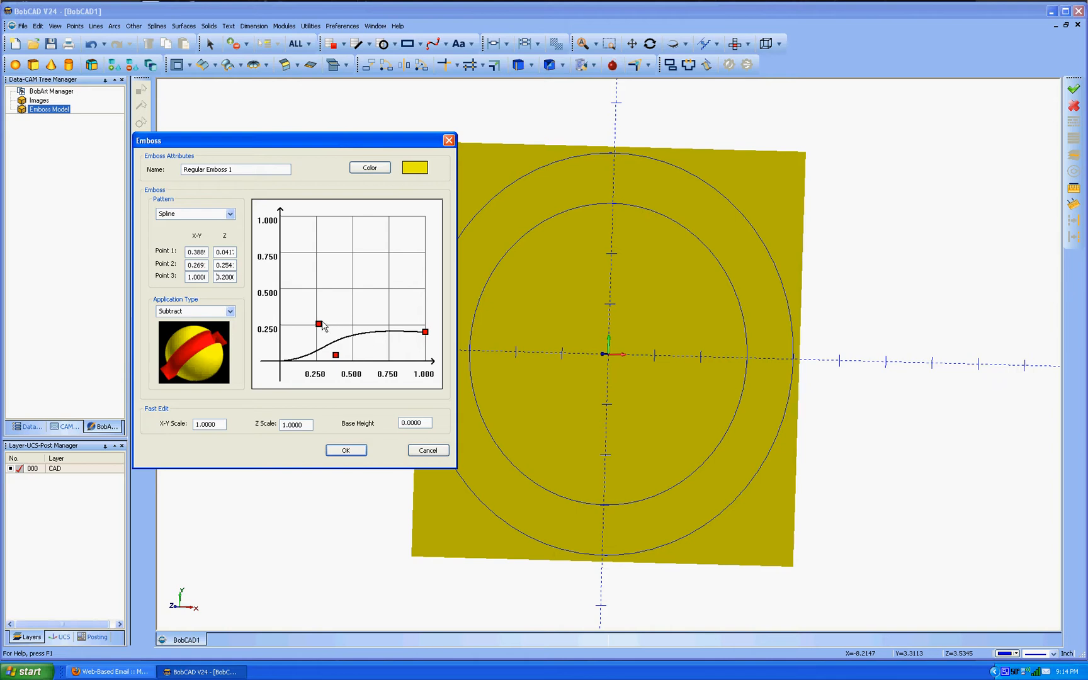
drag(318, 324, 364, 321)
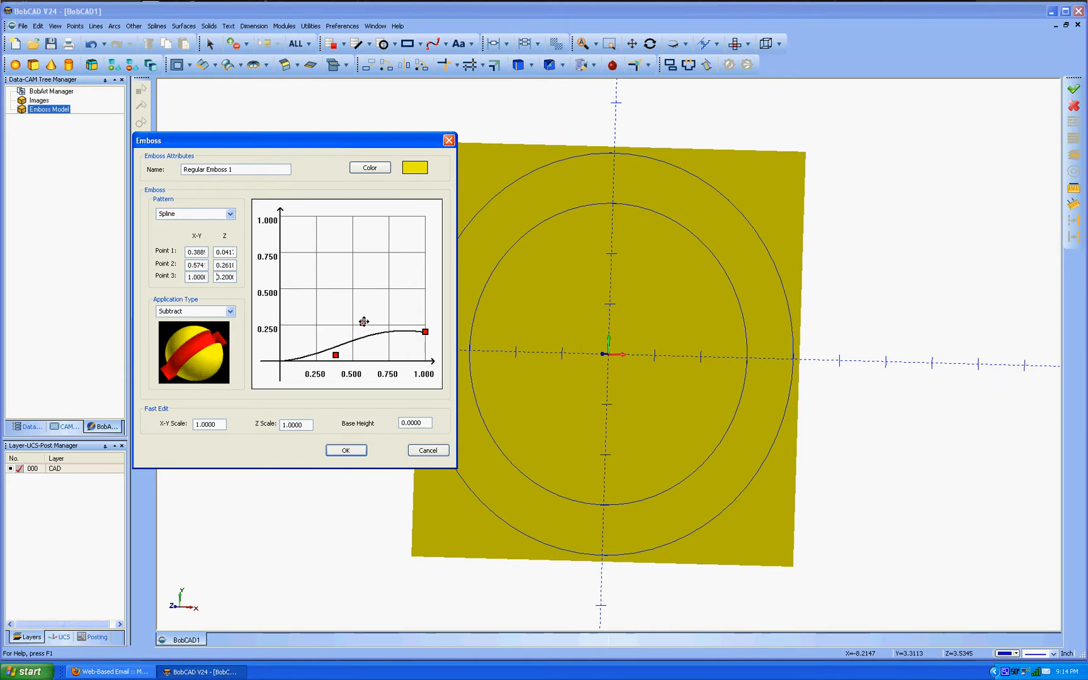
drag(335, 355, 362, 322)
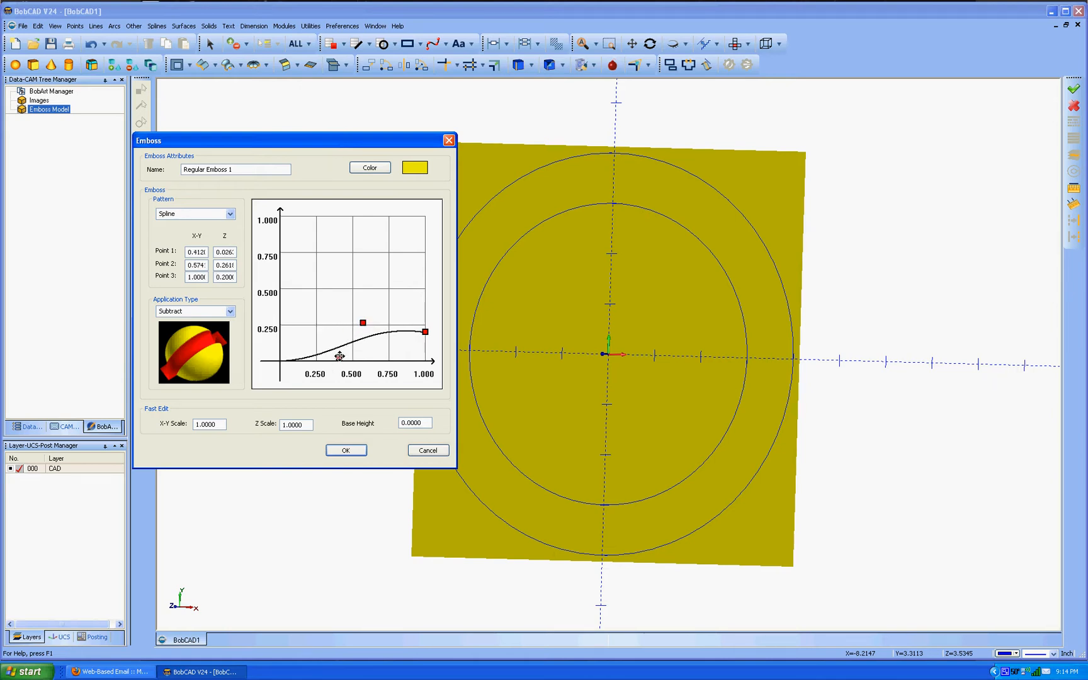
drag(363, 323, 311, 336)
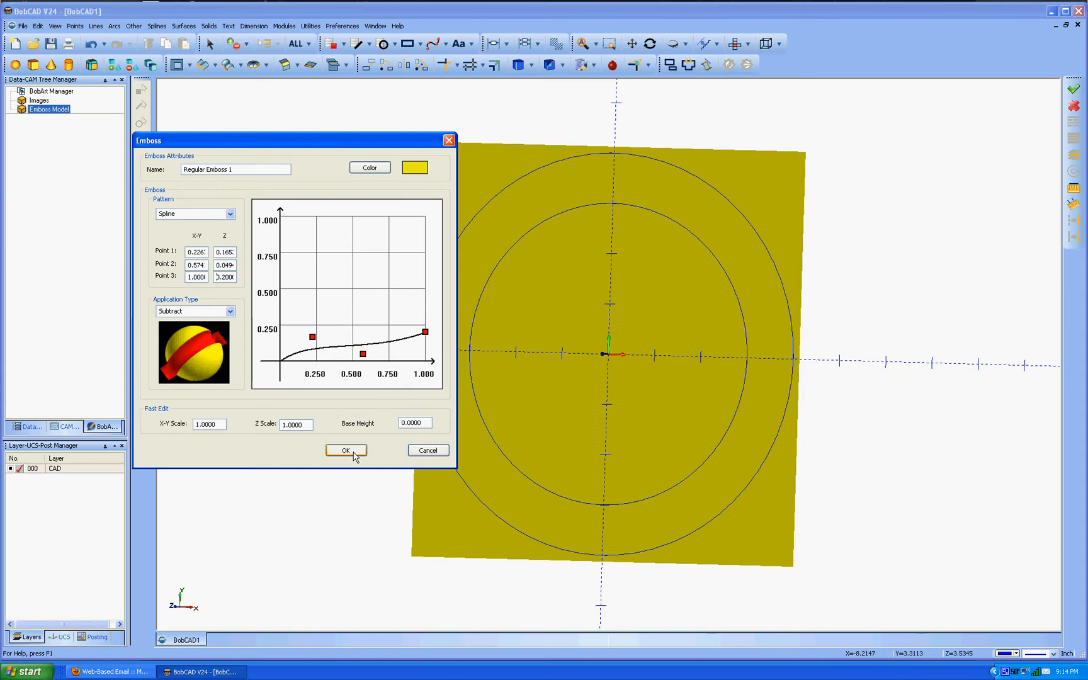
- Accept the emboss to carve Regular Emboss 1 - Subtract as a ring groove
click(345, 451)
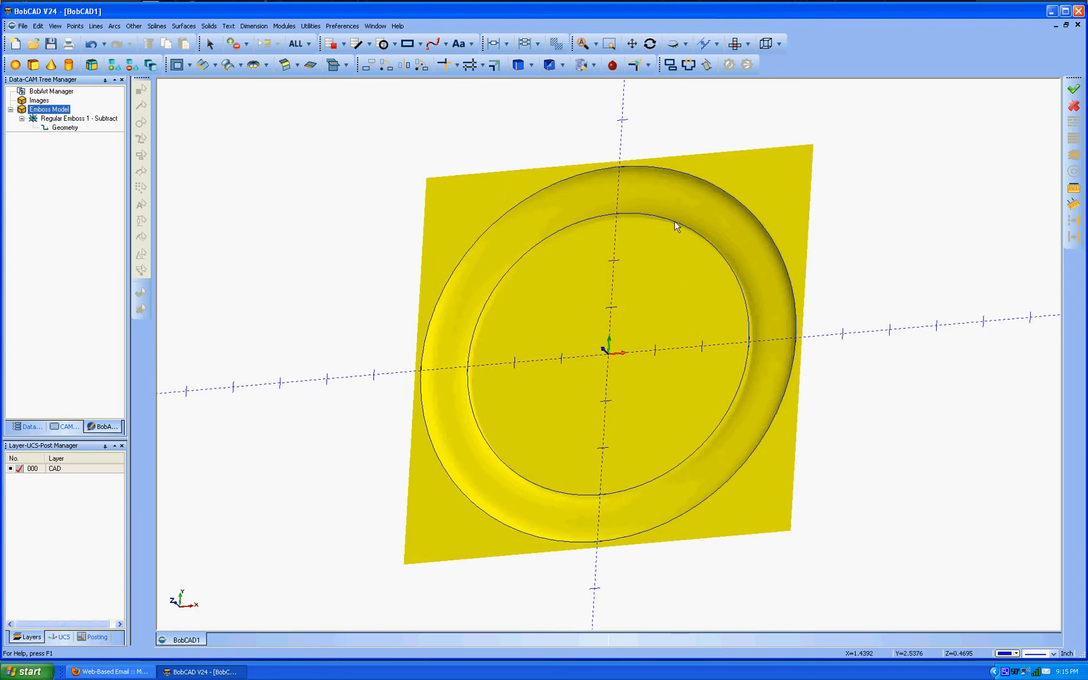
- Start a second regular emboss and set its Pattern to Spline
right_click(48, 109)
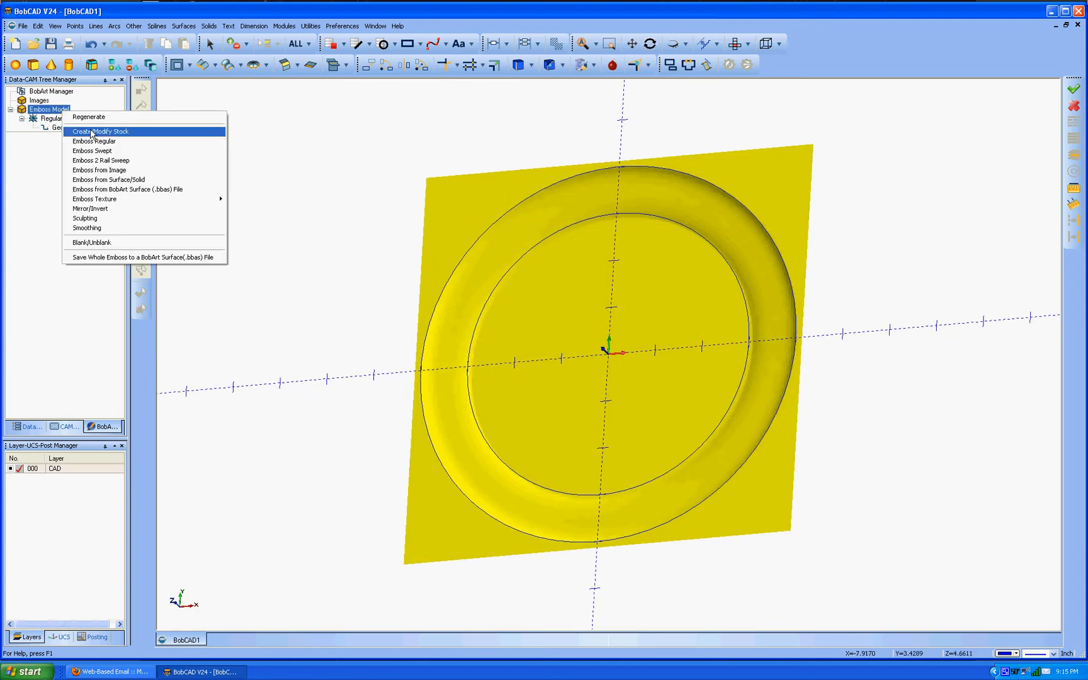
click(92, 141)
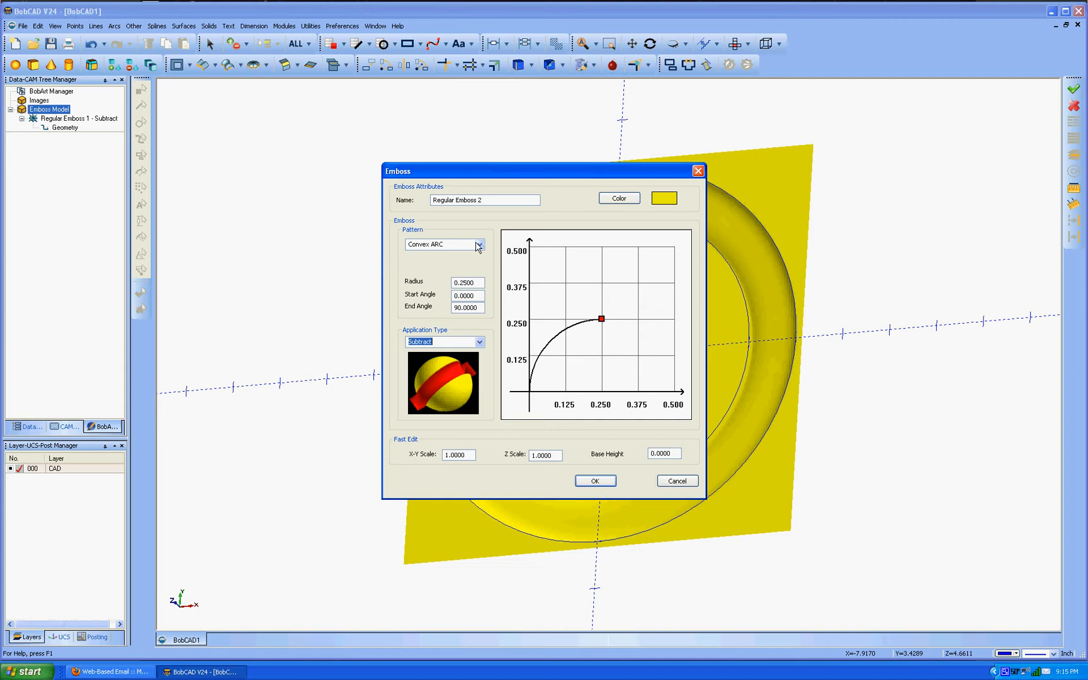
click(478, 244)
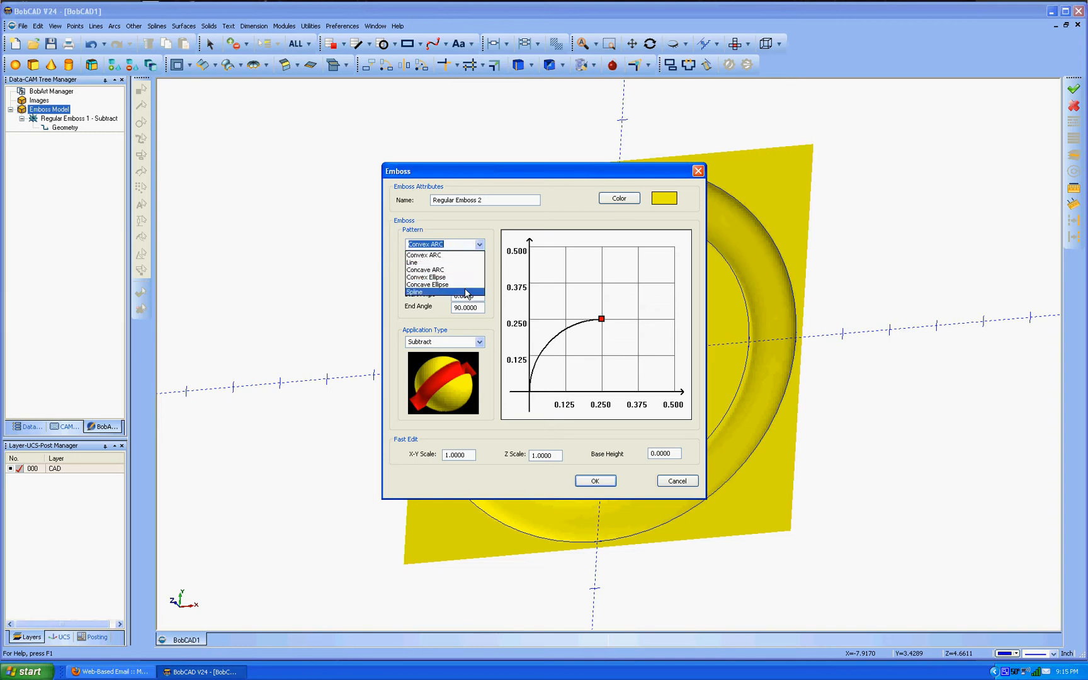
click(415, 292)
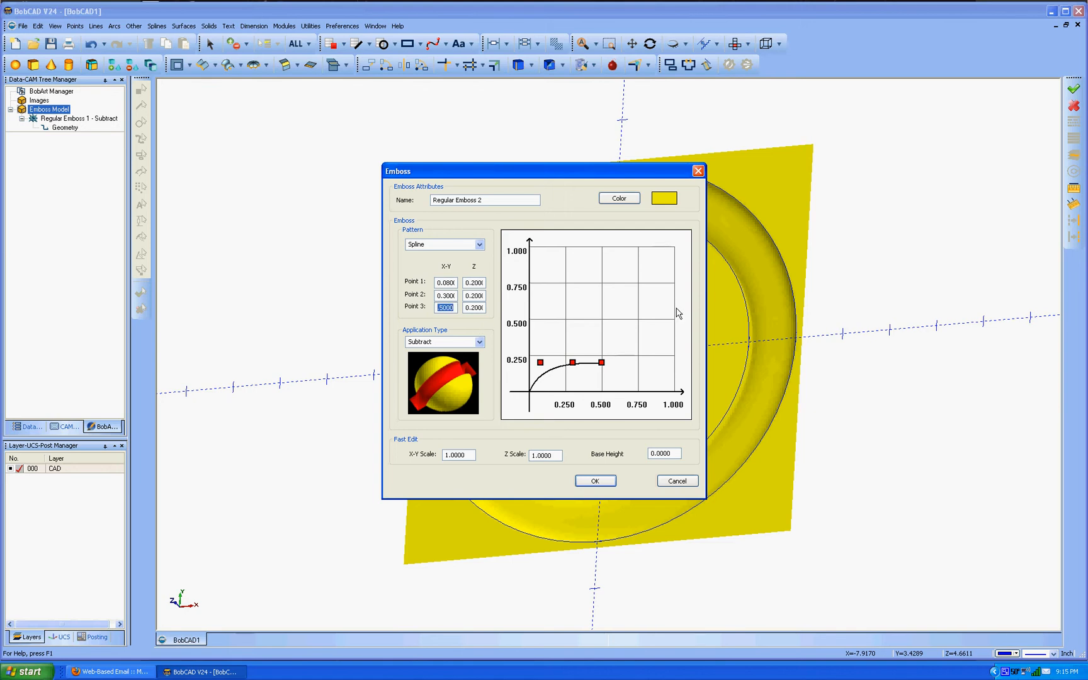
- Set the second emboss's spline Point 3 to 3 in X-Y and .25 deep
drag(541, 170, 271, 168)
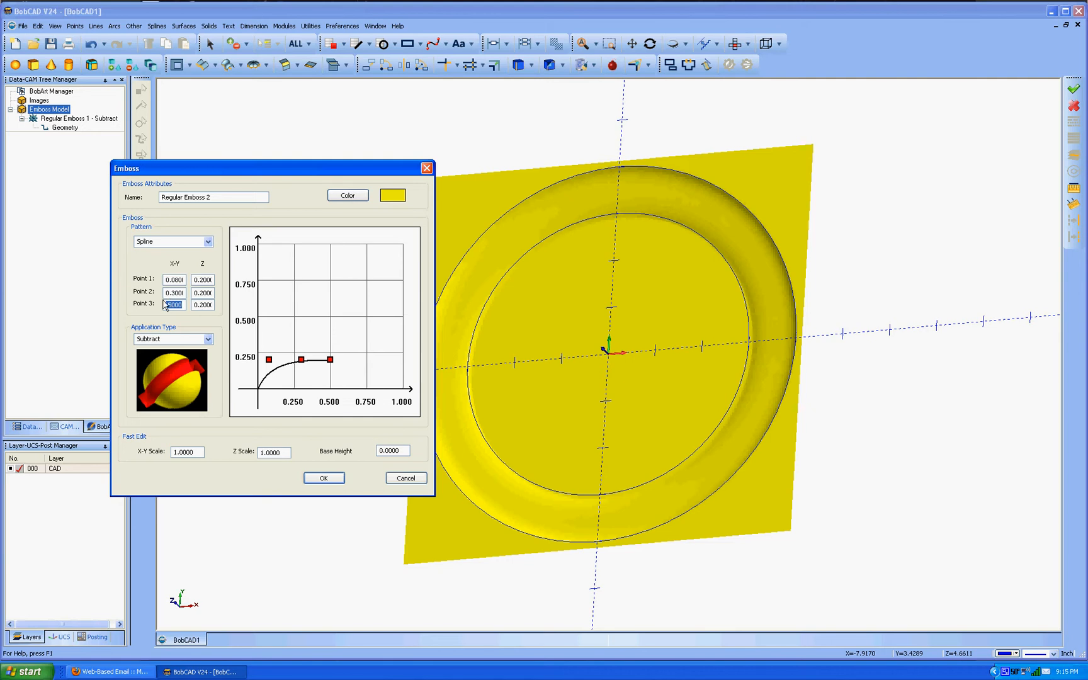
text(3)
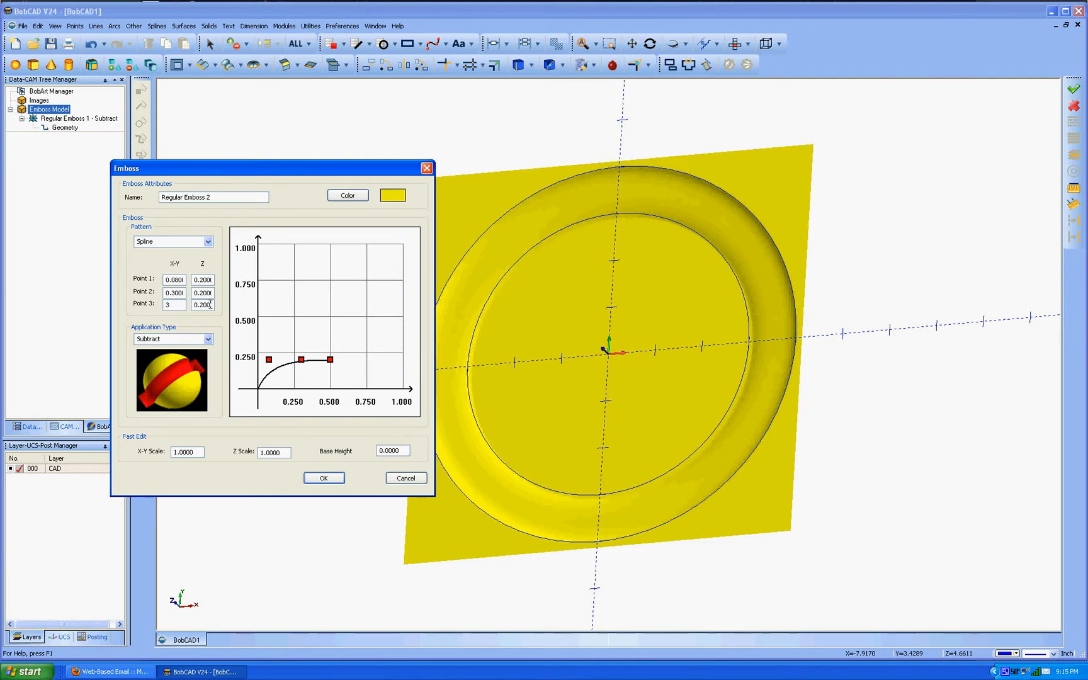
click(202, 304)
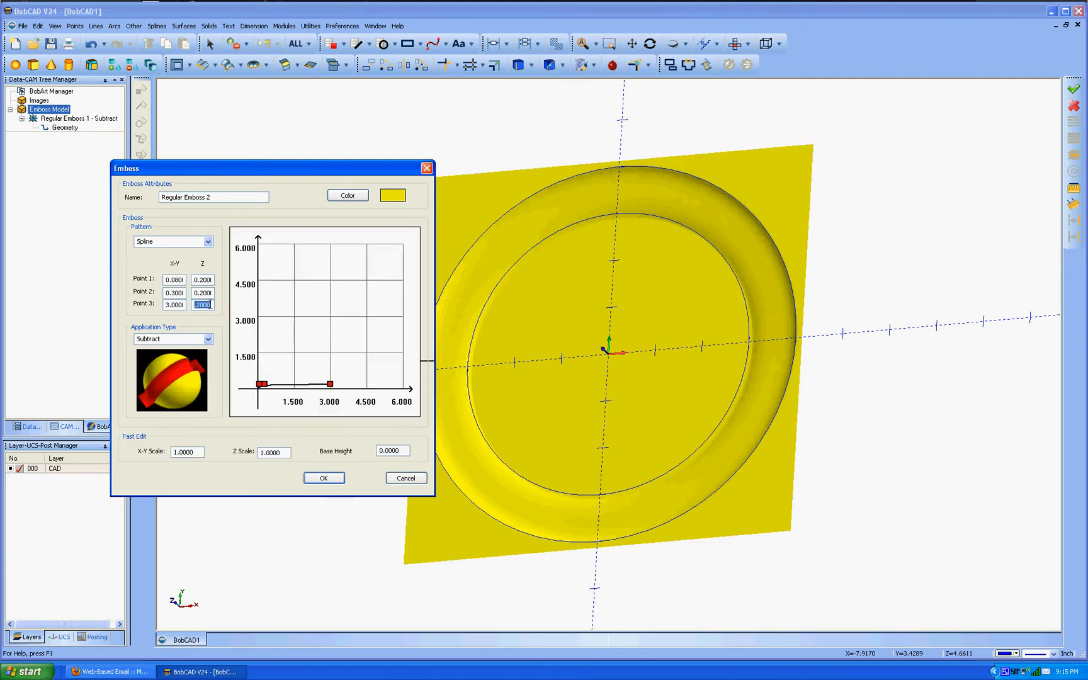
text(.2)
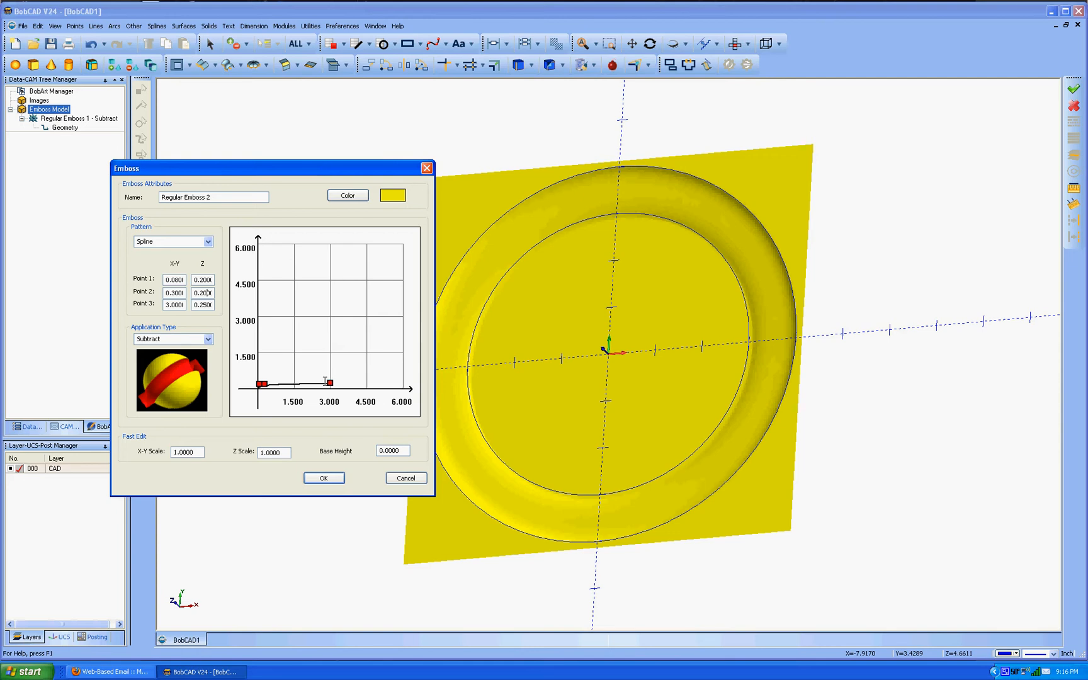
- Drag spline points 1 and 2 to shape the profile and accept the emboss
drag(262, 383, 281, 382)
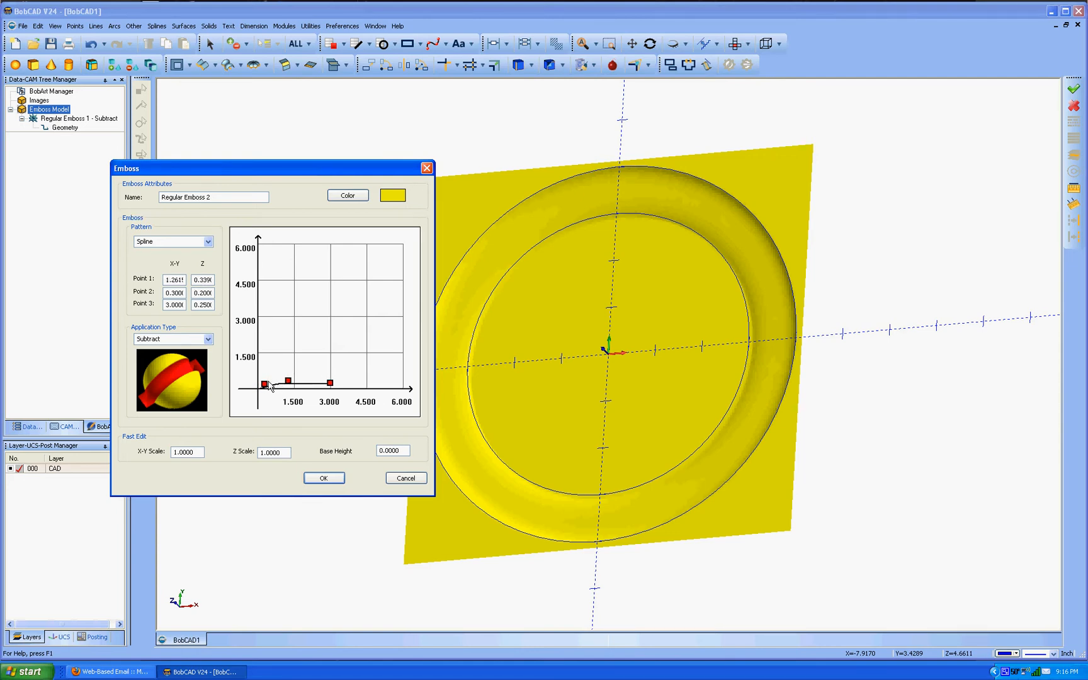
drag(287, 384, 259, 380)
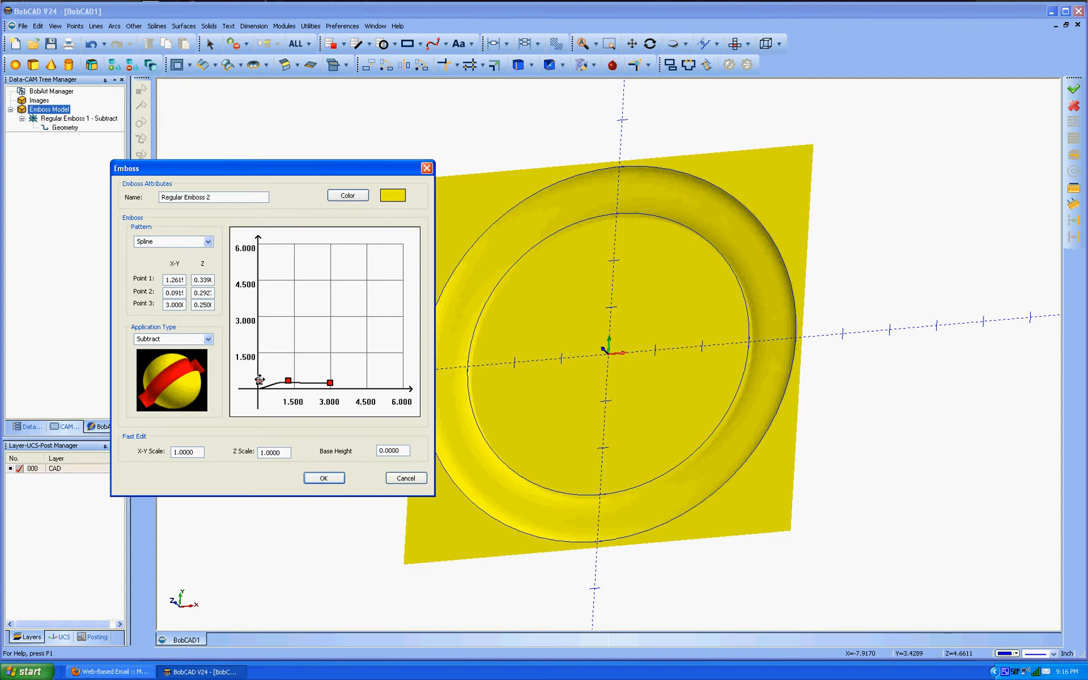
drag(257, 379, 287, 381)
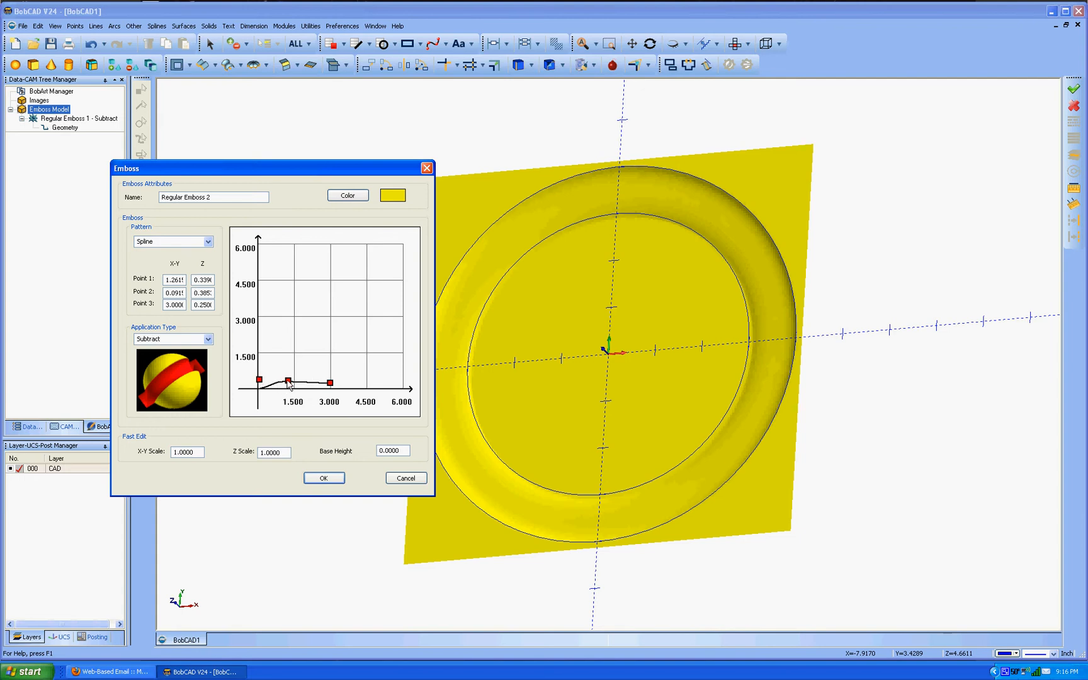
drag(287, 380, 295, 386)
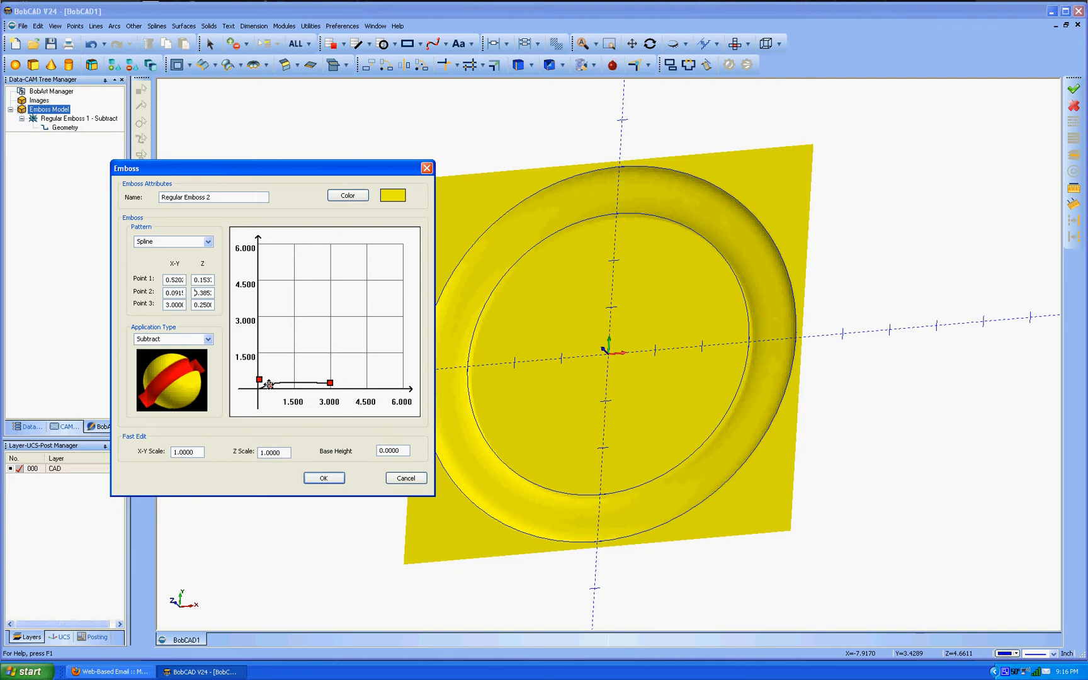
drag(267, 381, 270, 386)
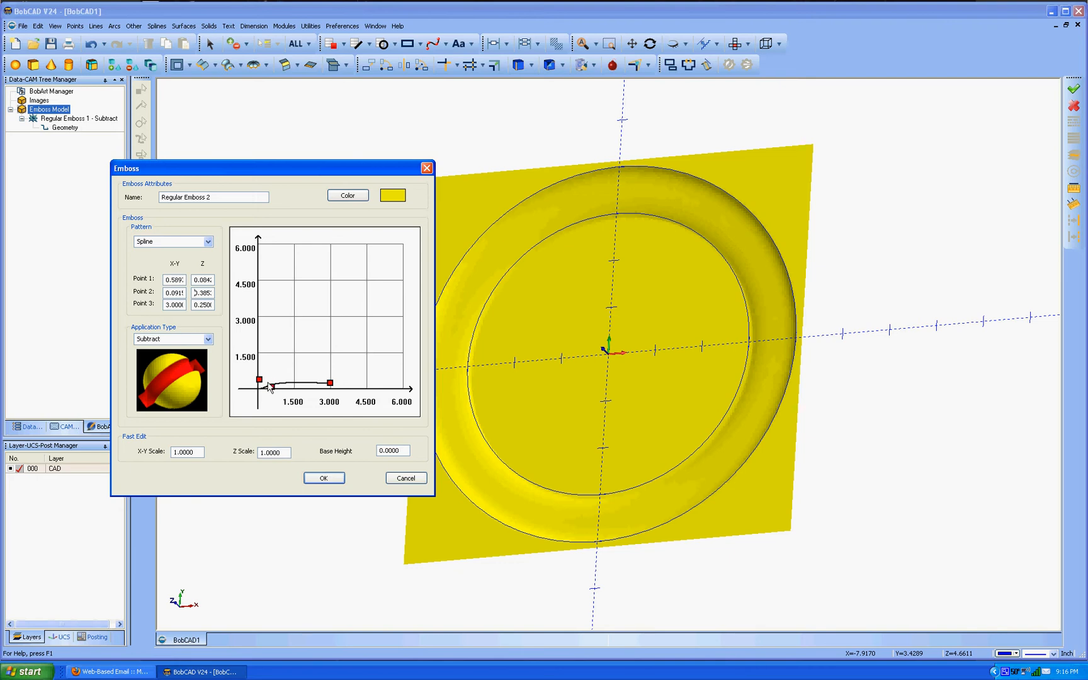
drag(259, 381, 272, 384)
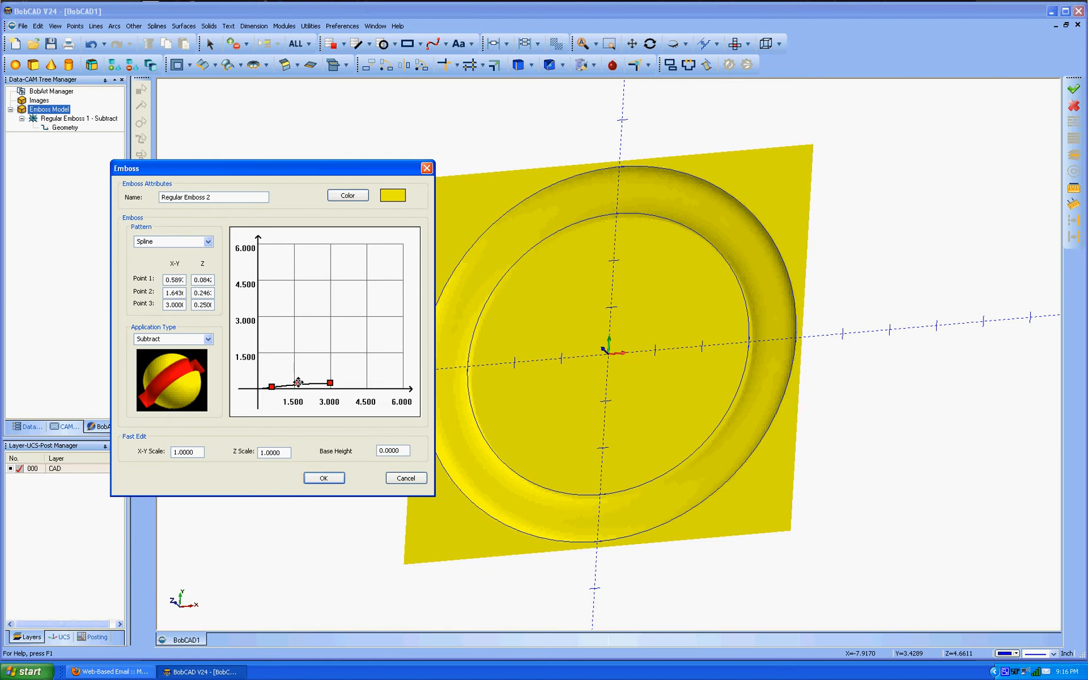
click(324, 477)
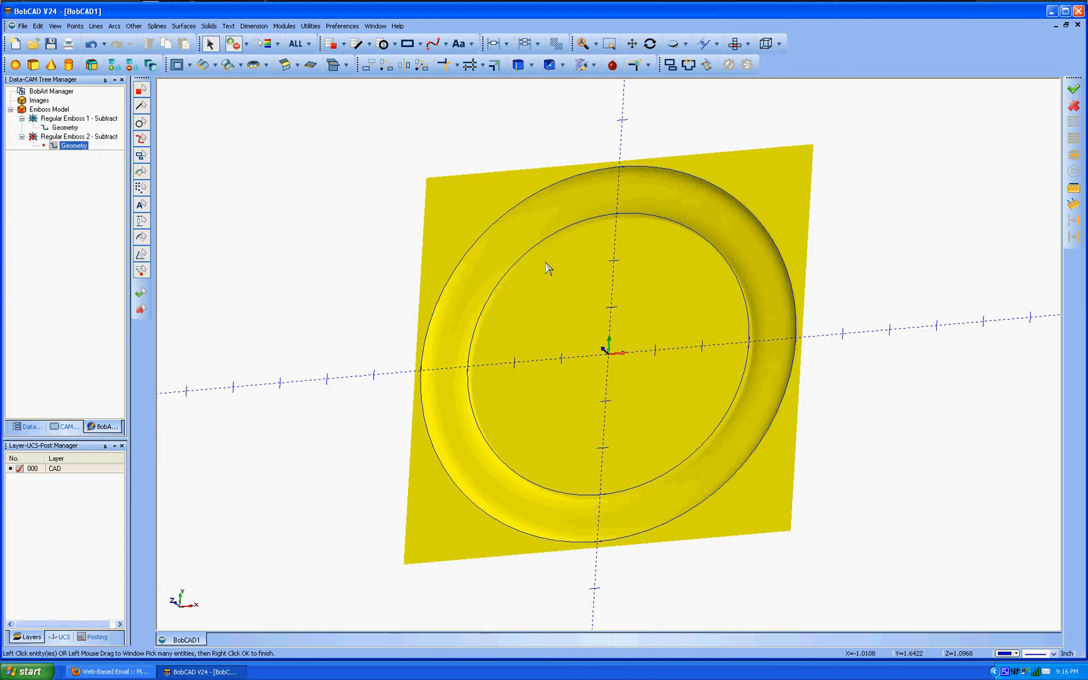
- Finish geometry selection to build the emboss, then orbit the plate to inspect the dish edge-on
right_click(547, 268)
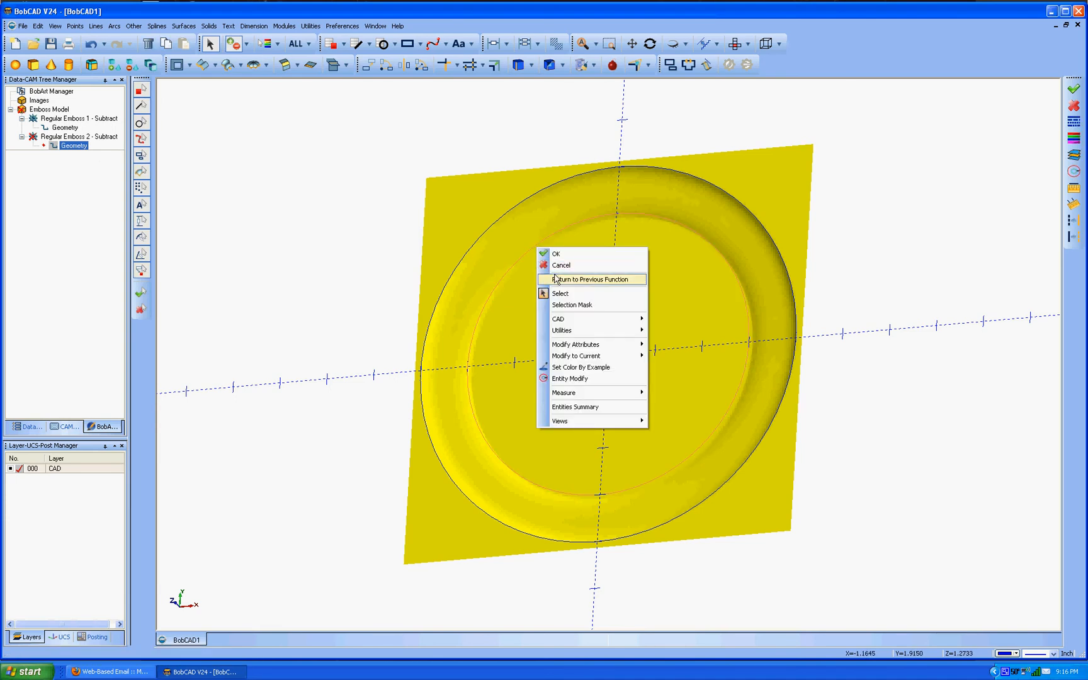
click(589, 279)
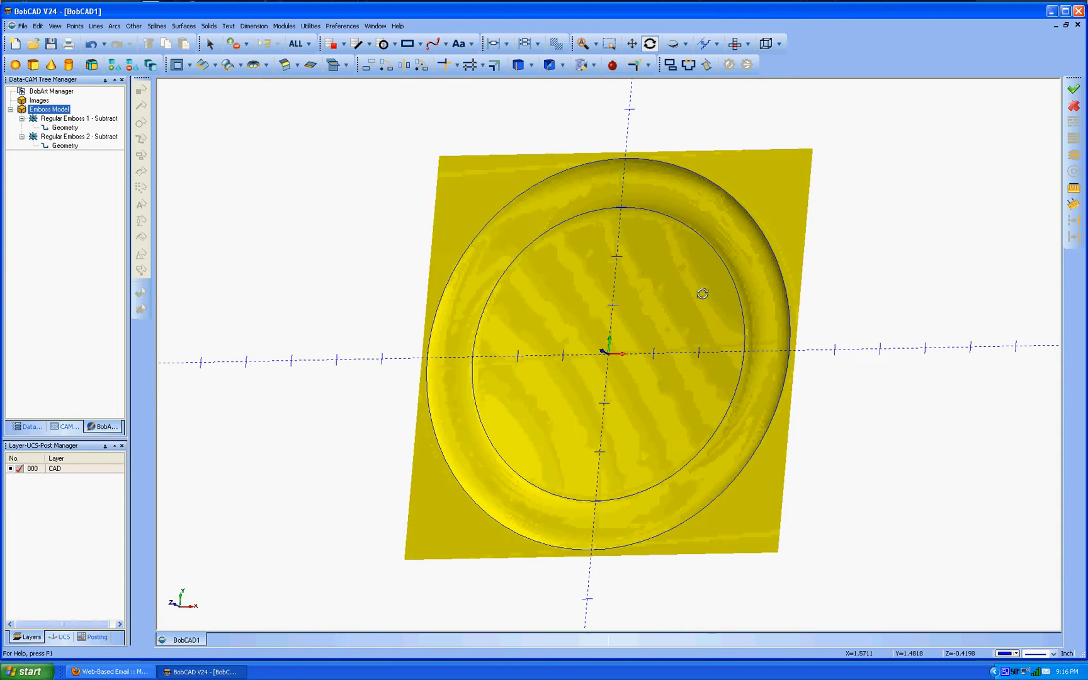
drag(701, 294, 541, 323)
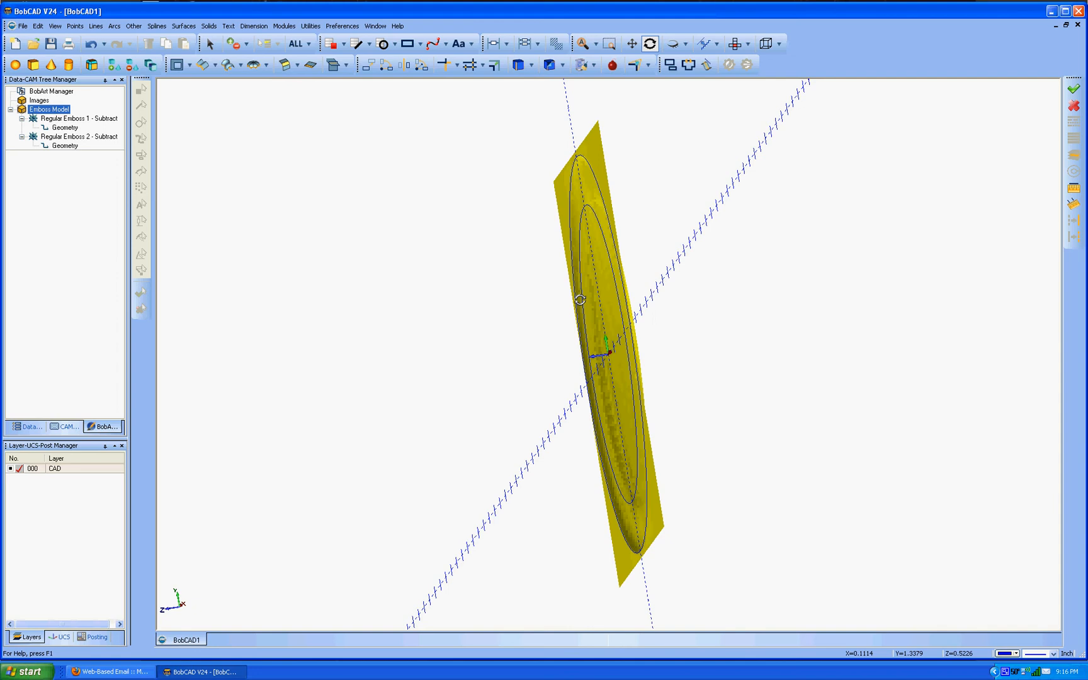
drag(579, 300, 557, 310)
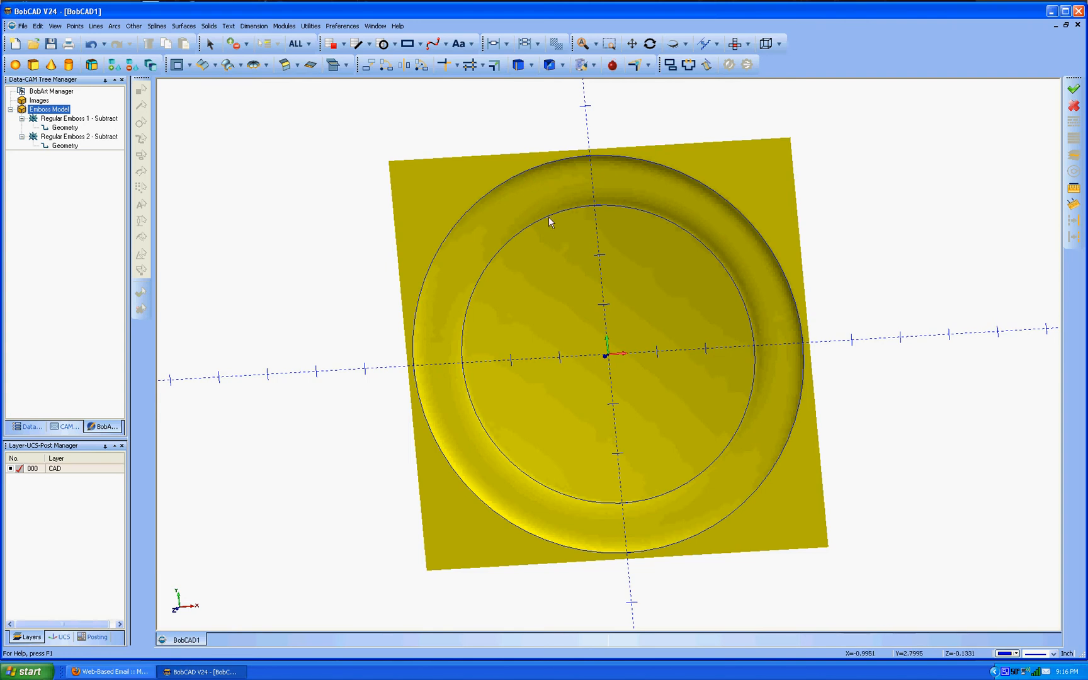
mouse_move(534, 220)
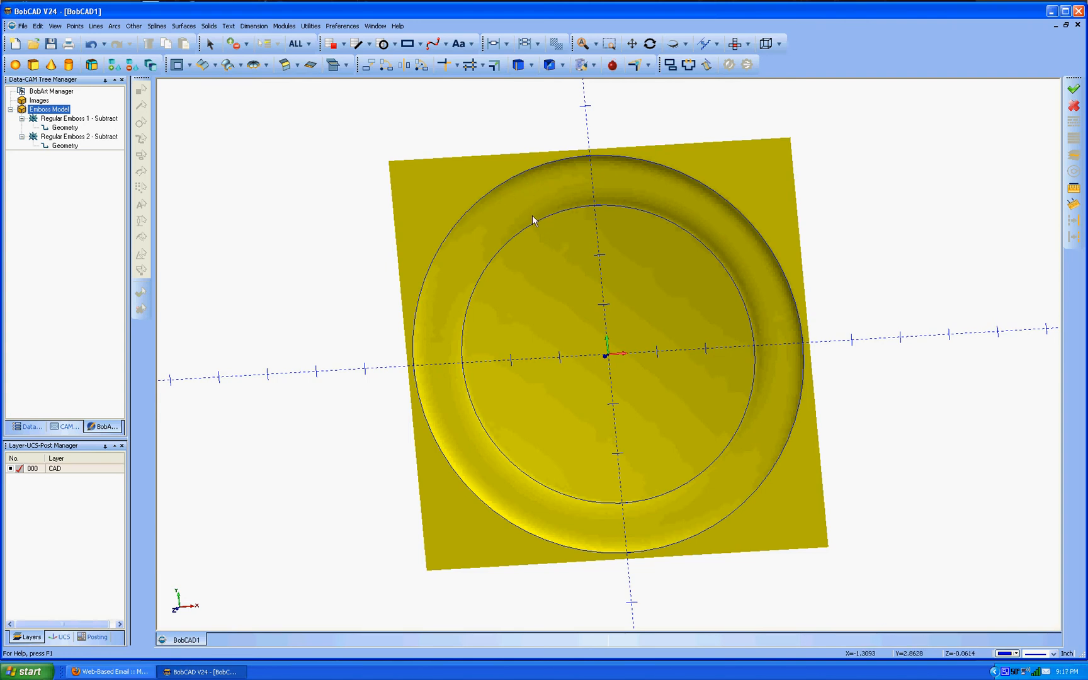
mouse_move(531, 221)
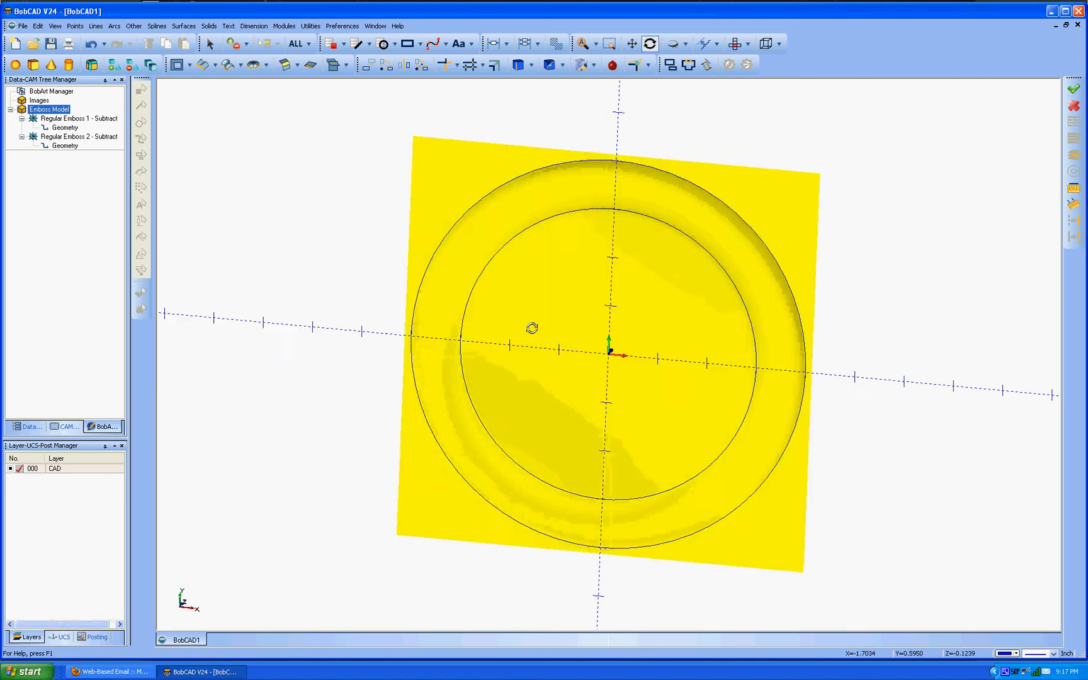
- Reopen Regular Emboss 2 - Subtract and drag its spline profile points into a new dish curve
click(64, 146)
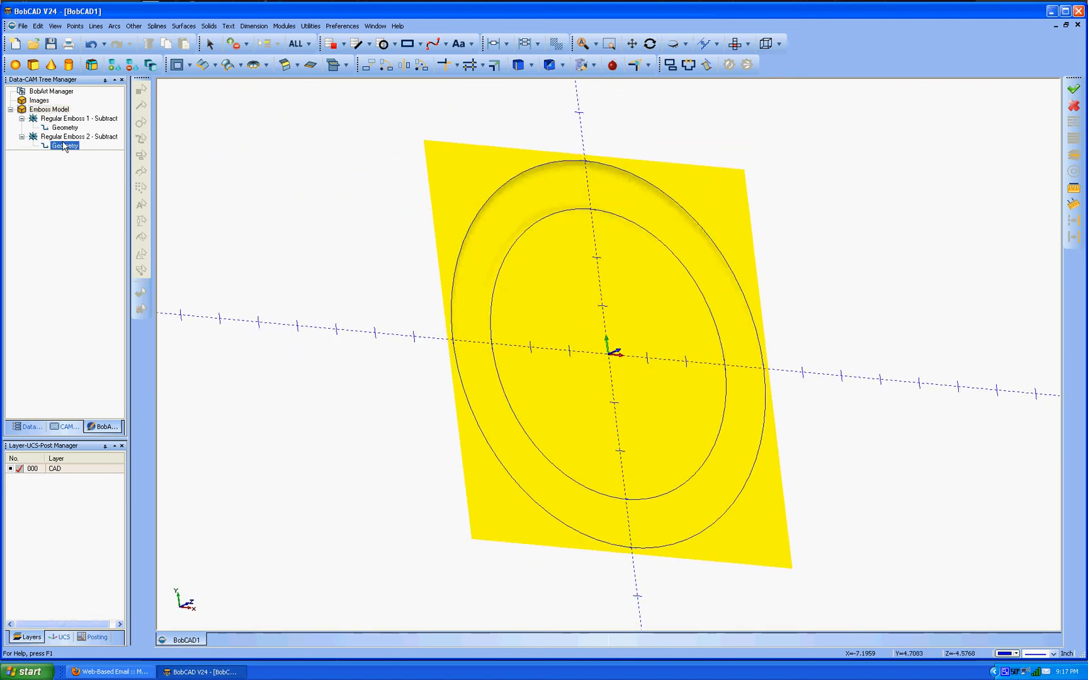
double_click(73, 136)
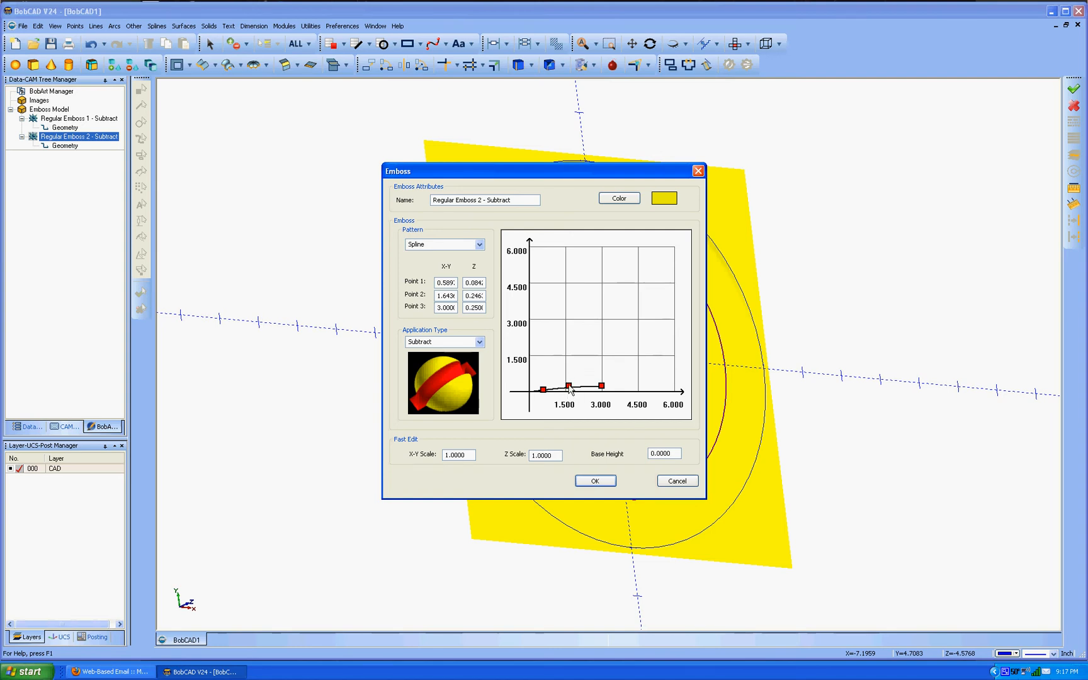
drag(569, 385, 541, 386)
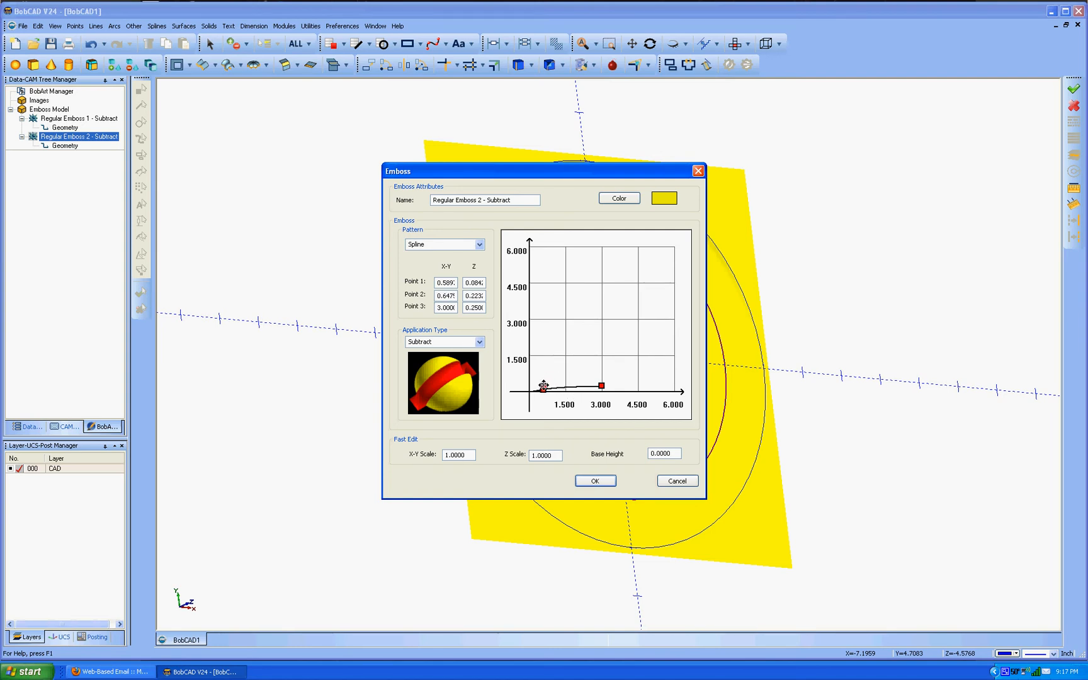
drag(542, 389, 546, 391)
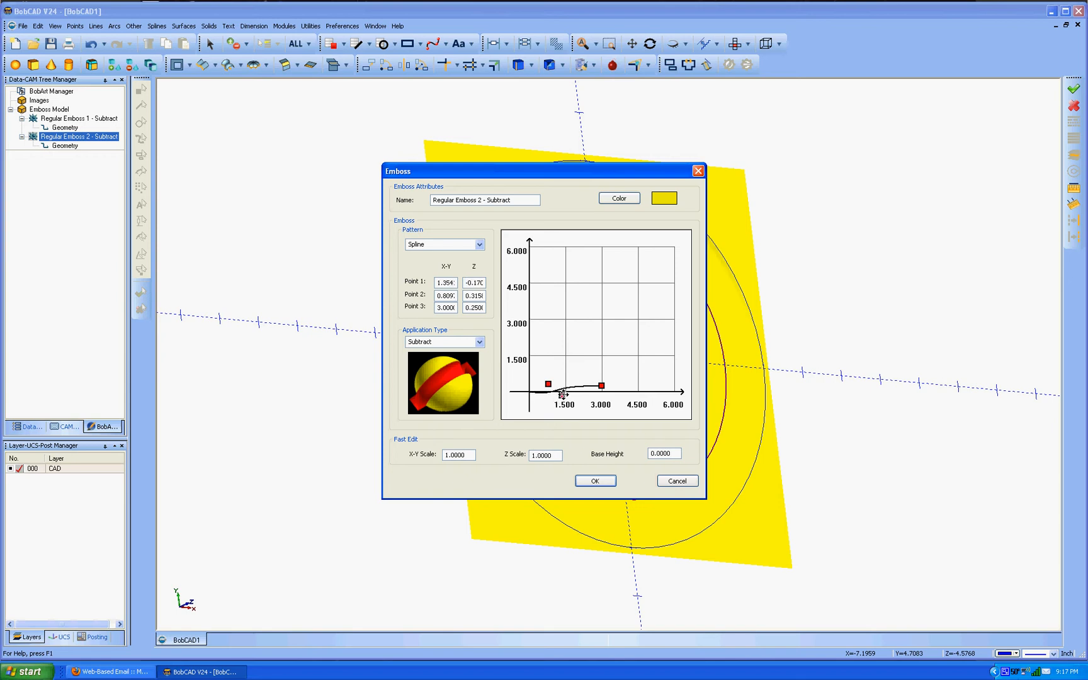
drag(548, 384, 572, 379)
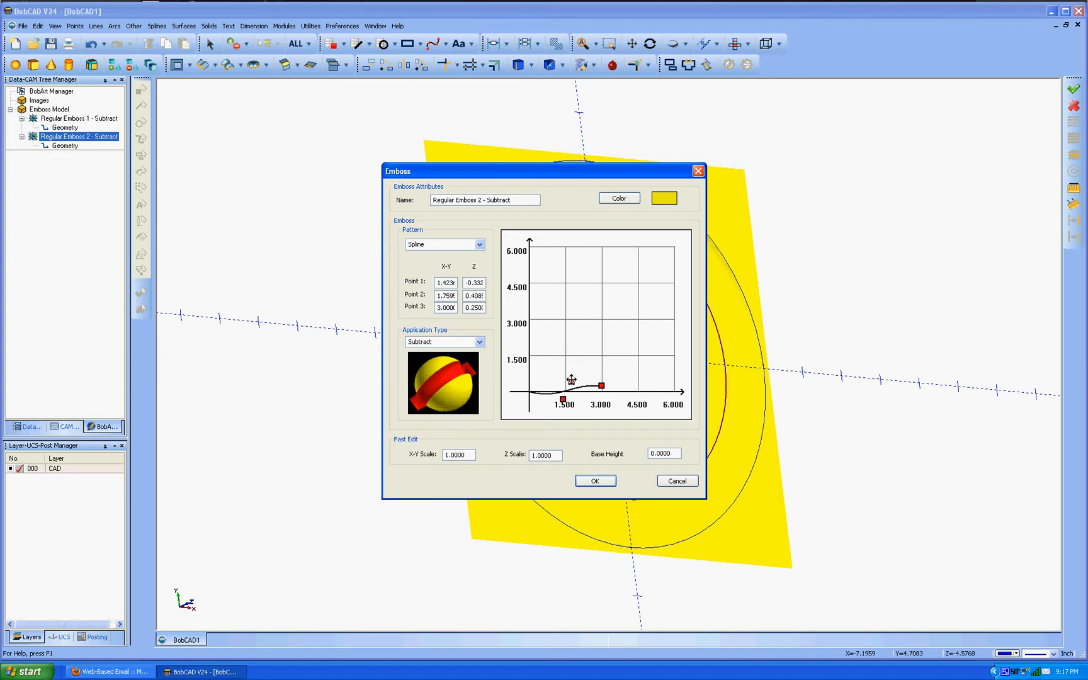
drag(570, 381, 575, 369)
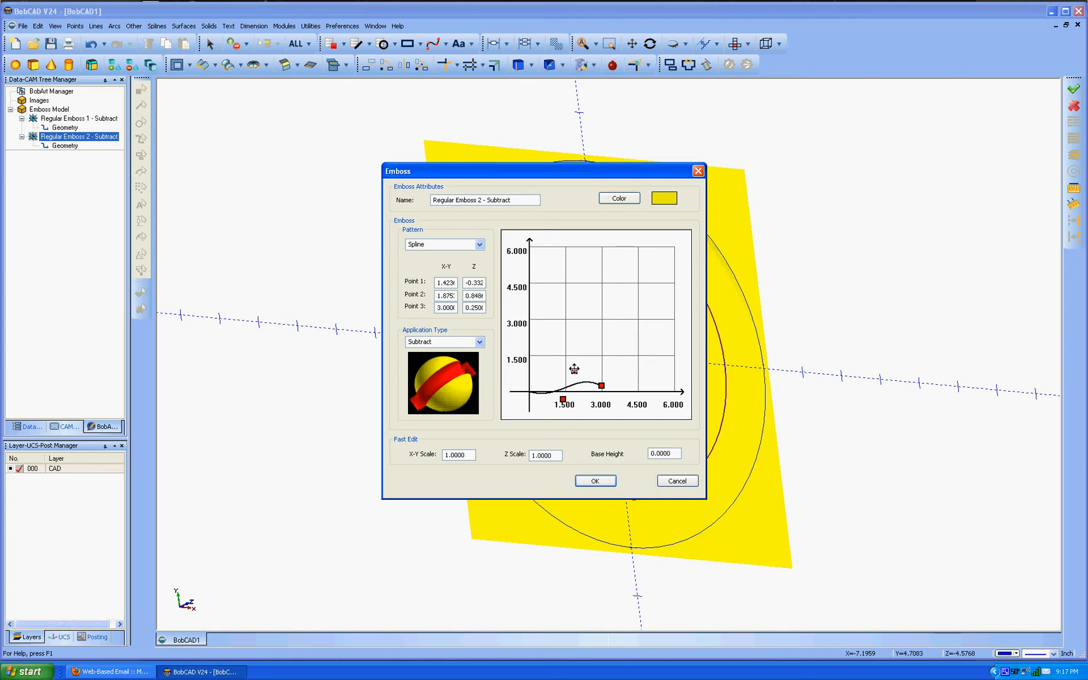
drag(574, 367, 565, 358)
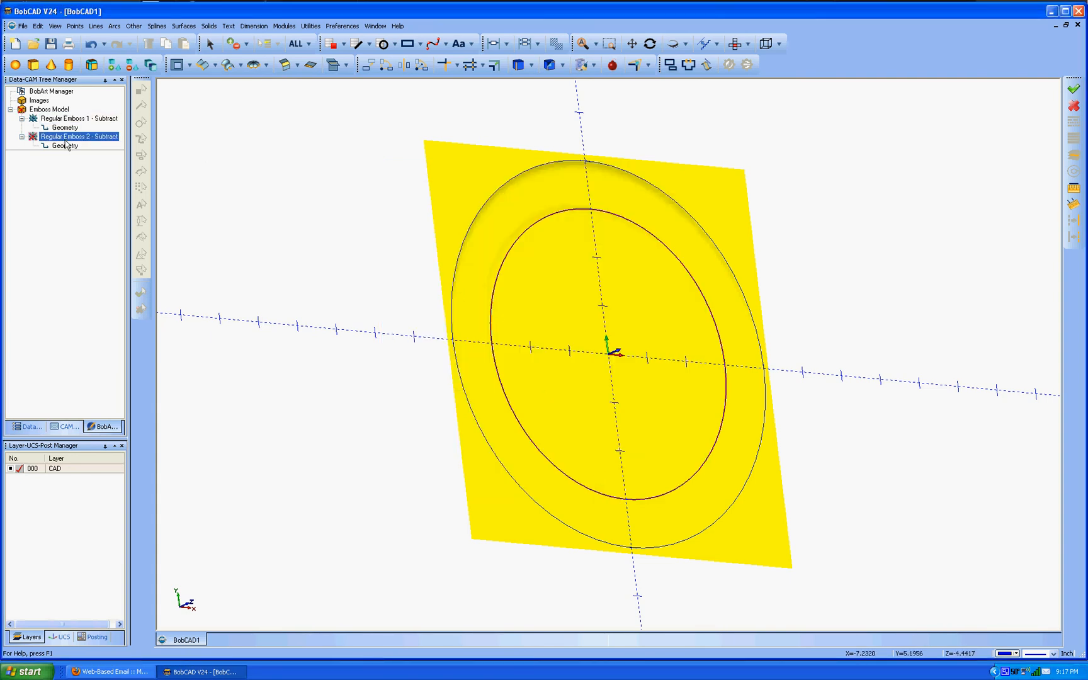
- Regenerate the emboss model so the shaded dished relief surface appears
right_click(50, 109)
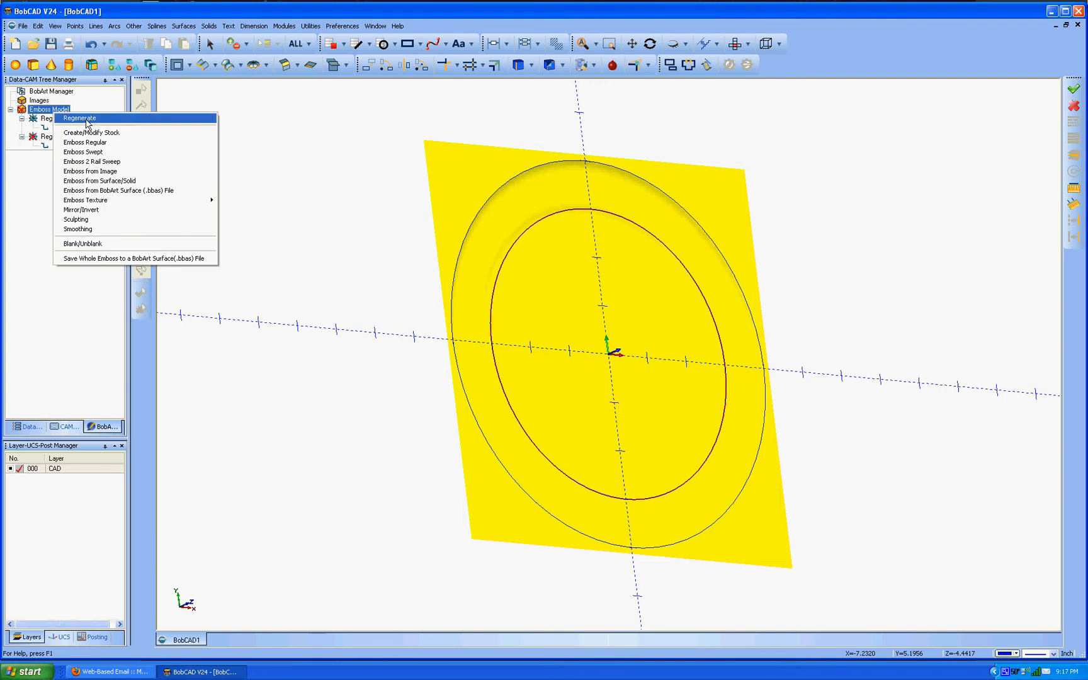
click(78, 117)
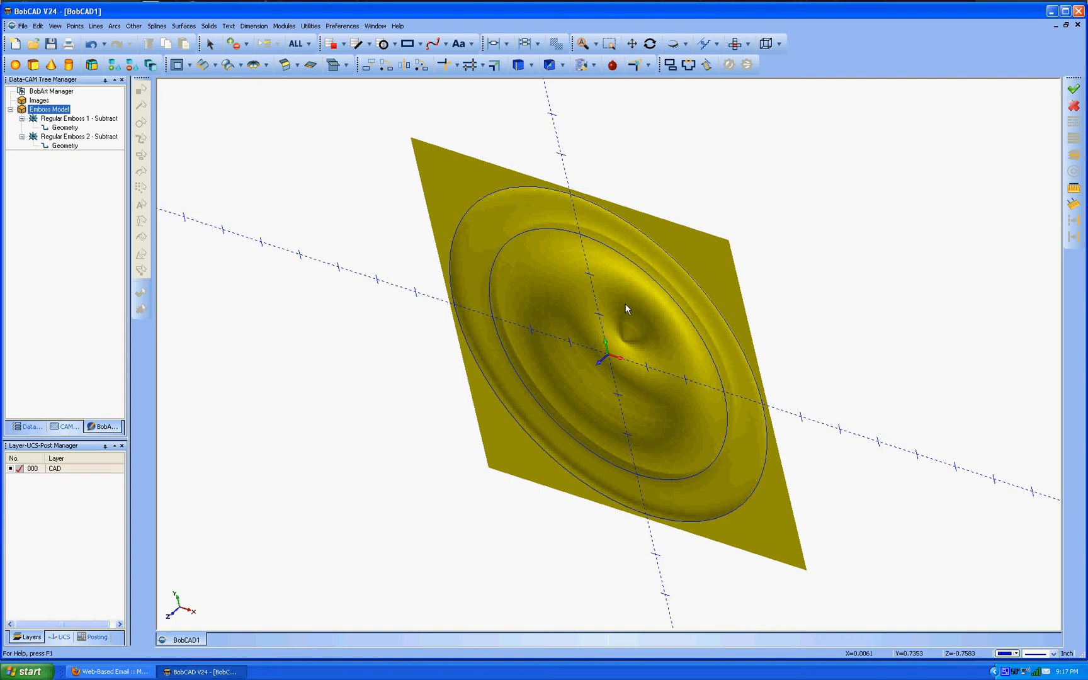
- Edit Regular Emboss 2 - Subtract, pull its profile points lower toward the axis, and apply with OK
right_click(77, 138)
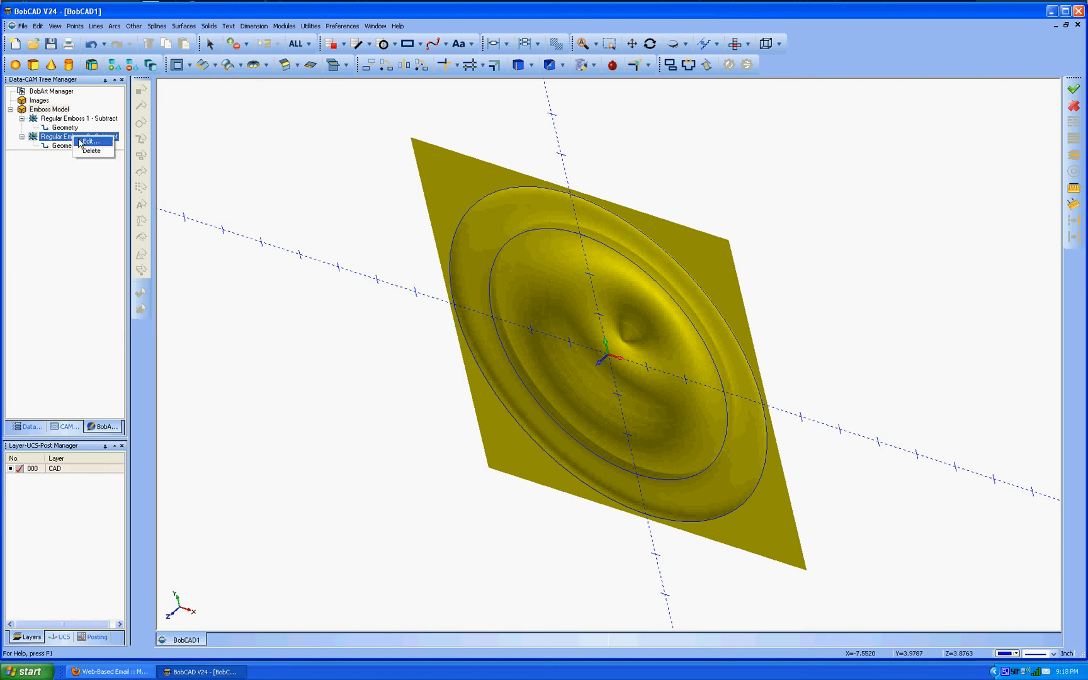
click(87, 141)
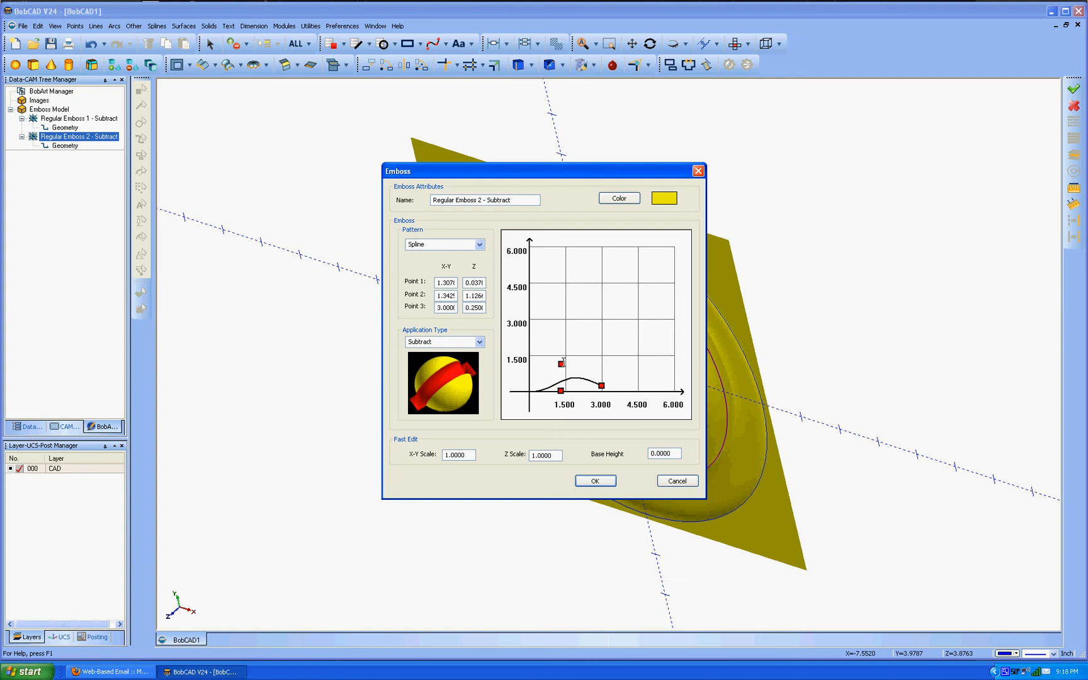
drag(561, 363, 562, 372)
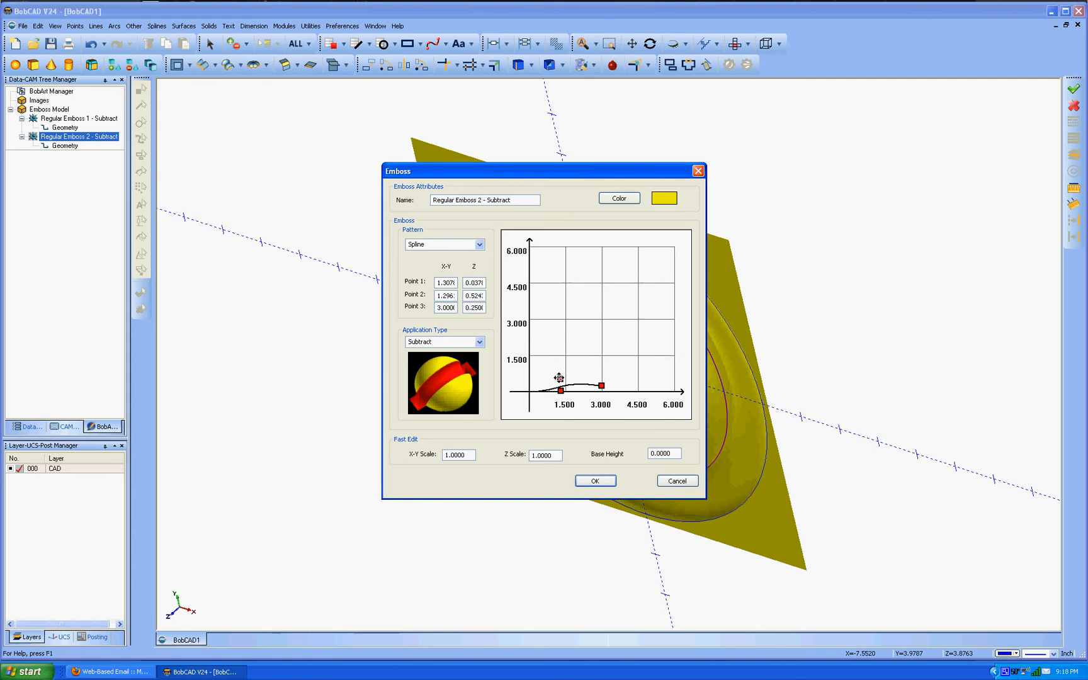
drag(560, 389, 548, 382)
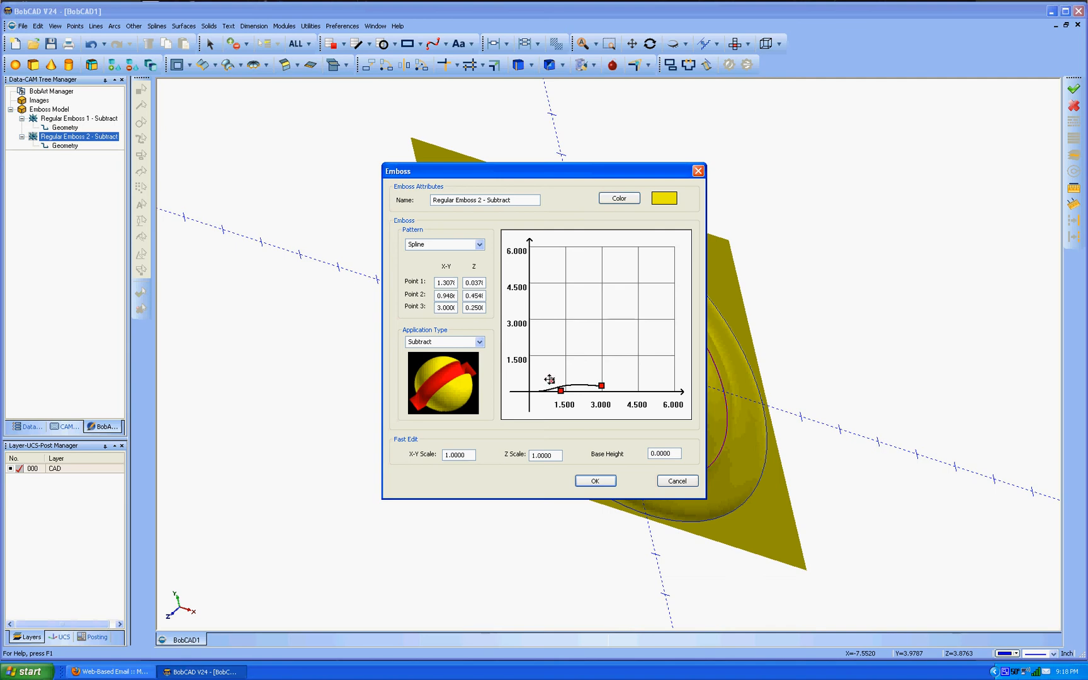
drag(560, 389, 536, 380)
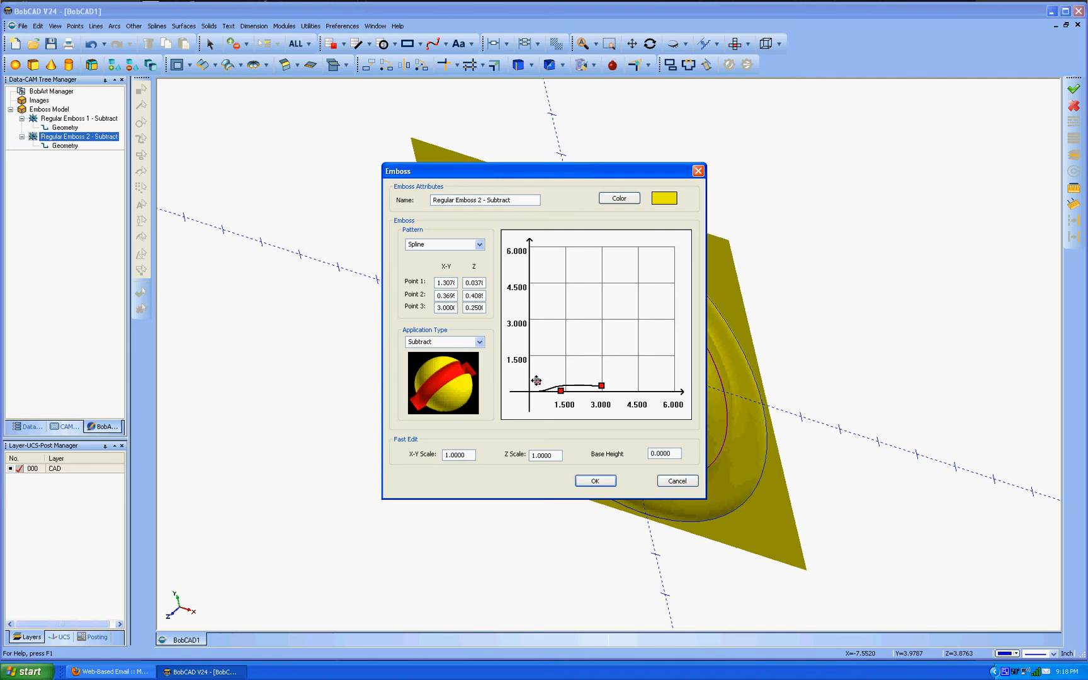
drag(535, 381, 541, 386)
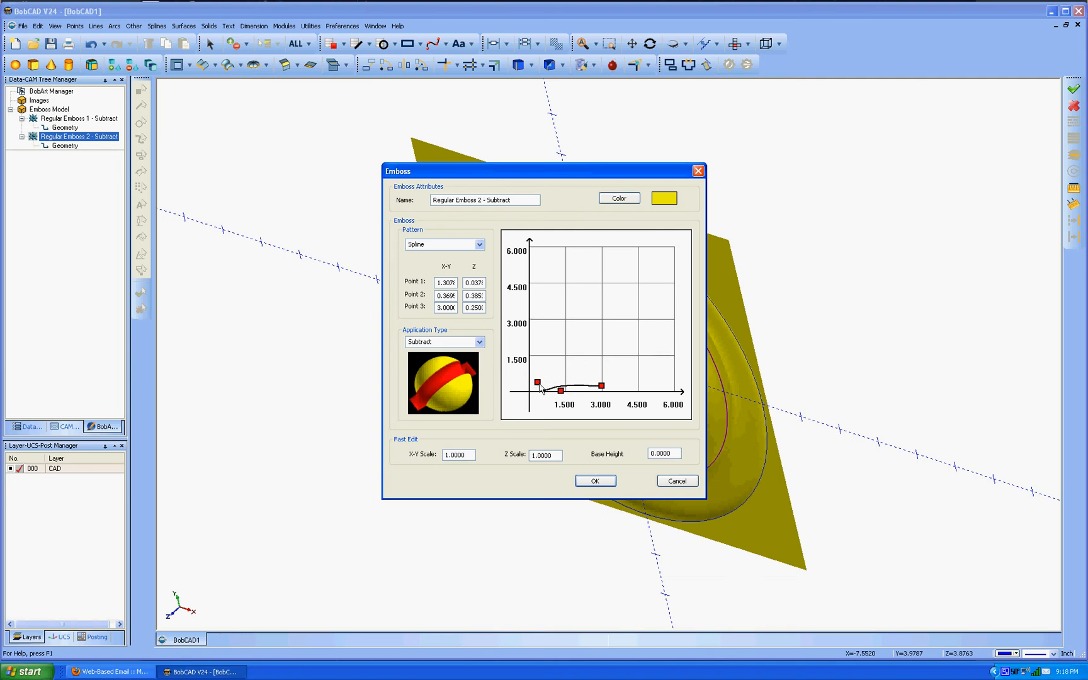
click(594, 480)
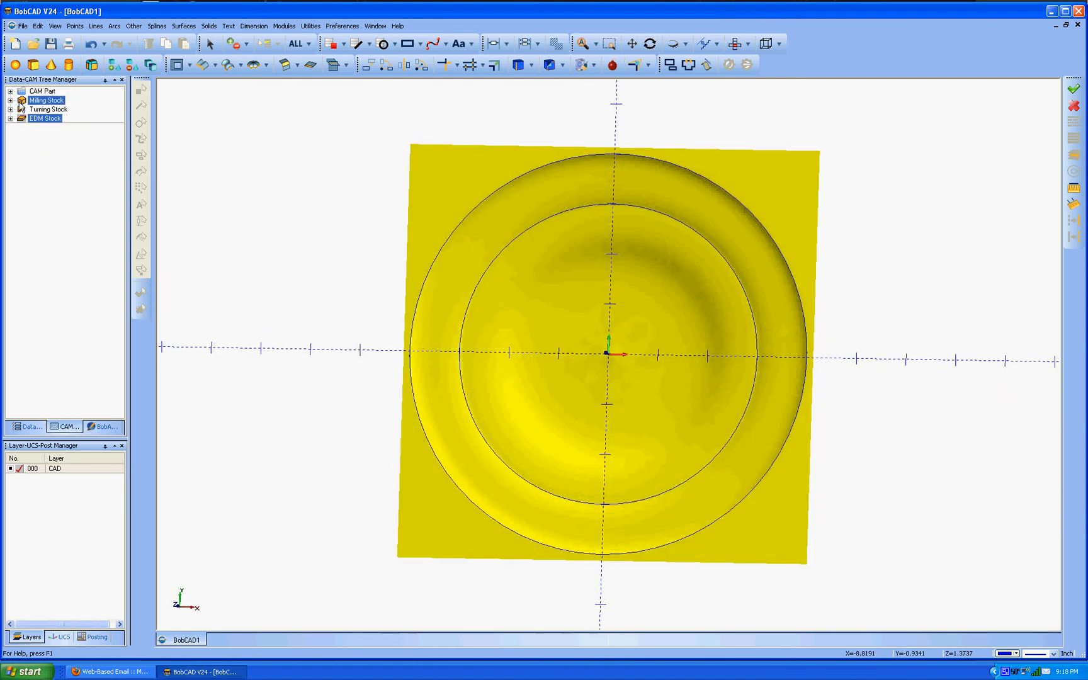
- Start the Mill 3 Axis Wizard with Slice Planar and confirm the dish surface as machining geometry
click(11, 100)
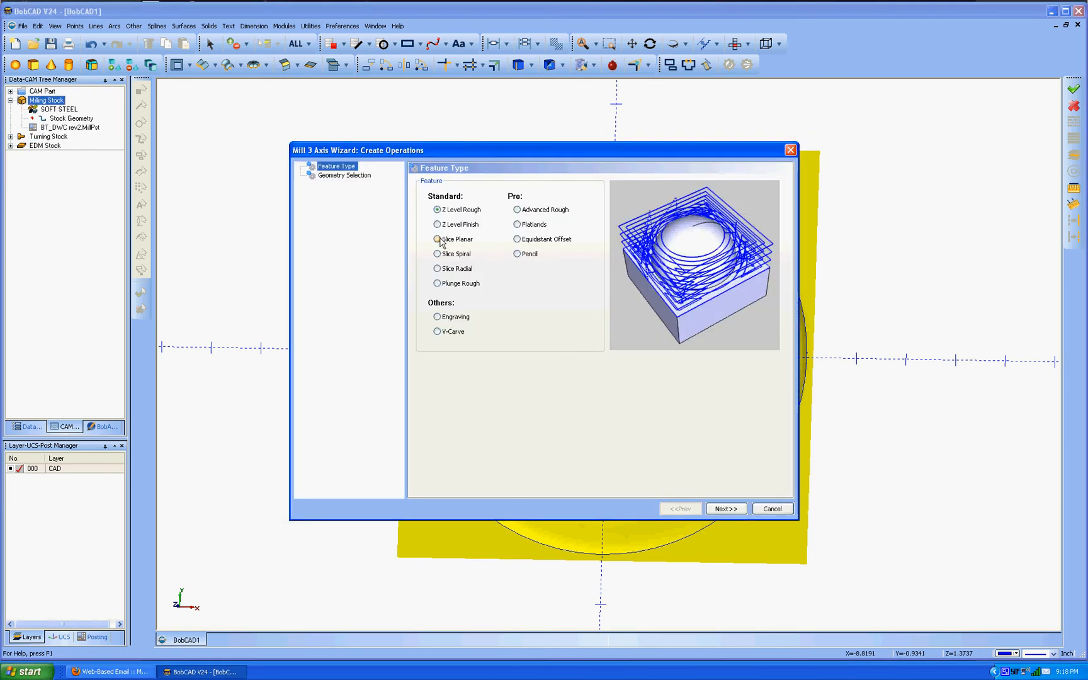
click(437, 240)
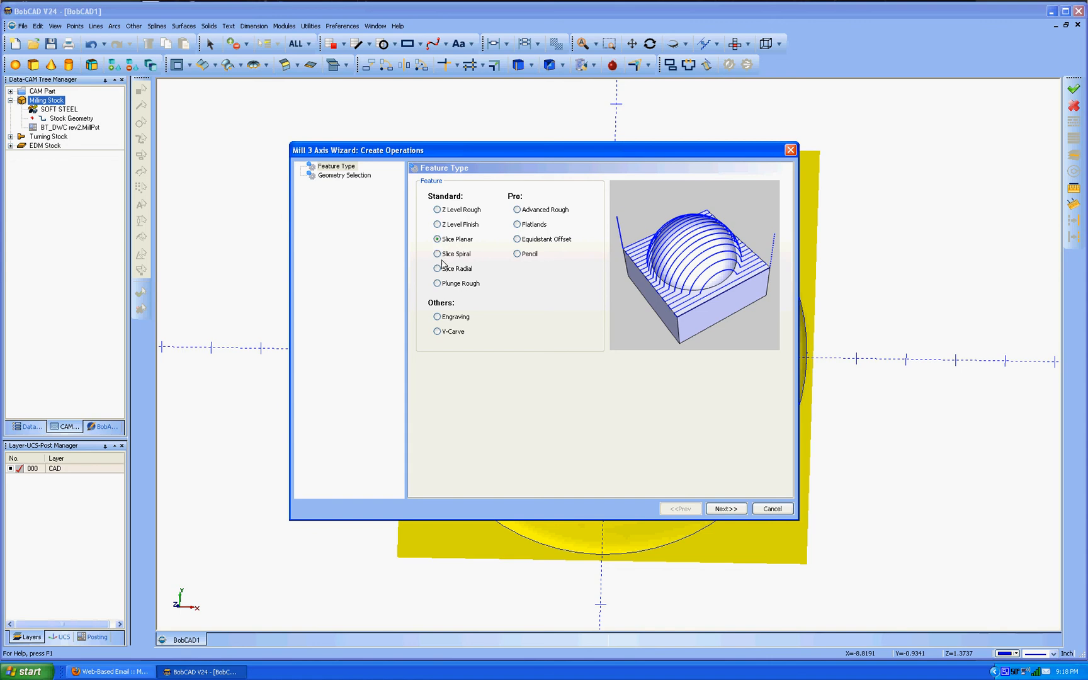
click(437, 253)
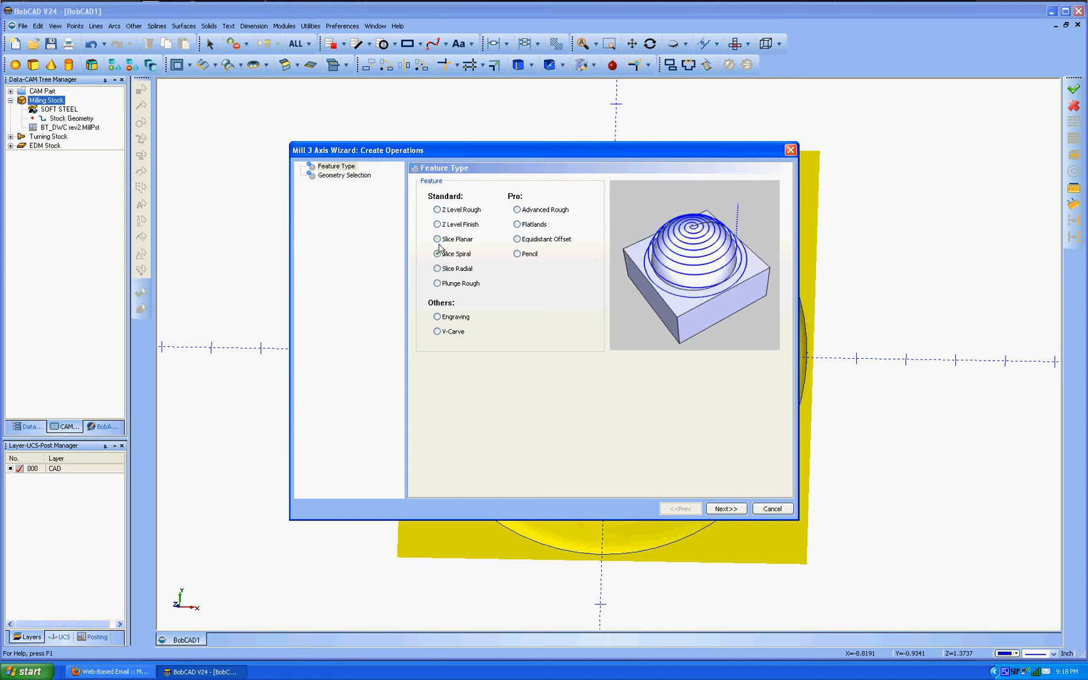
click(437, 239)
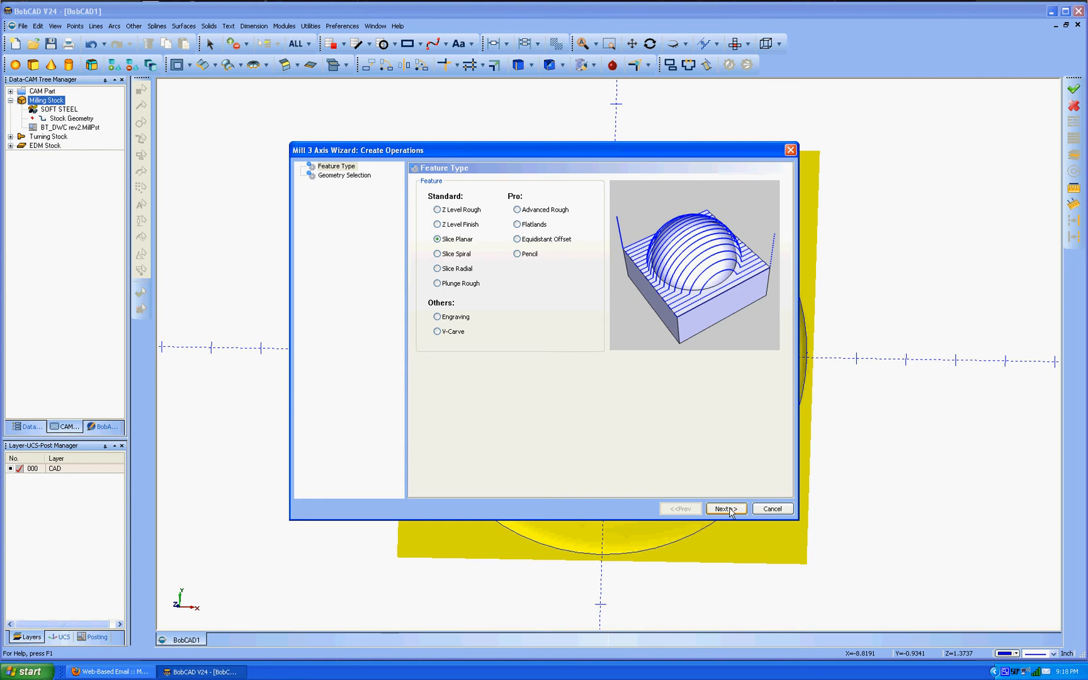
click(725, 507)
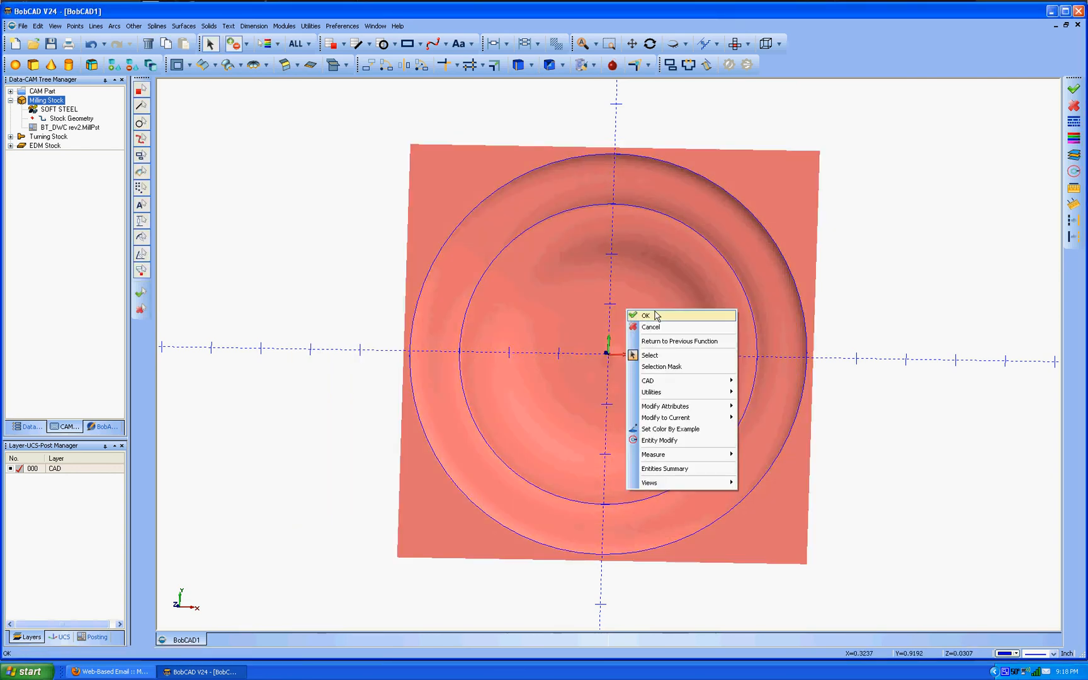
click(645, 315)
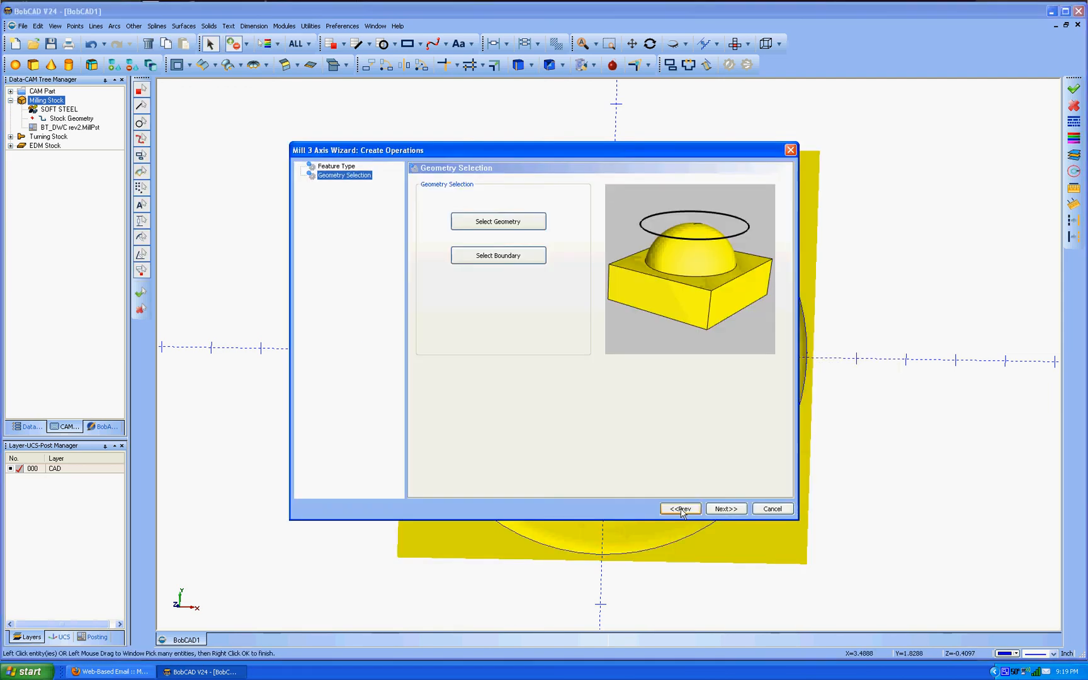
- Advance to the Rough page and select the 0.2500 diameter end mill from the tool list
click(725, 508)
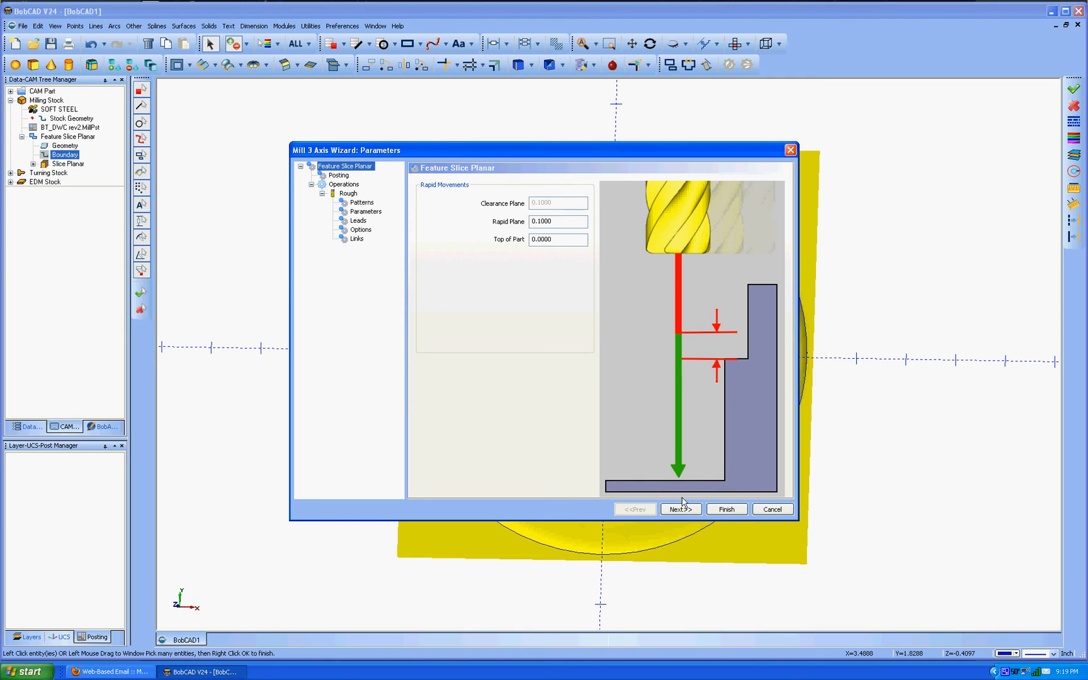
click(680, 508)
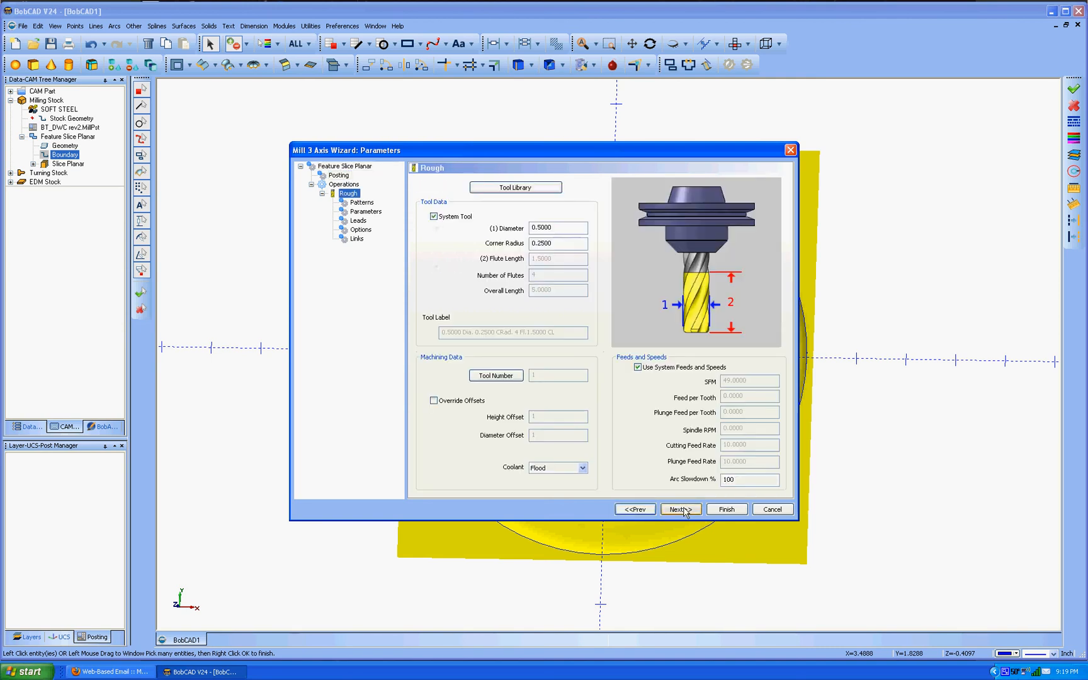
click(515, 187)
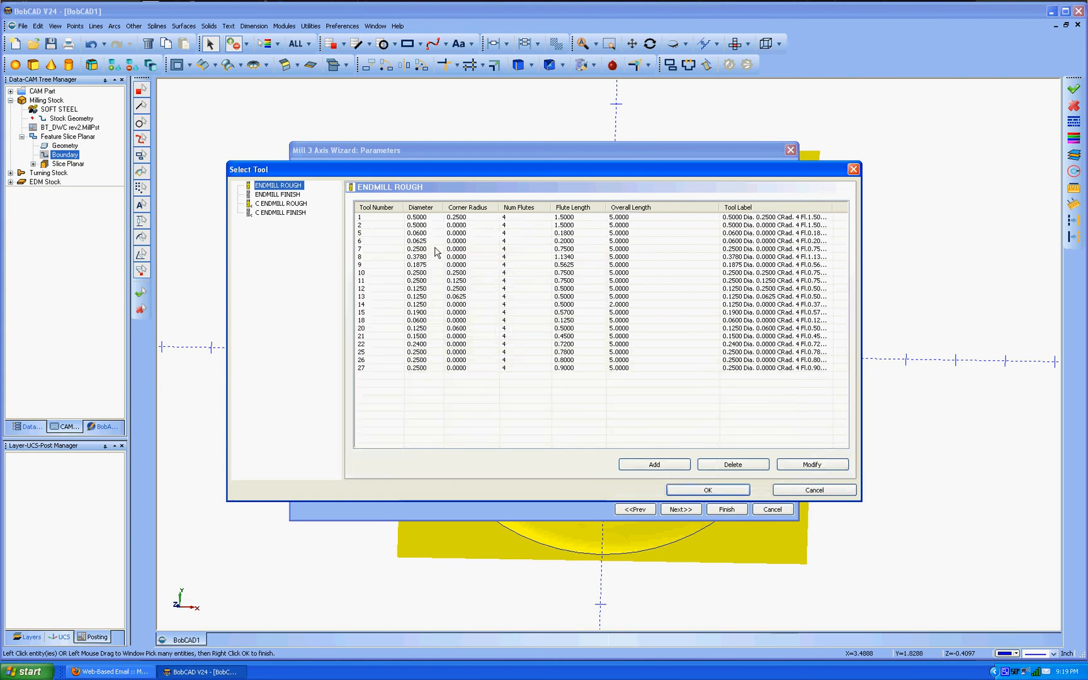
mouse_move(423, 287)
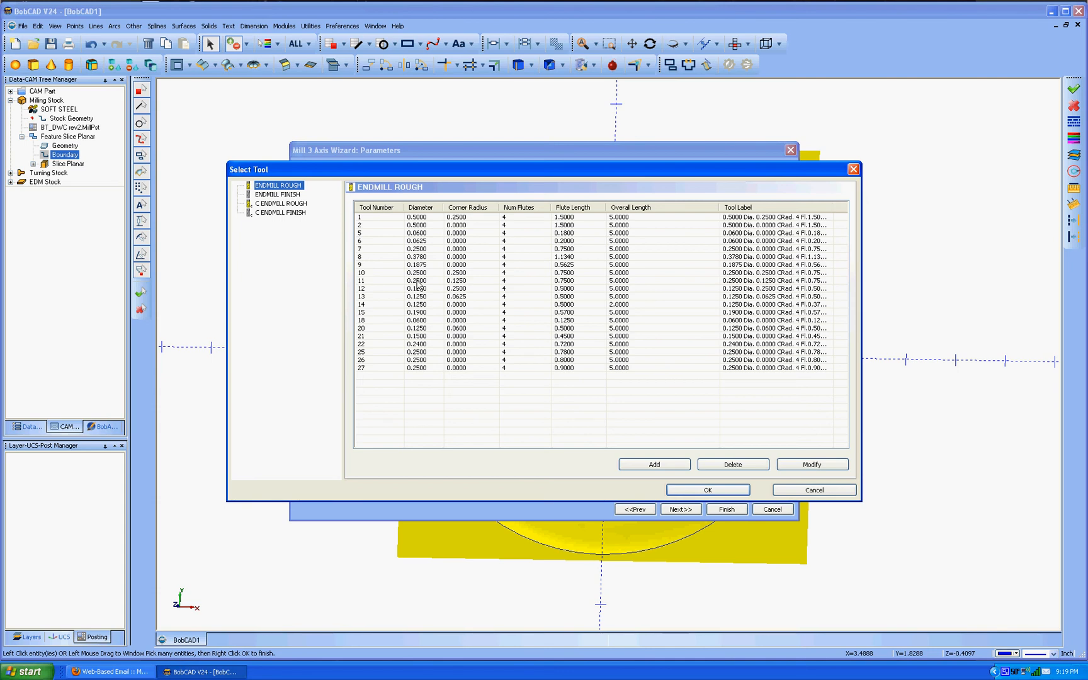
mouse_move(447, 287)
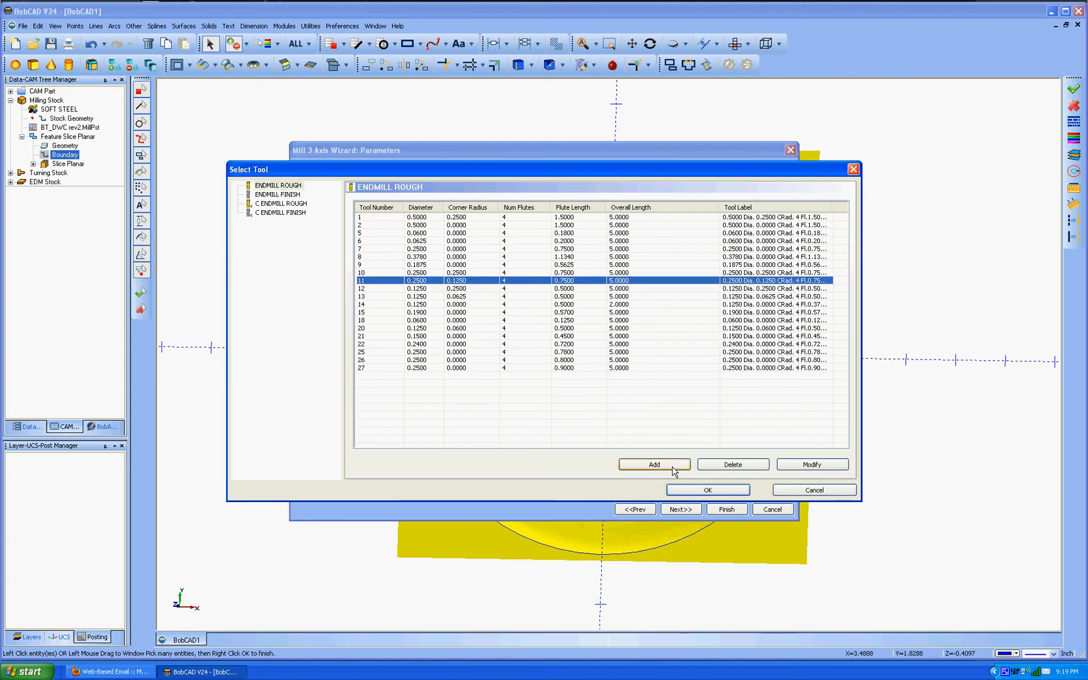
click(707, 488)
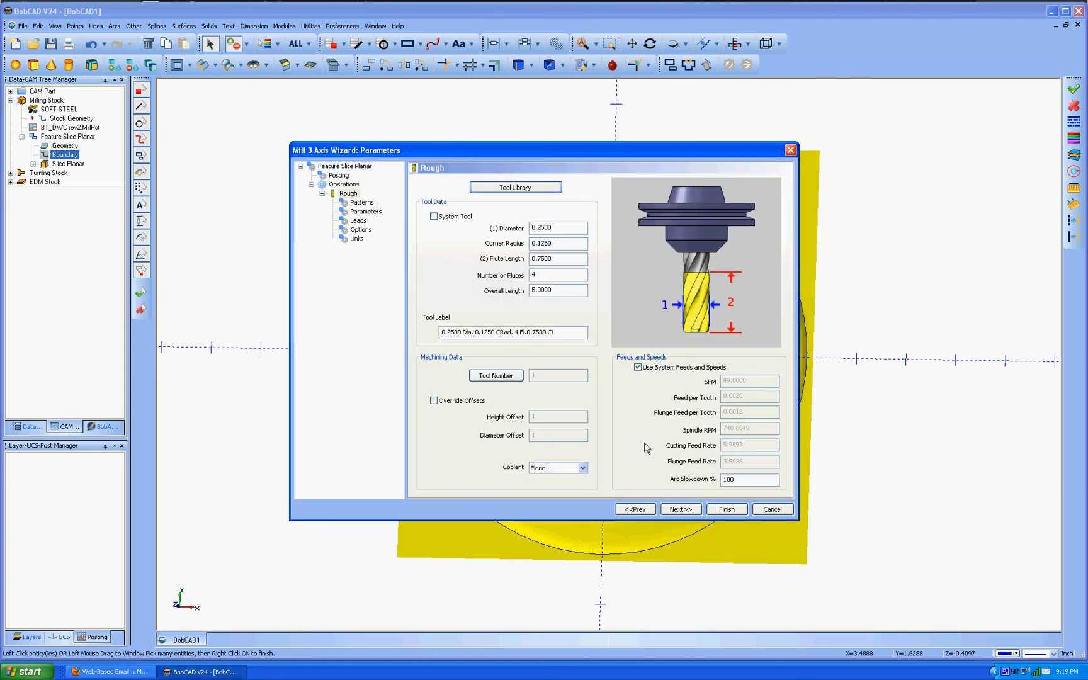
- Switch to custom feeds and speeds with a cutting feed of 35, then continue to patterns
click(637, 366)
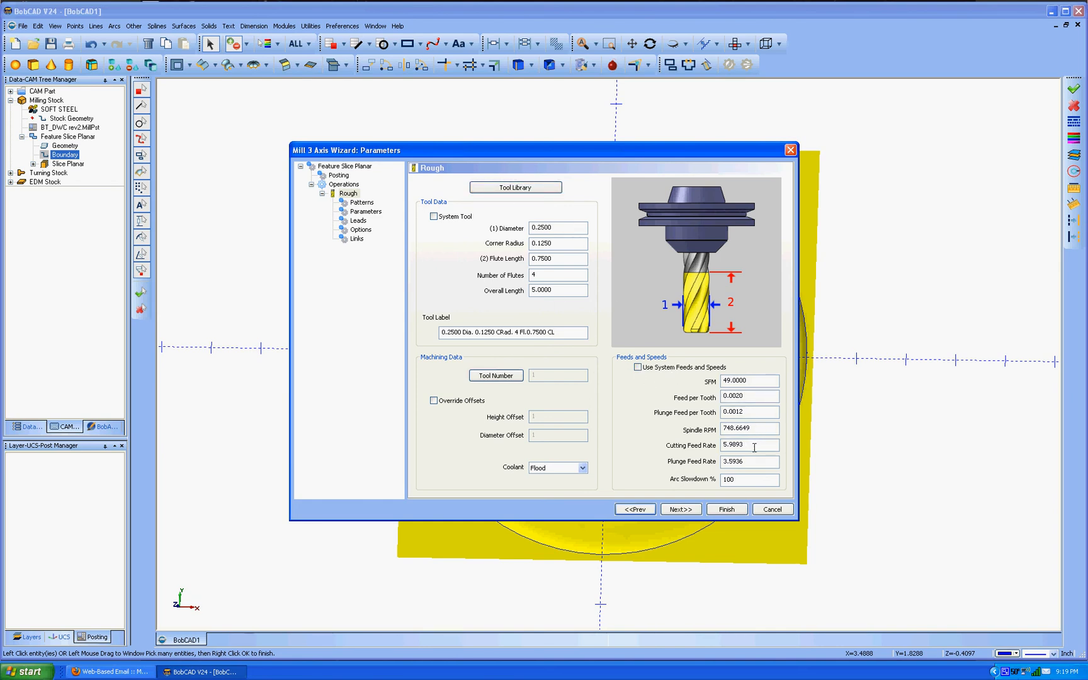
triple_click(749, 444)
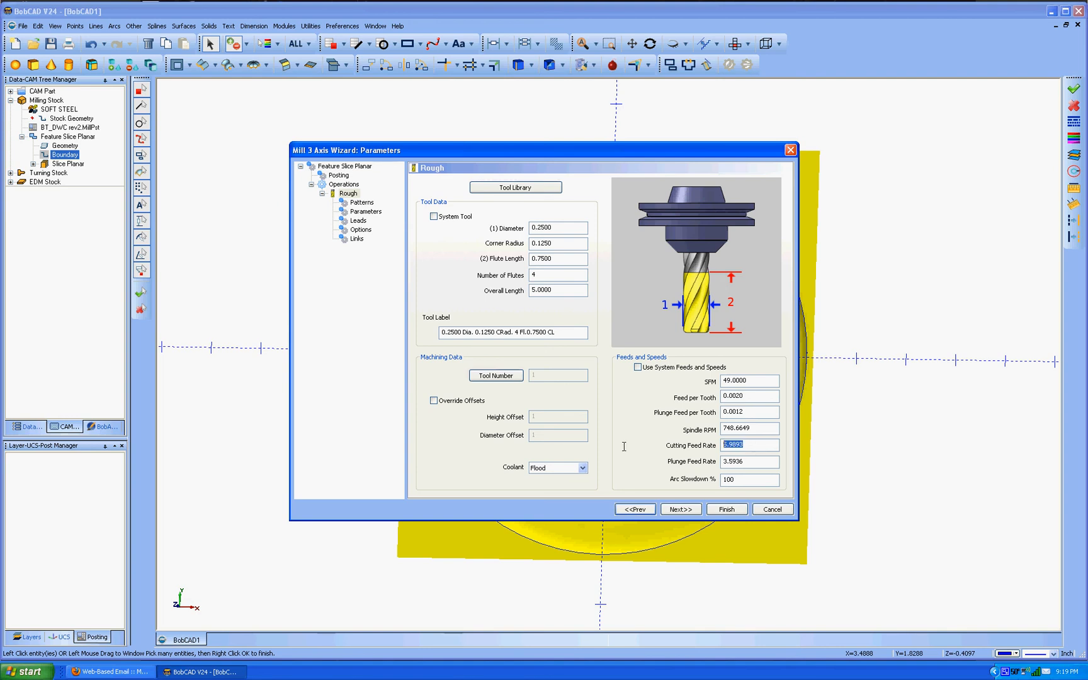
text(35.0000)
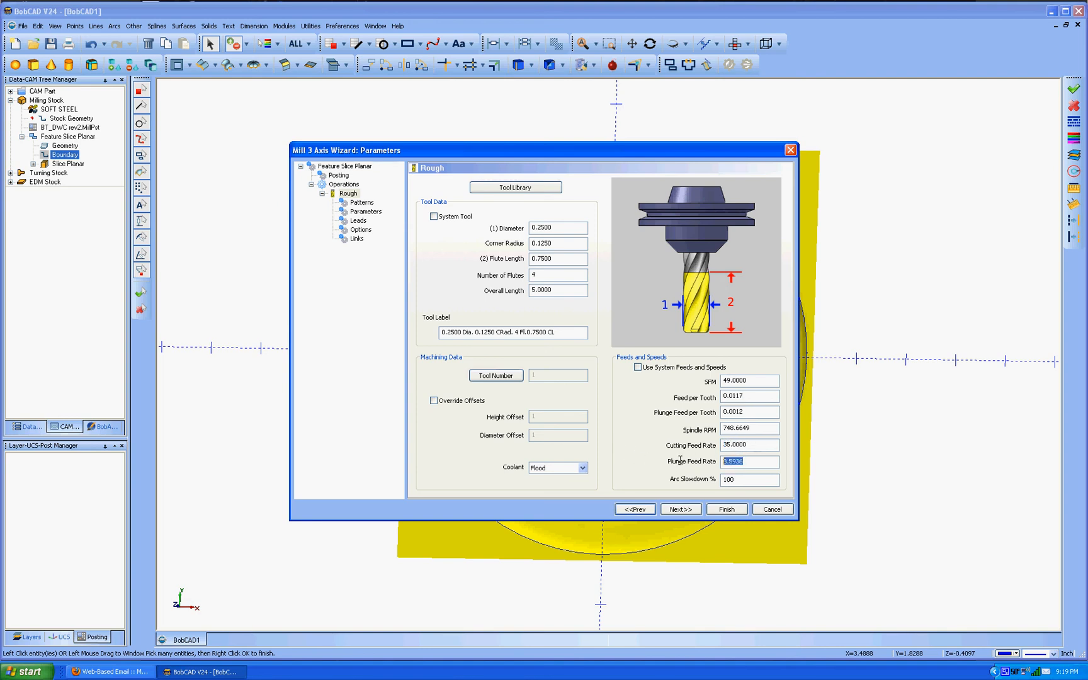
text(35.0000)
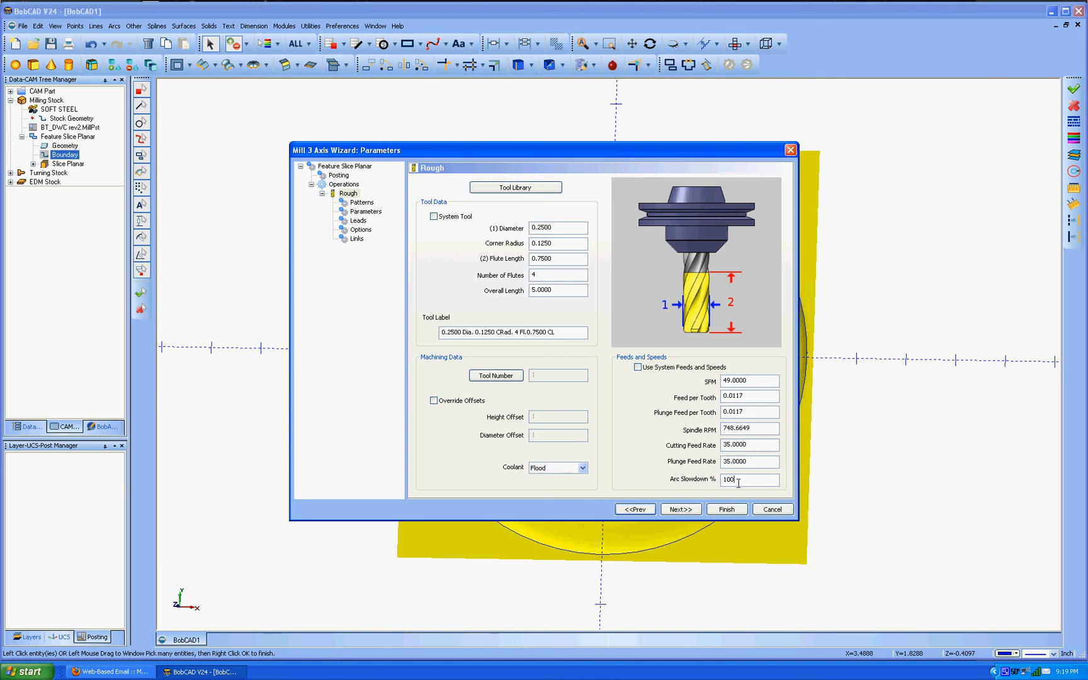
click(679, 508)
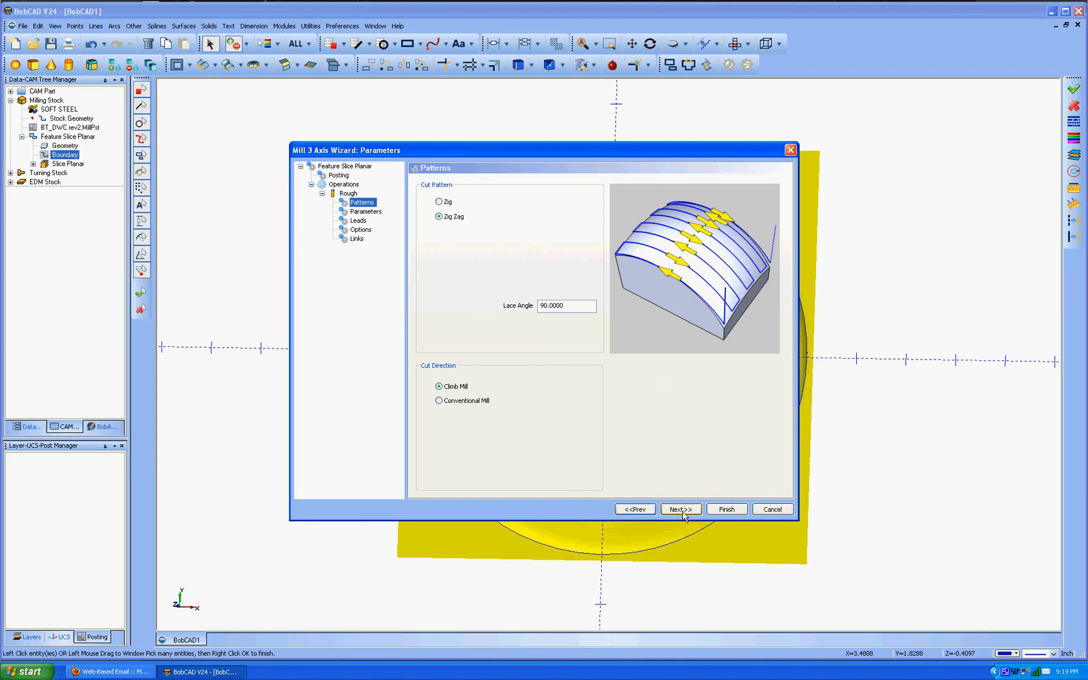
- Accept the Patterns, Parameters, Leads, Options and Links defaults and finish the wizard
click(680, 509)
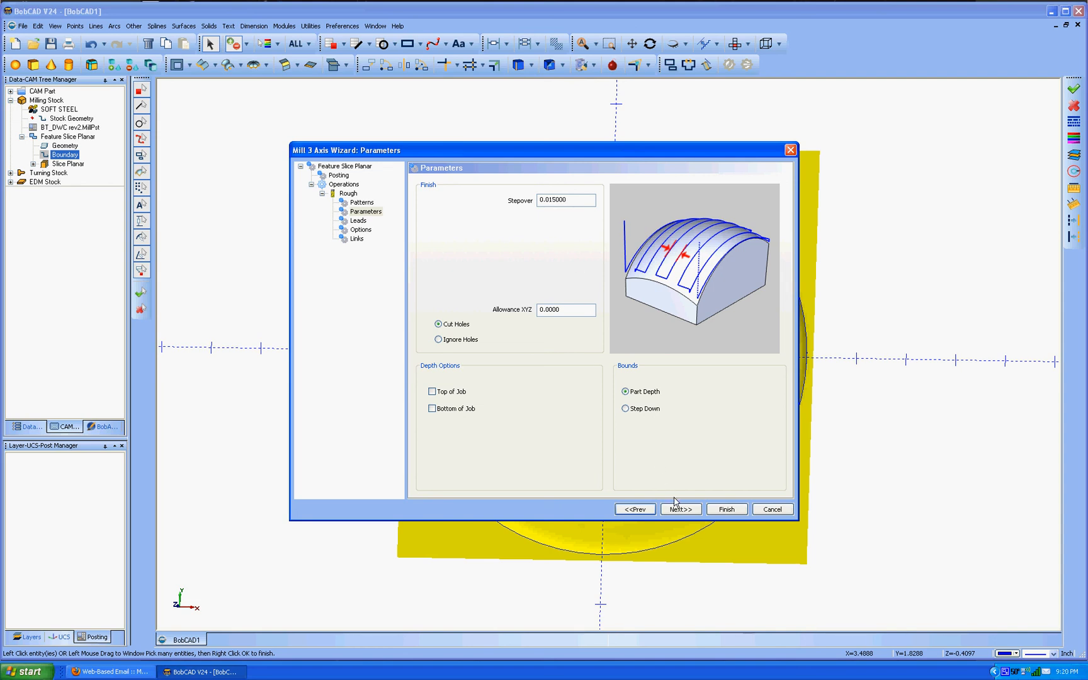
click(680, 509)
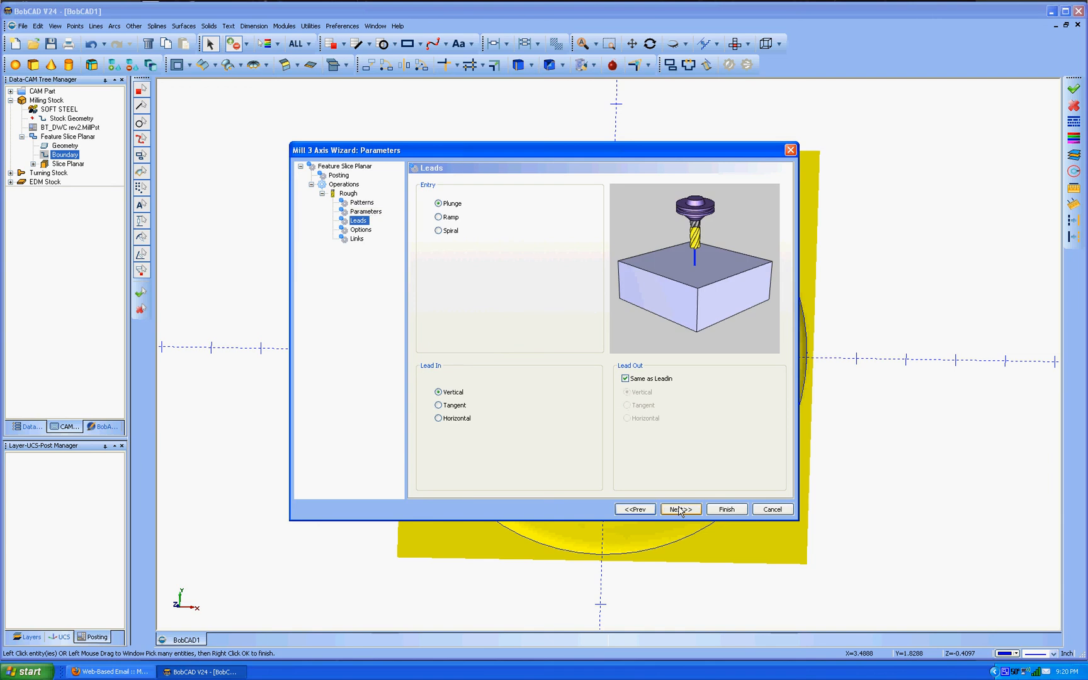
click(678, 509)
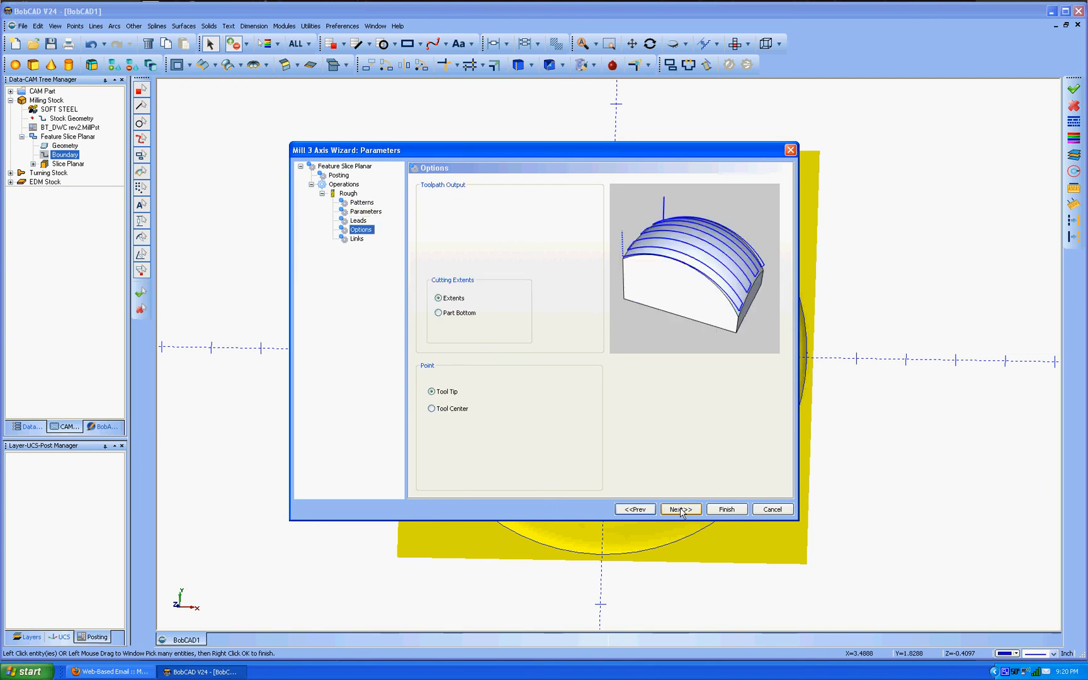
click(679, 509)
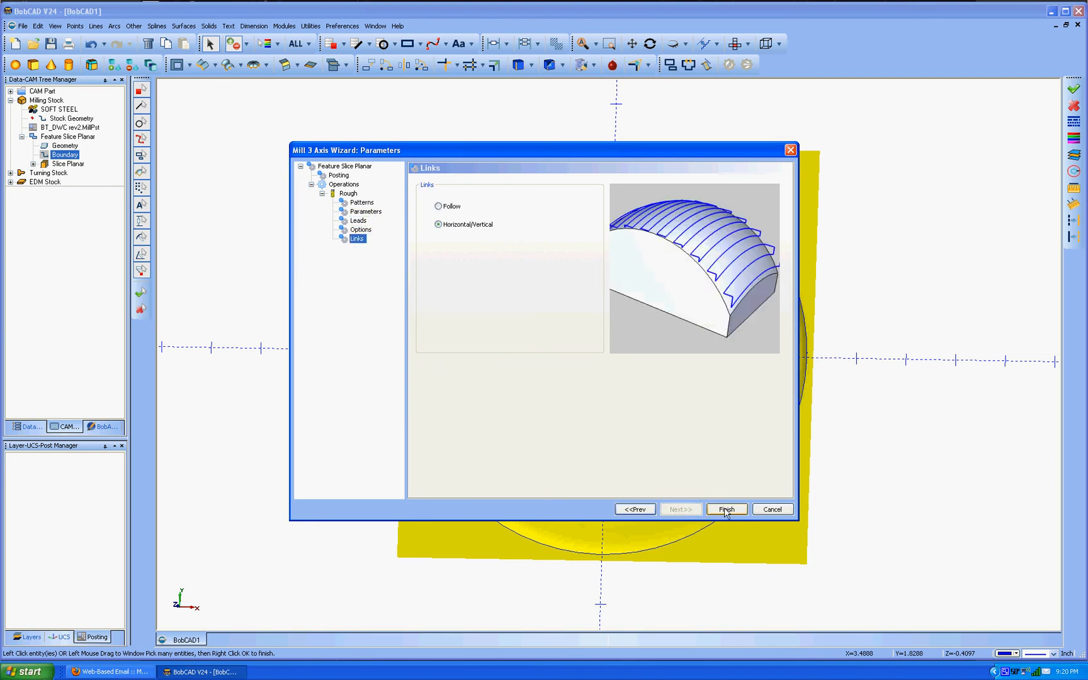
click(725, 508)
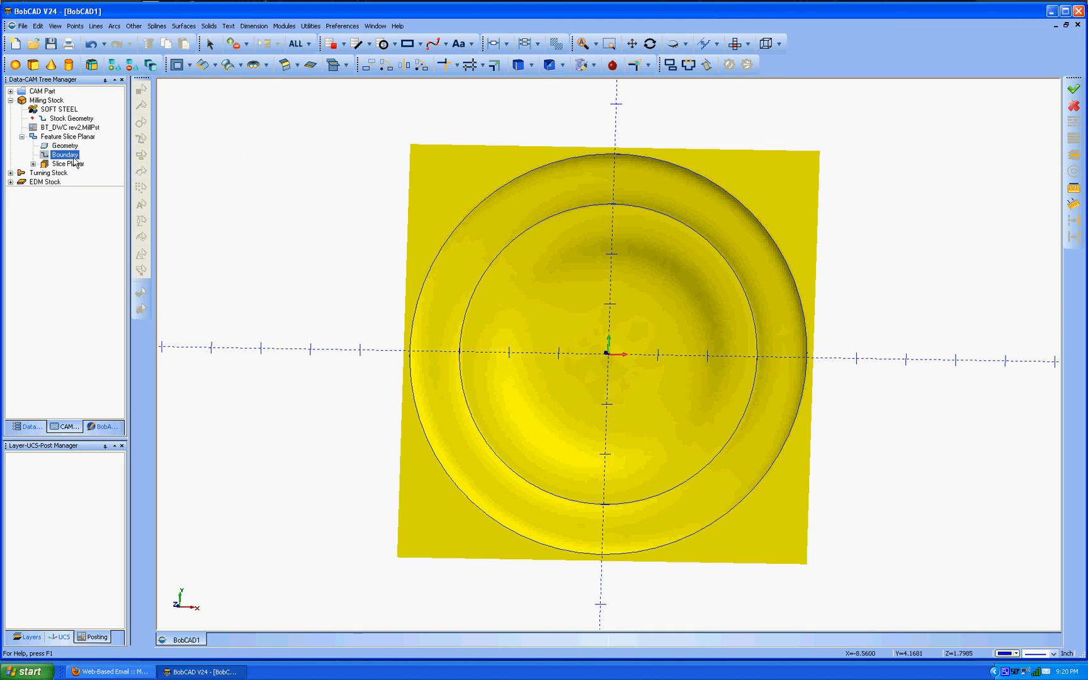
- Compute the Slice Planar toolpath from the CAM Tree Manager
click(69, 162)
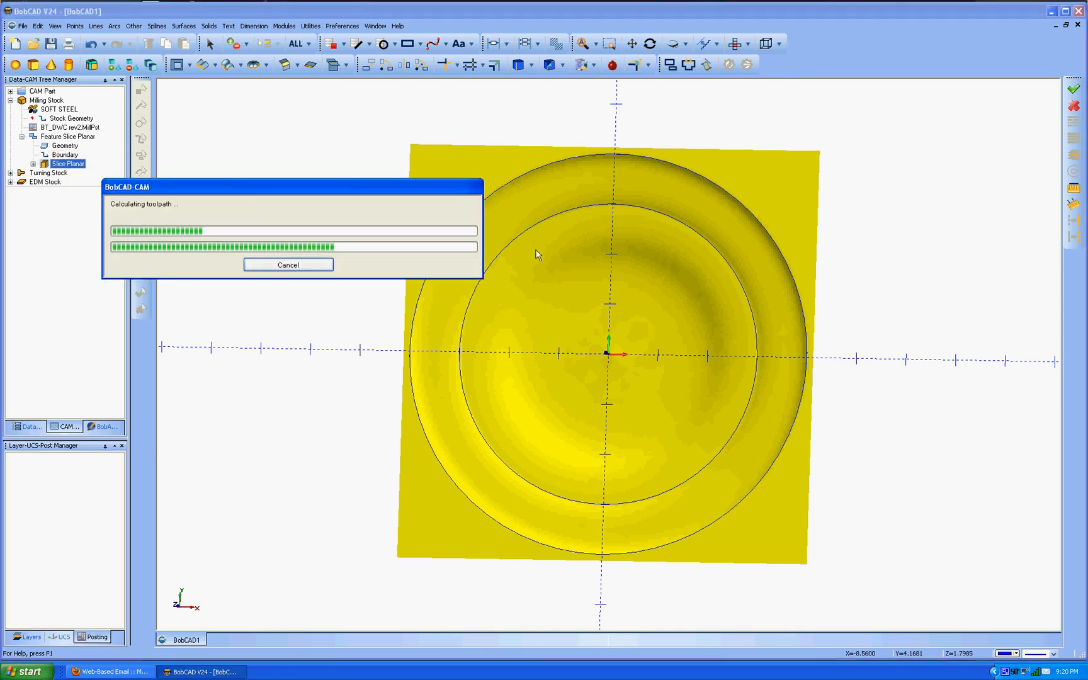
mouse_move(659, 262)
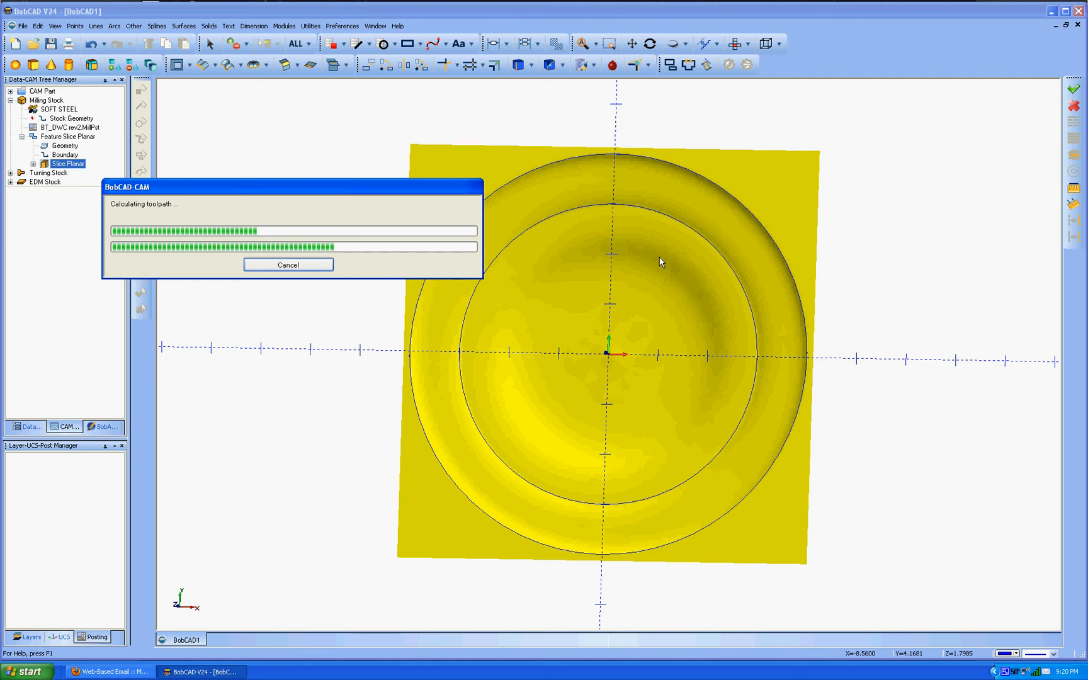
mouse_move(740, 221)
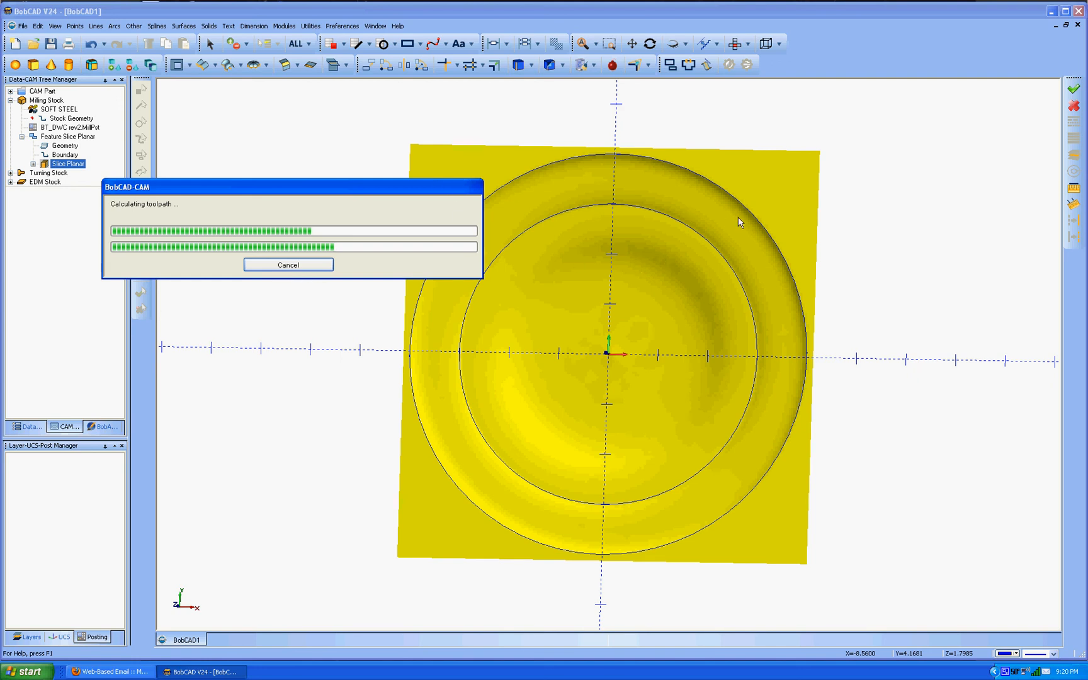
mouse_move(372, 250)
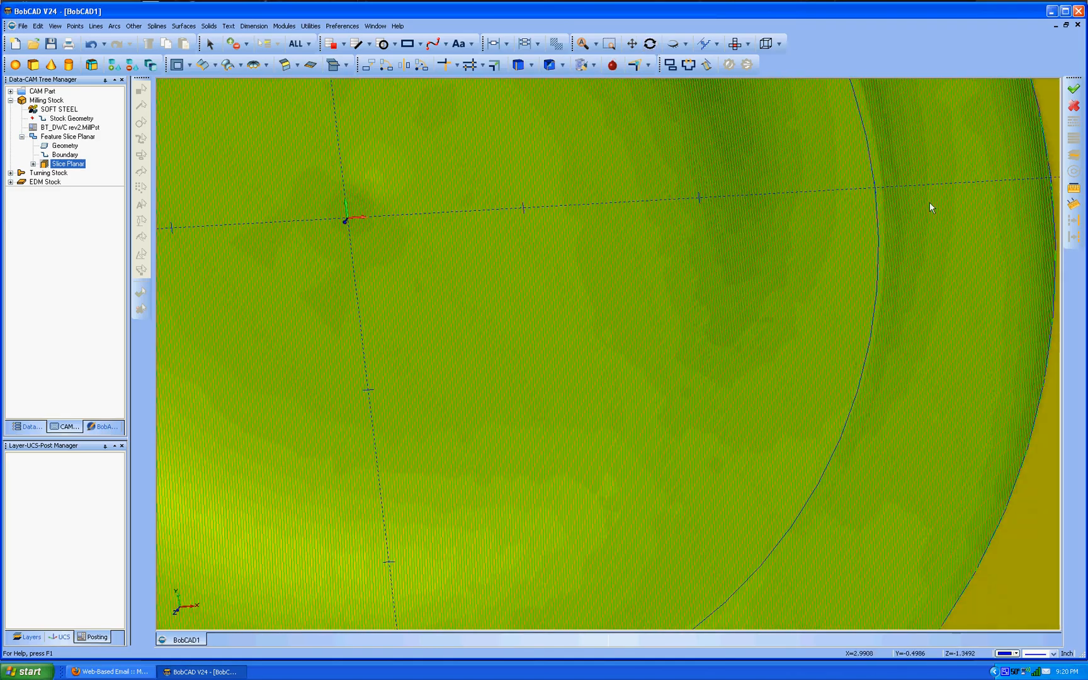
mouse_move(691, 361)
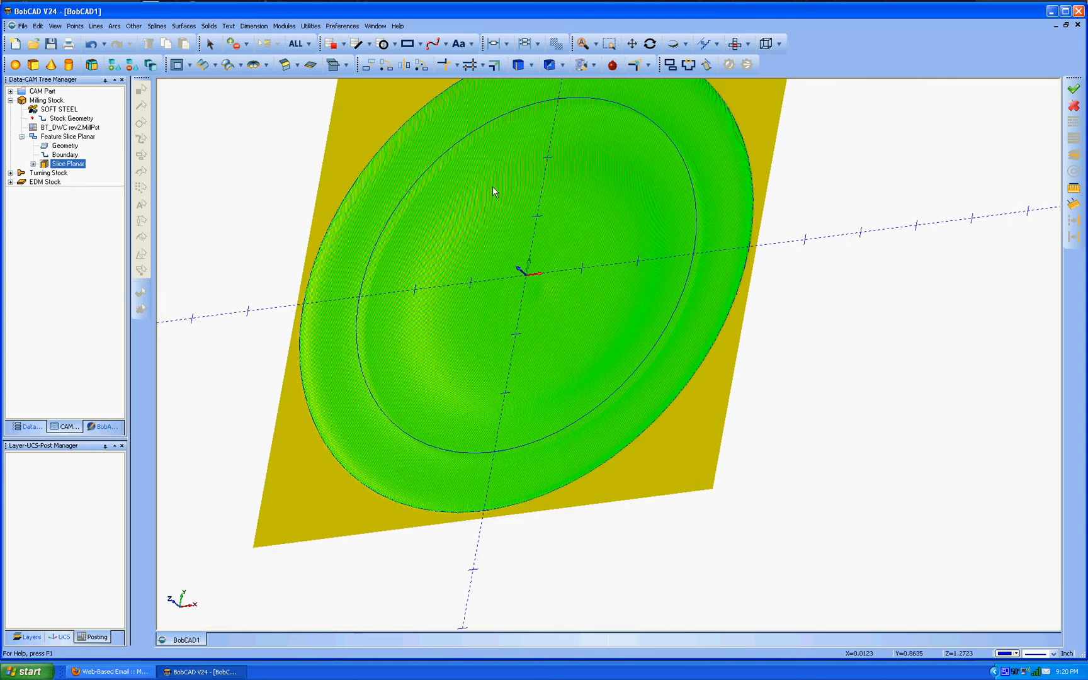
mouse_move(607, 219)
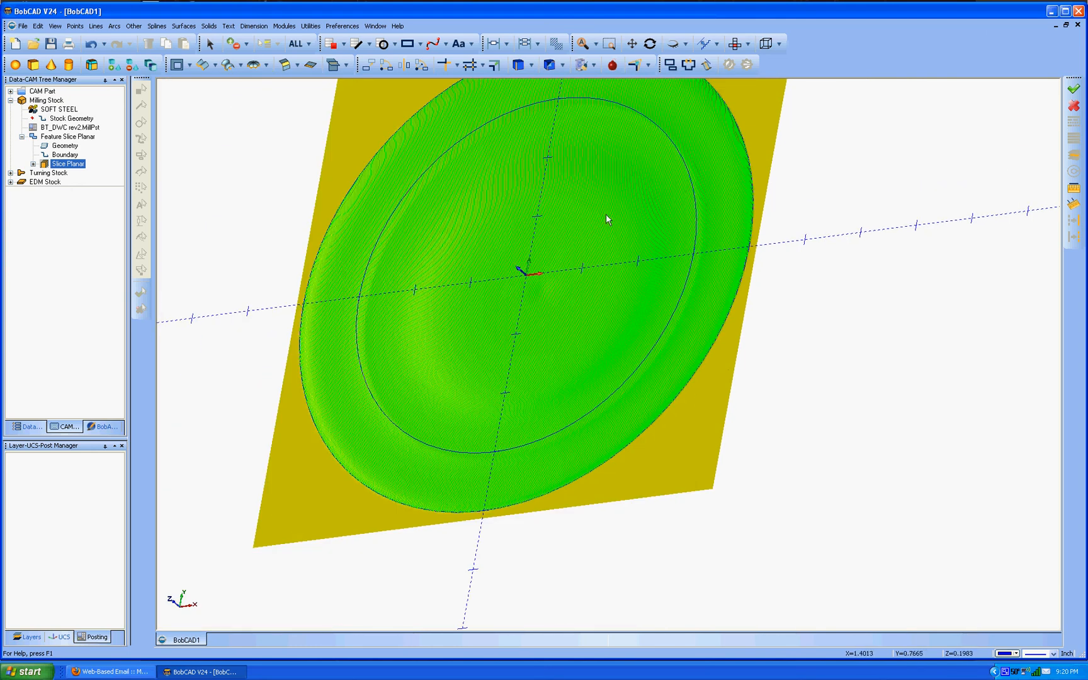
mouse_move(501, 214)
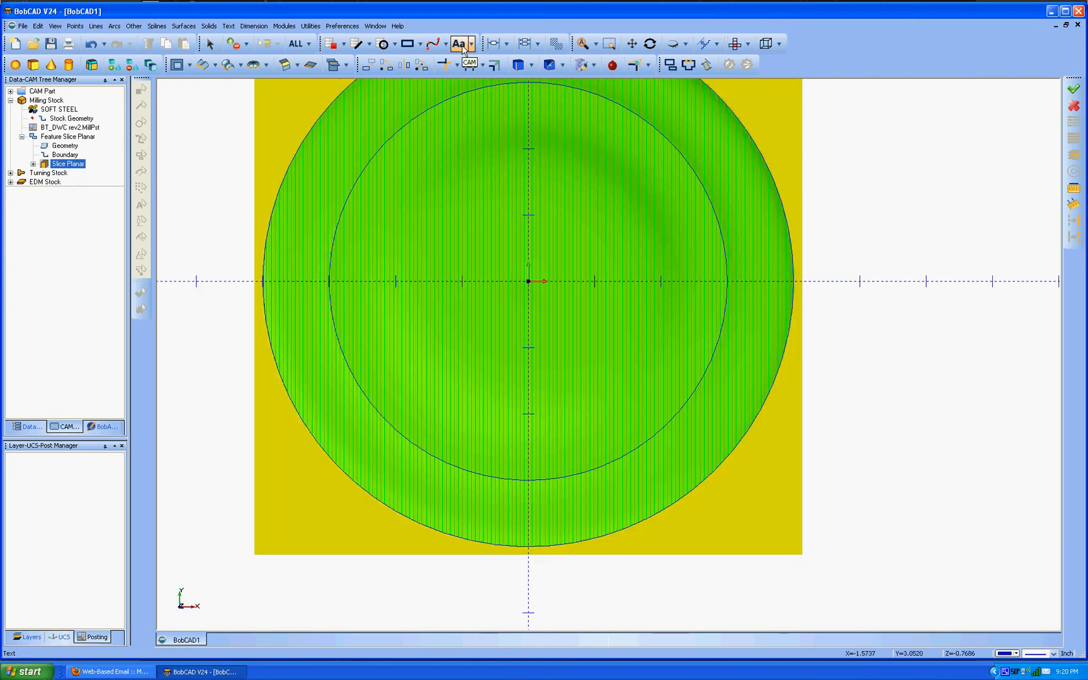
- Post the toolpath from Milling Tools and save the NC program as Plate1
click(457, 44)
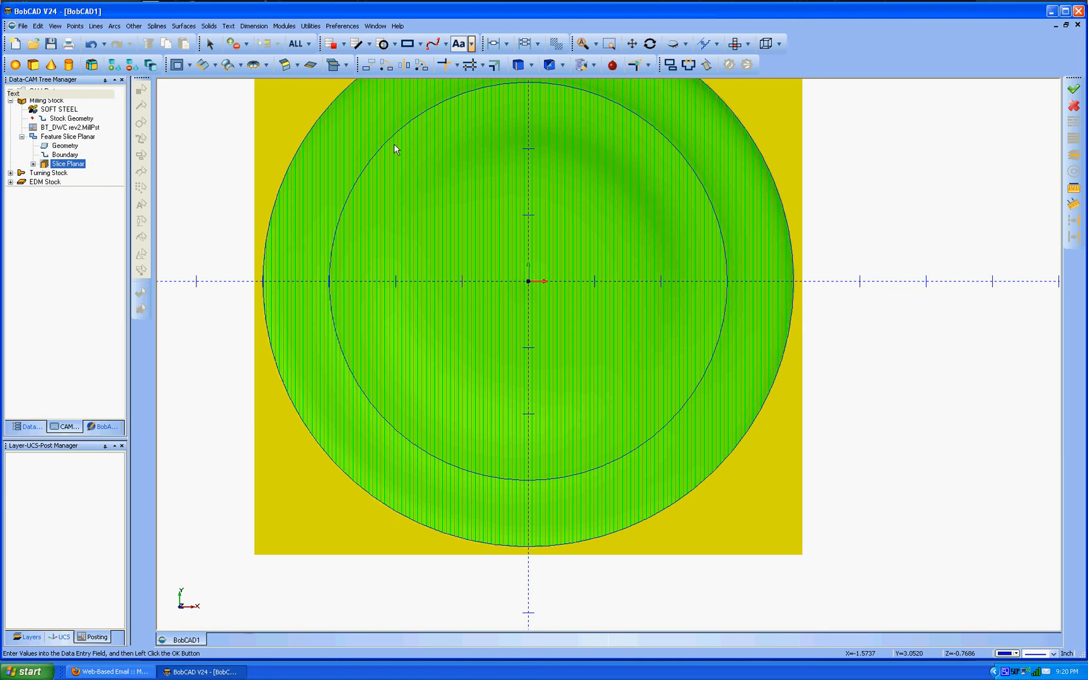
mouse_move(487, 237)
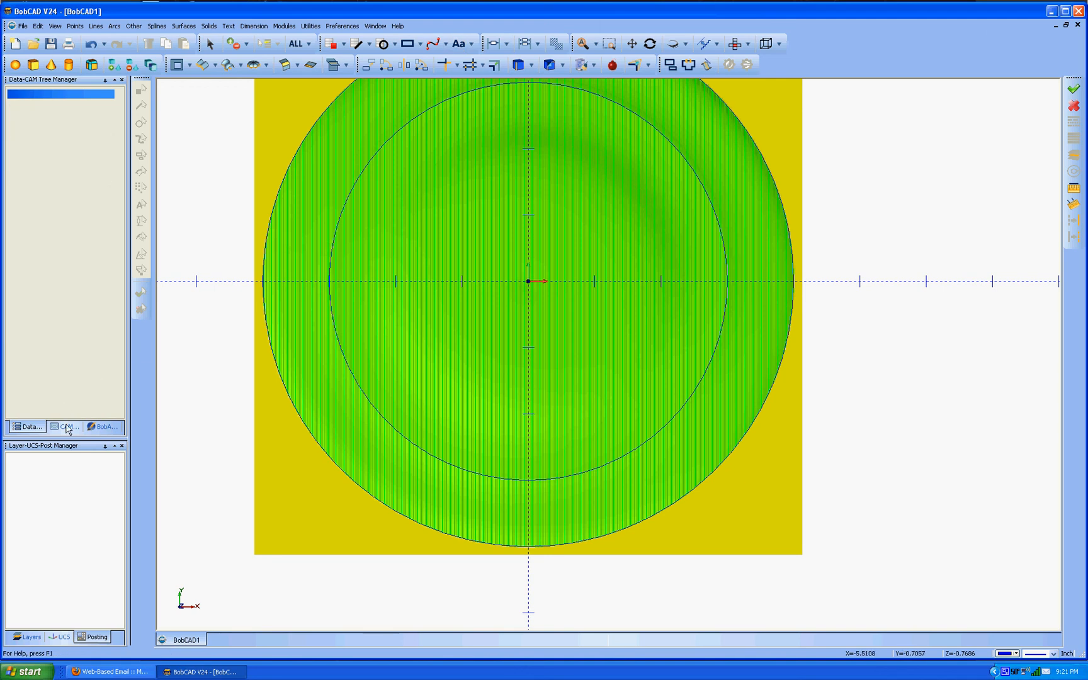
click(65, 426)
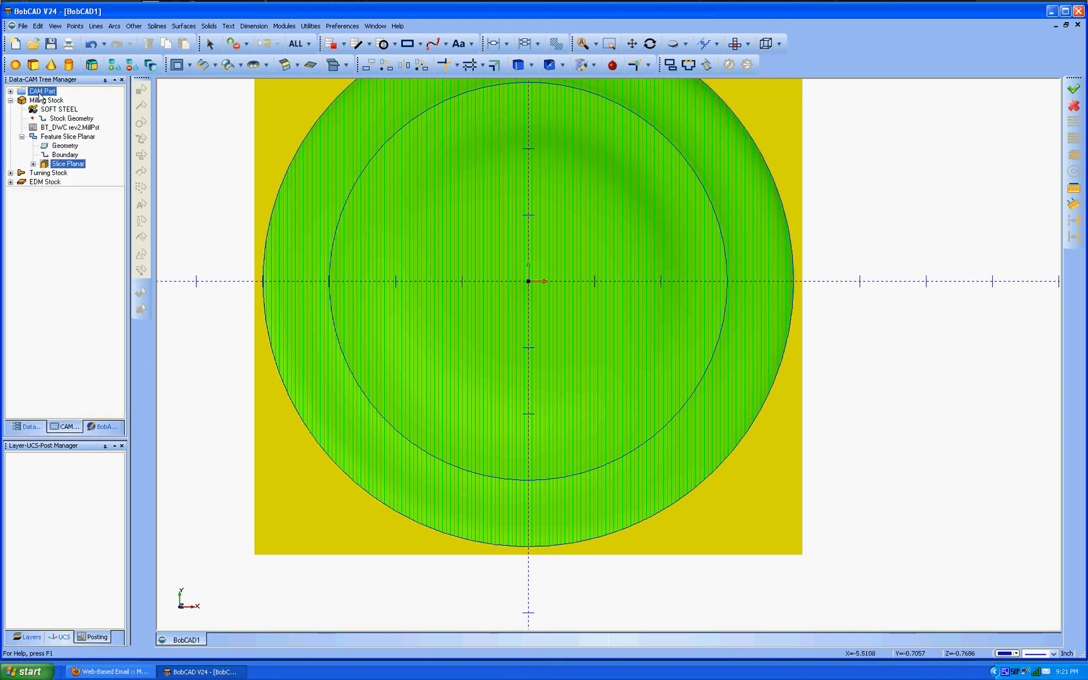
right_click(47, 99)
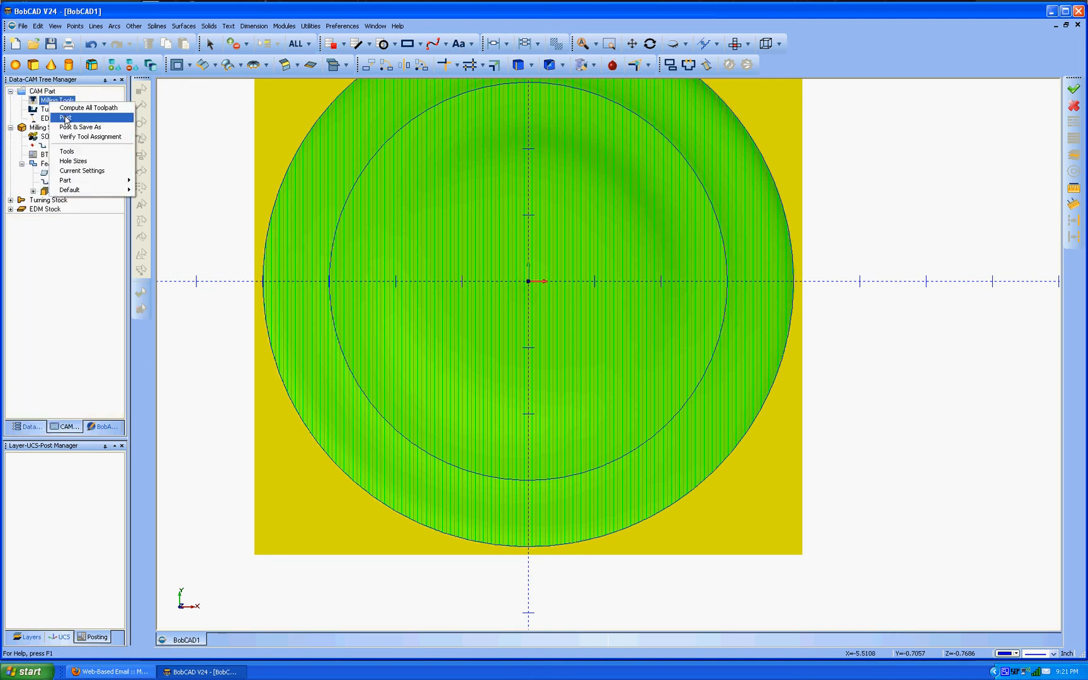
click(67, 117)
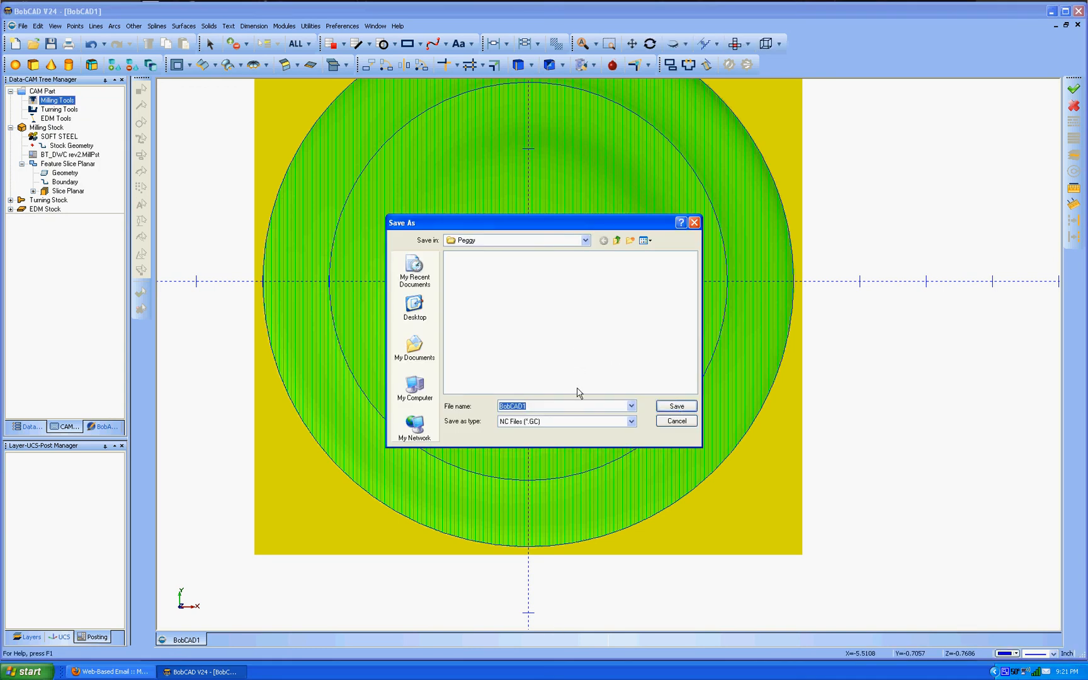
mouse_move(548, 405)
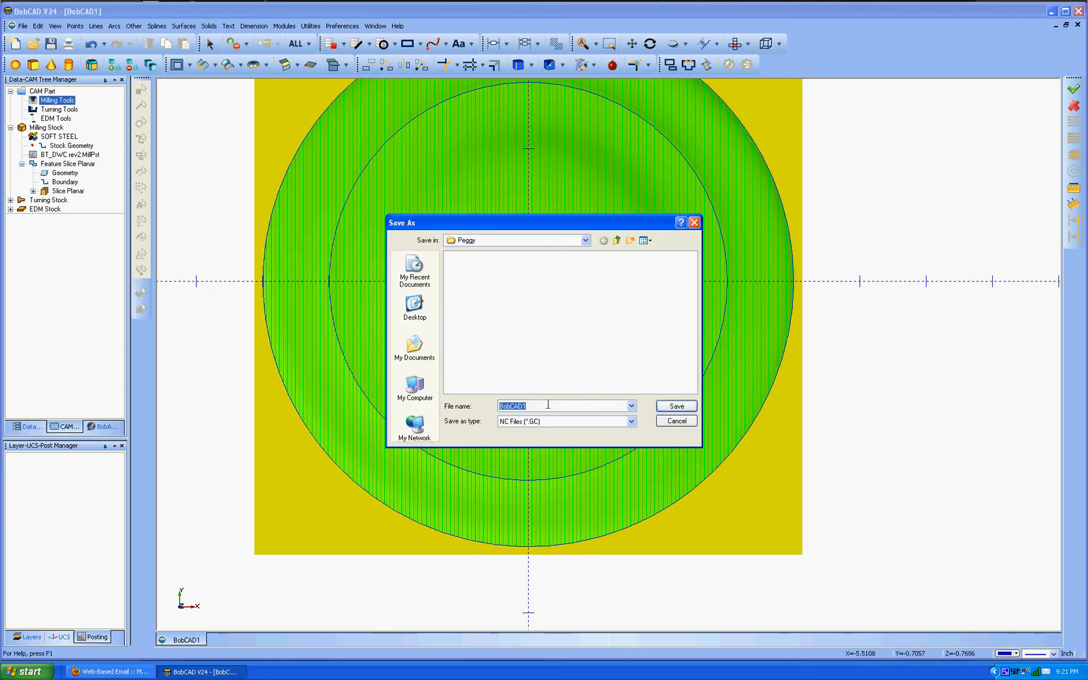
text(Plate1)
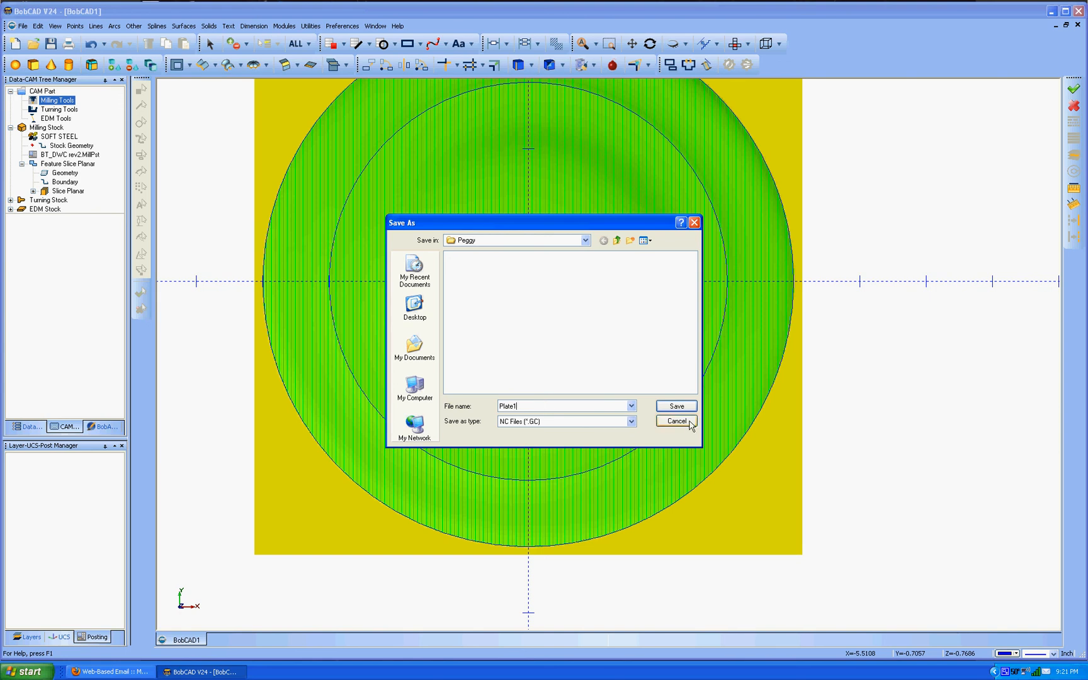
click(675, 405)
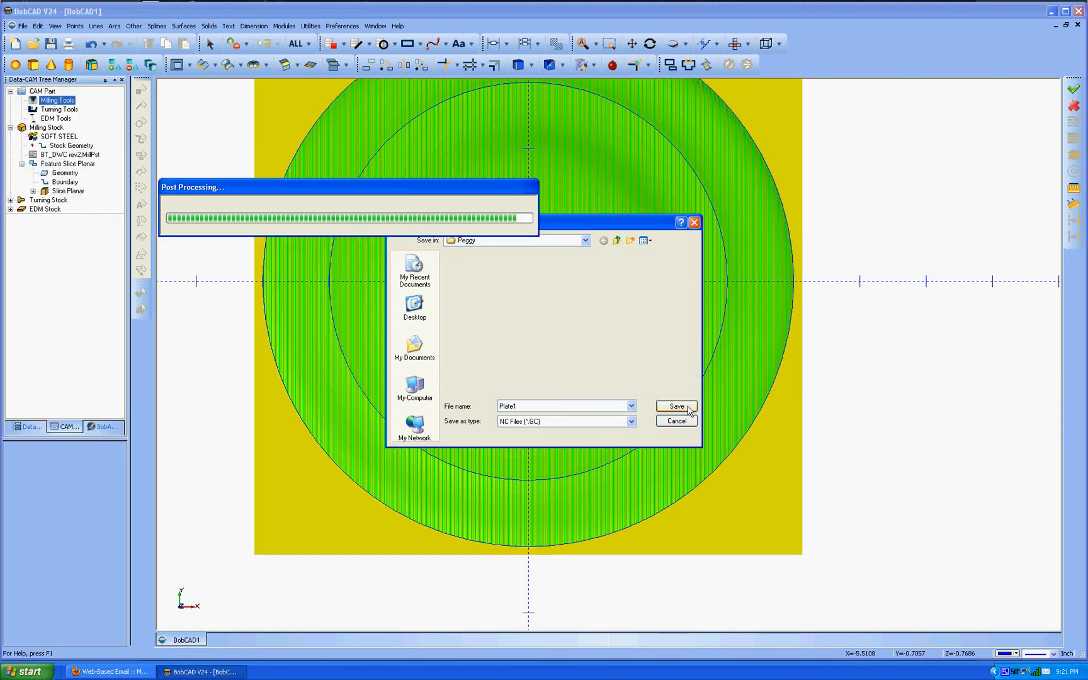
click(675, 405)
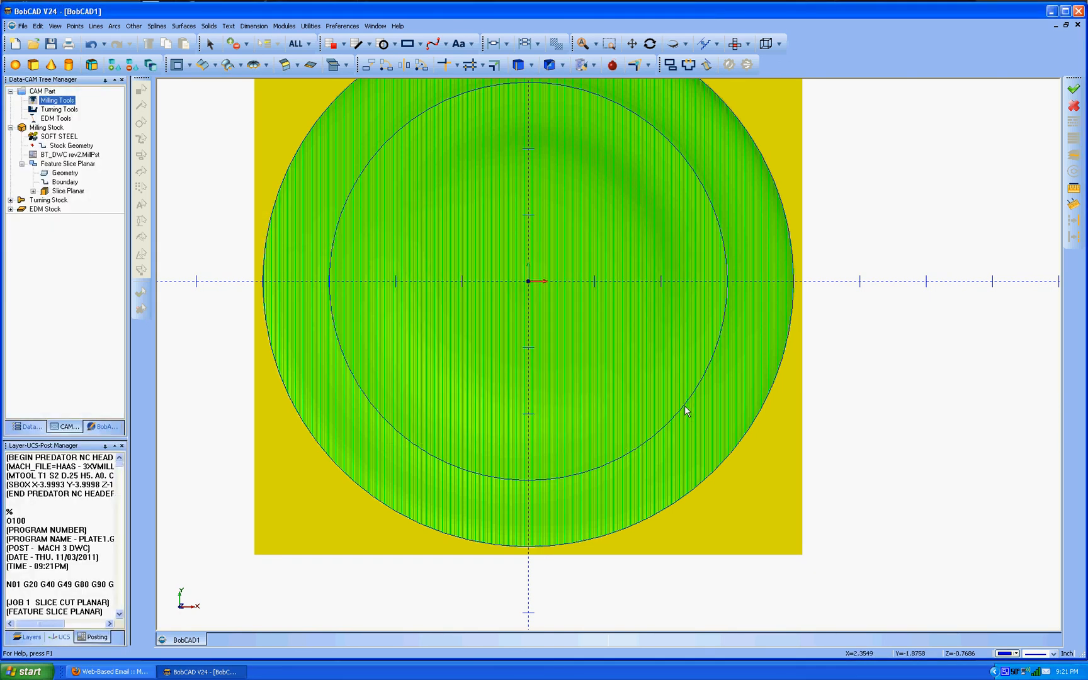
click(23, 25)
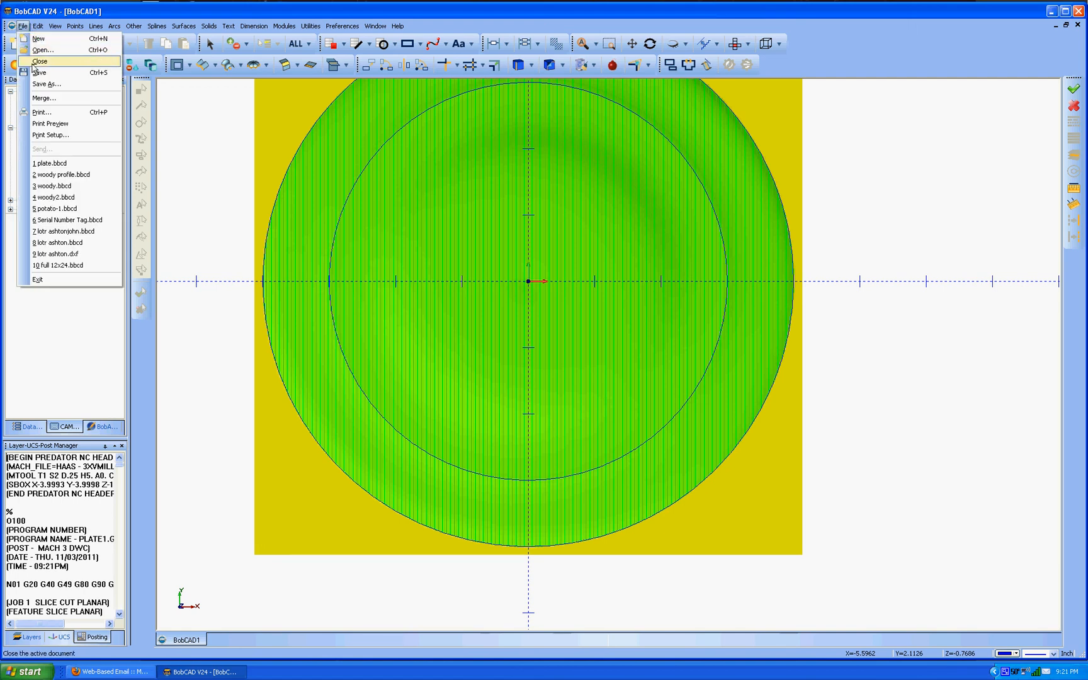
- Start Save As for the part file and begin typing the name 'Pla'
click(47, 84)
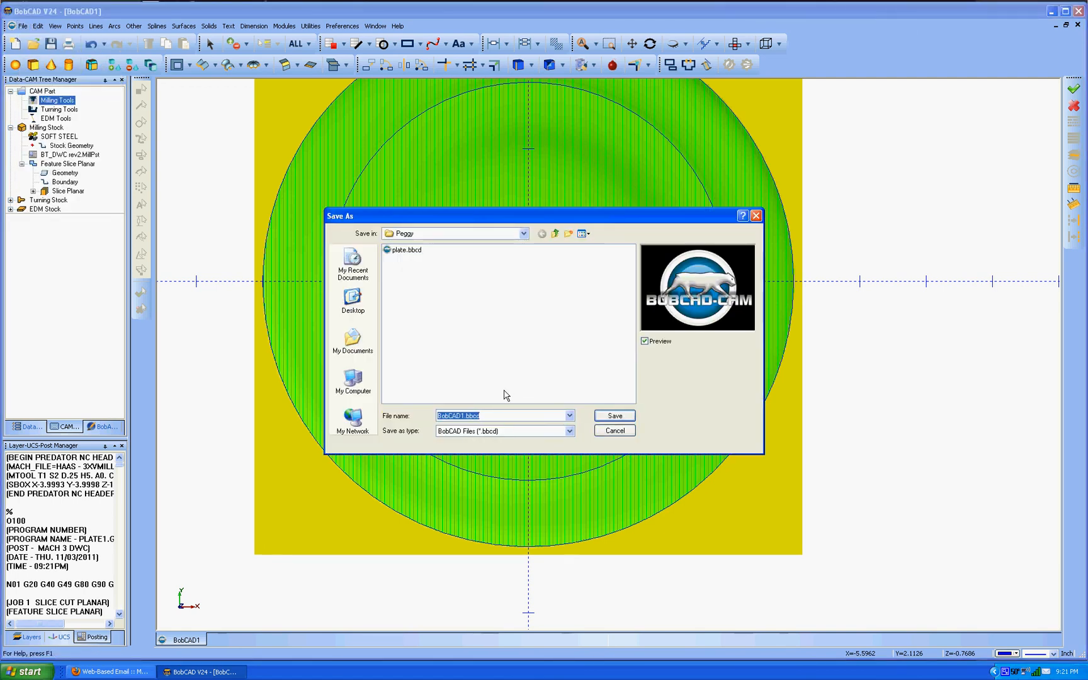
text(Pla)
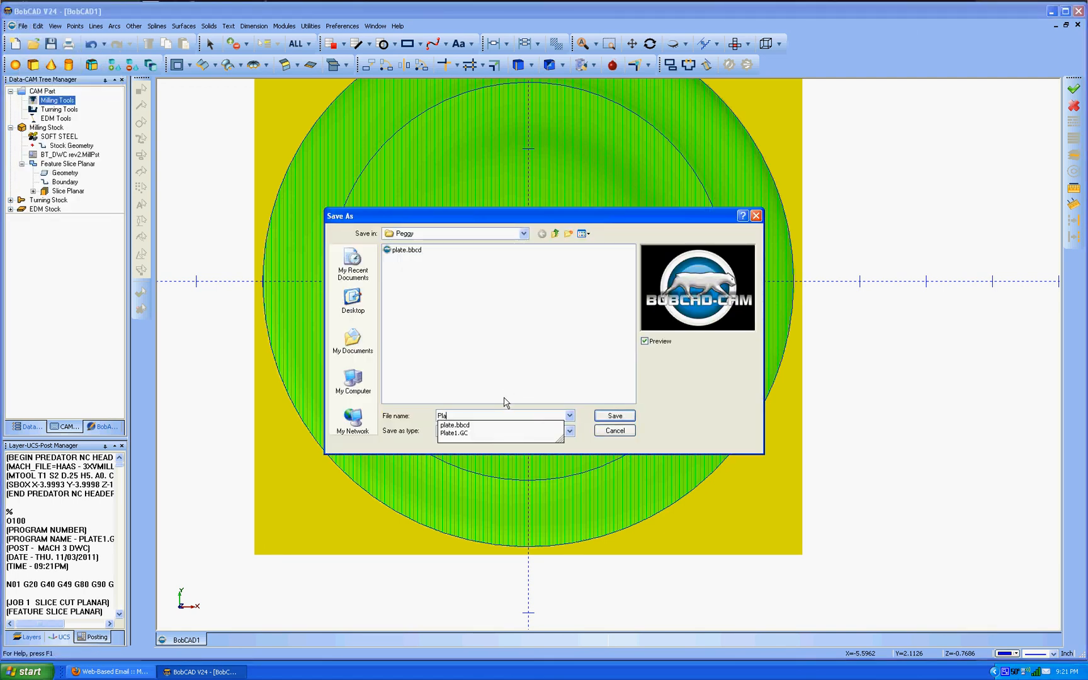